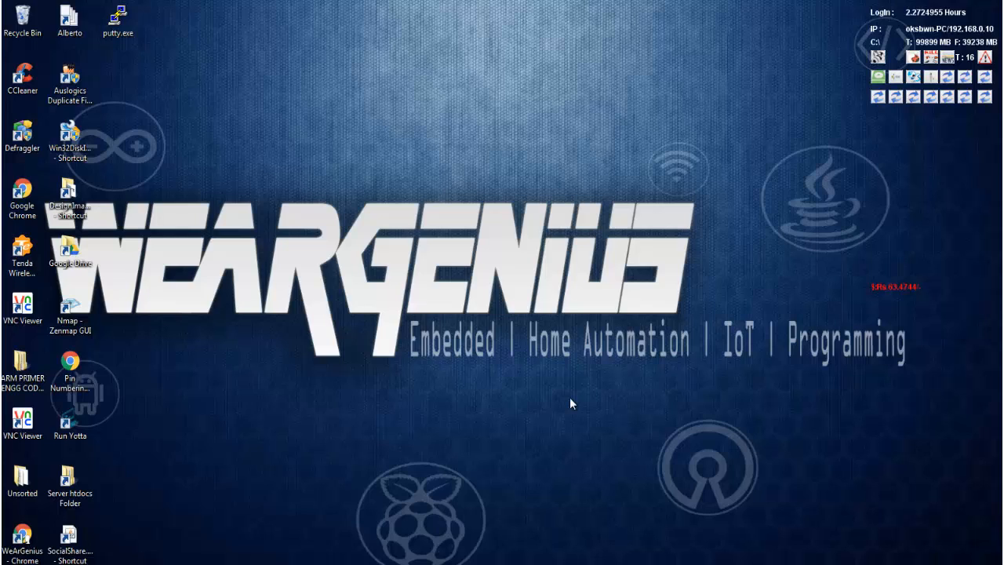
mouse_move(901, 470)
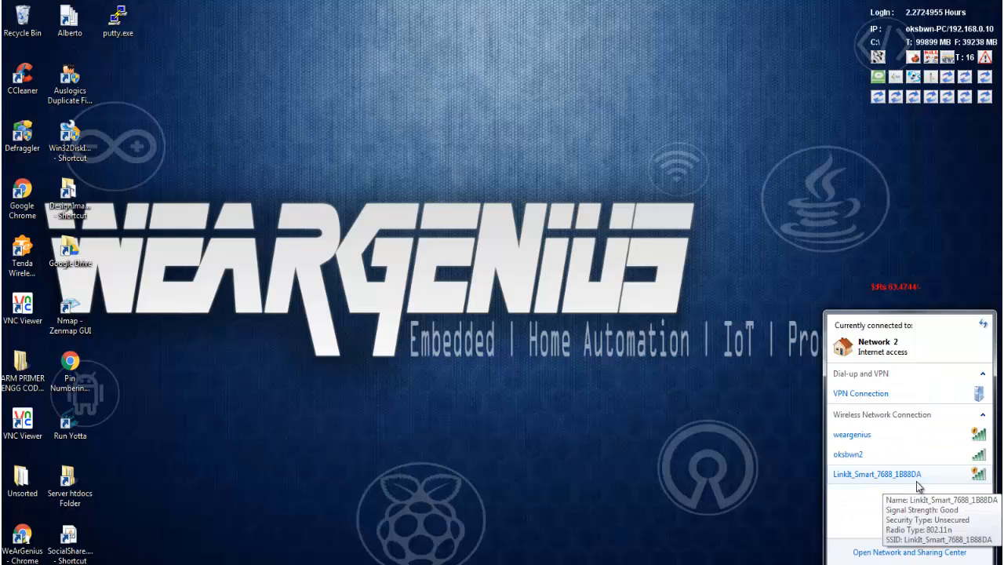
mouse_move(853, 483)
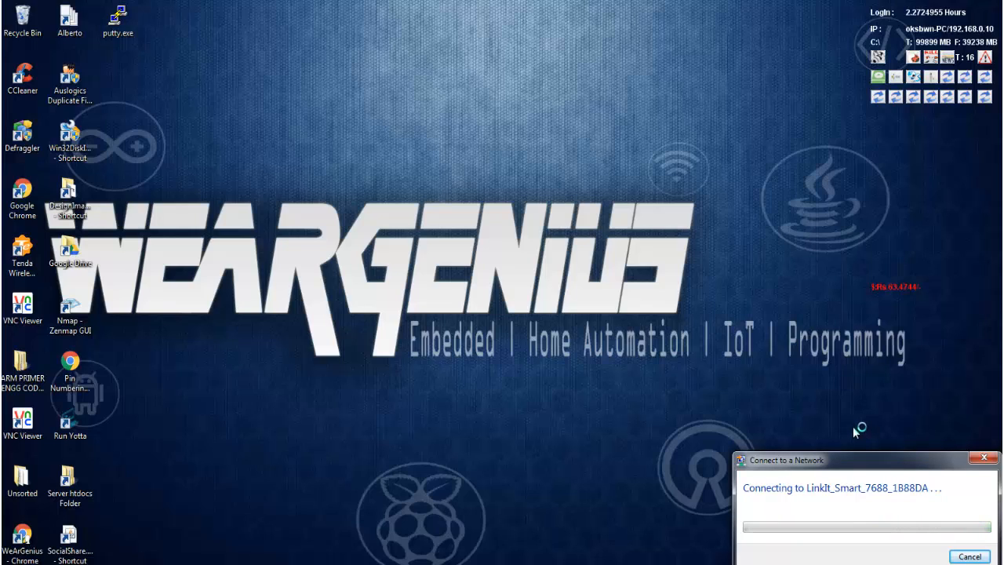
- Join the LinkIt_Smart_7688_1B88DA Wi-Fi network from the Windows tray
click(970, 556)
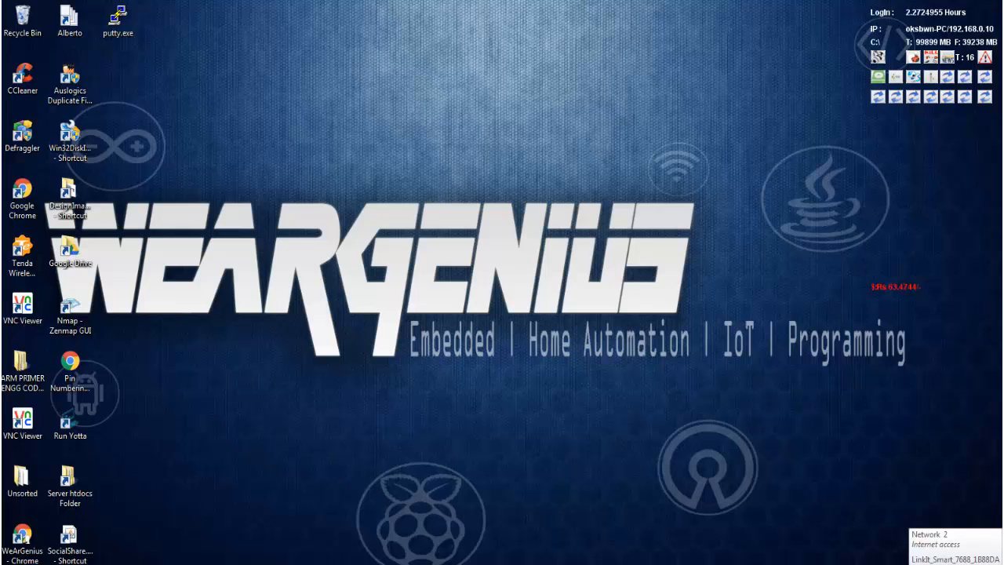
mouse_move(320, 558)
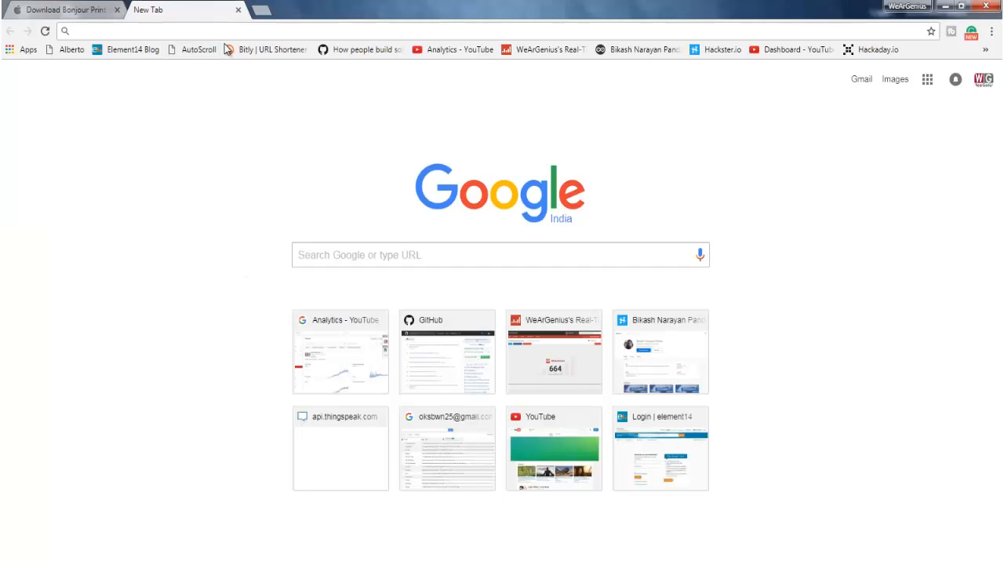
- Enter mylinkit.local/ in a new tab and view the Bonjour Print Services download page
text(mylinkit.local/)
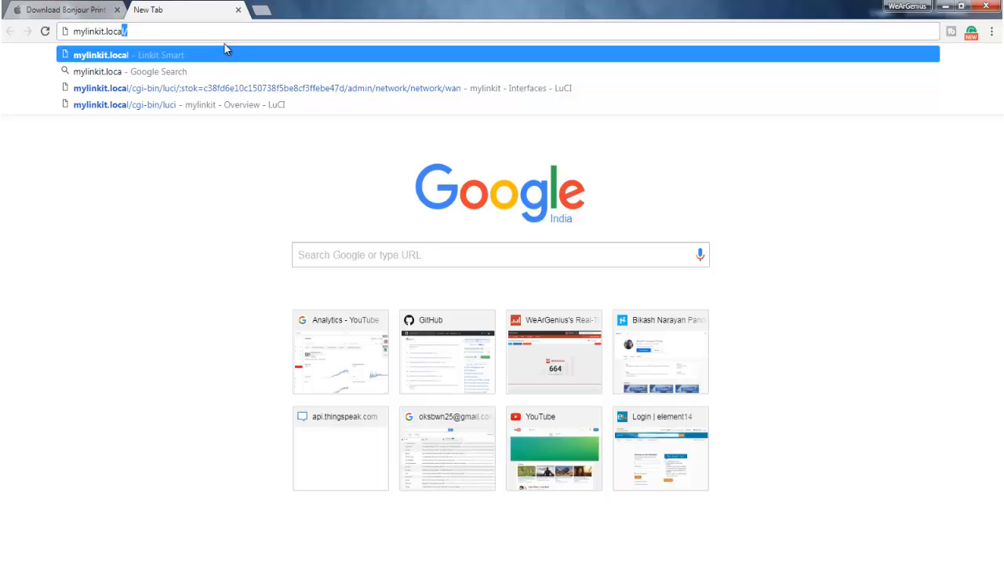
key(Backspace)
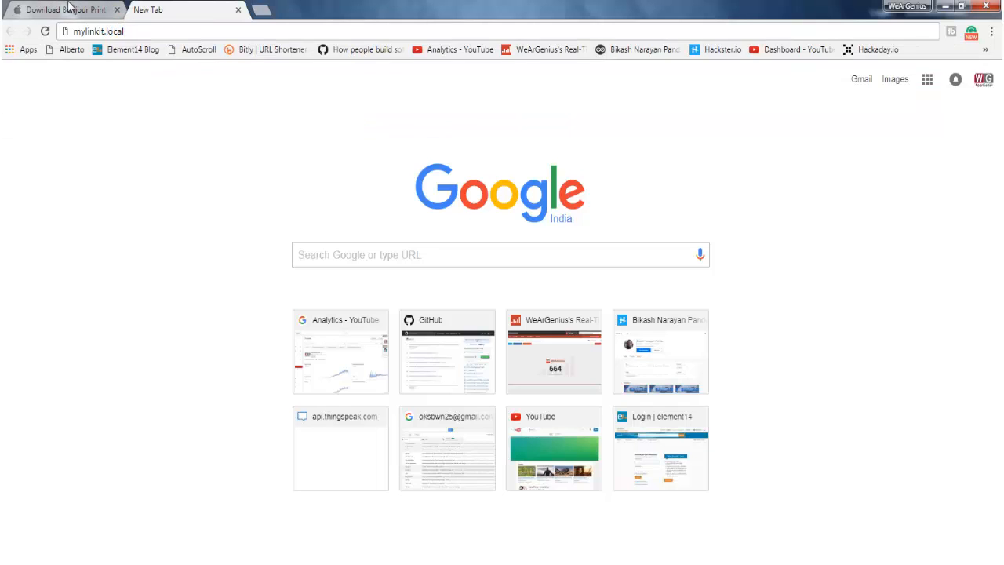
click(63, 9)
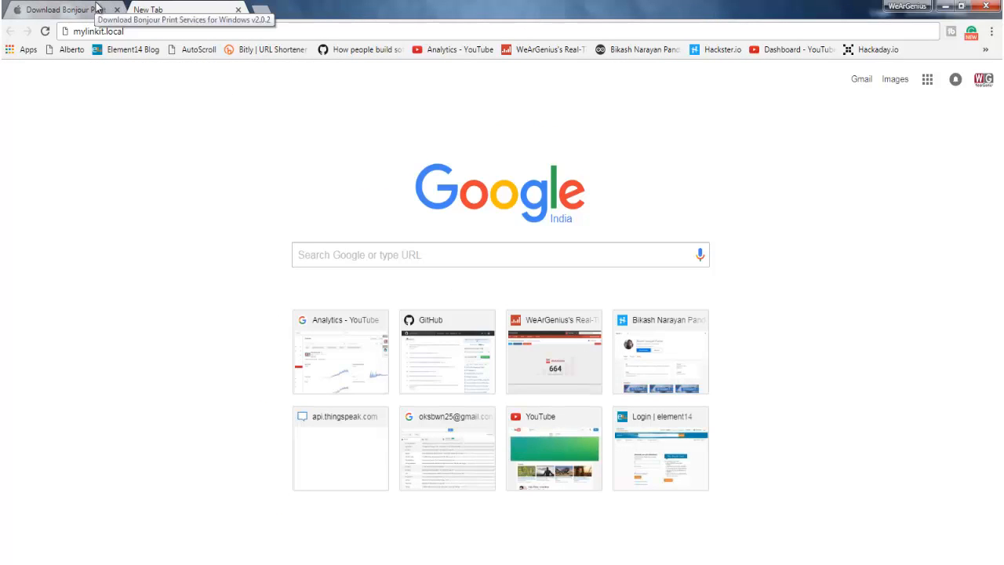
click(63, 9)
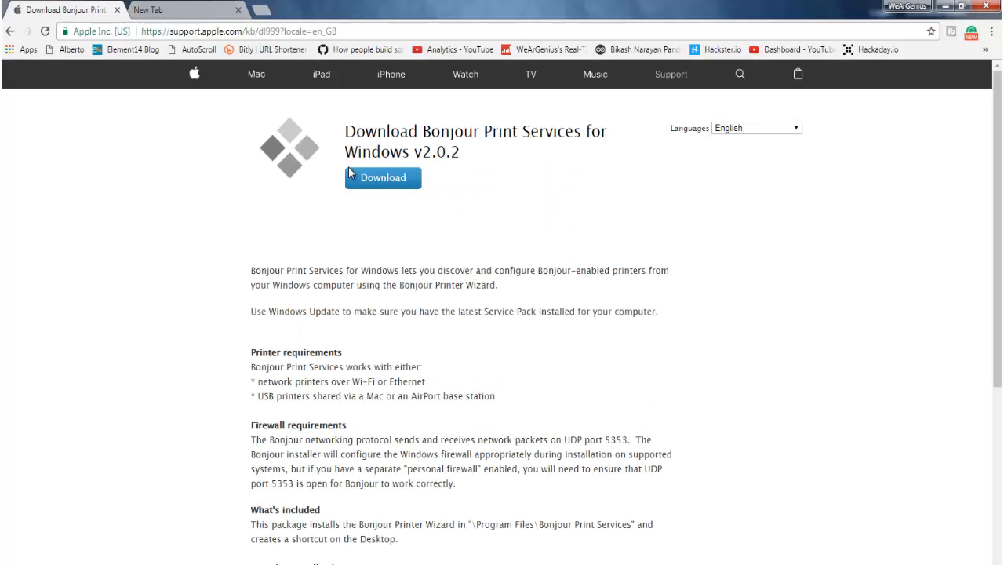
mouse_move(330, 191)
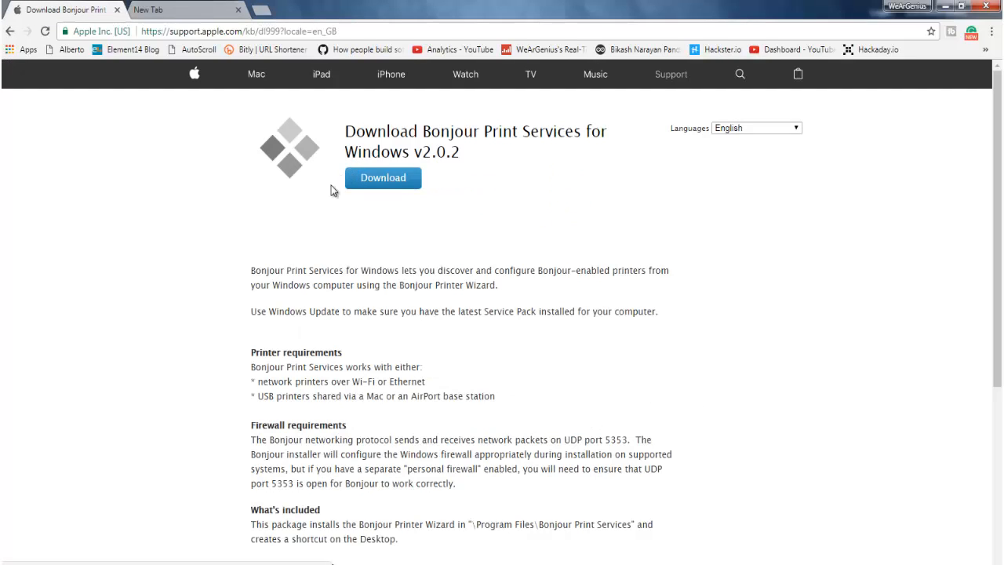
mouse_move(354, 190)
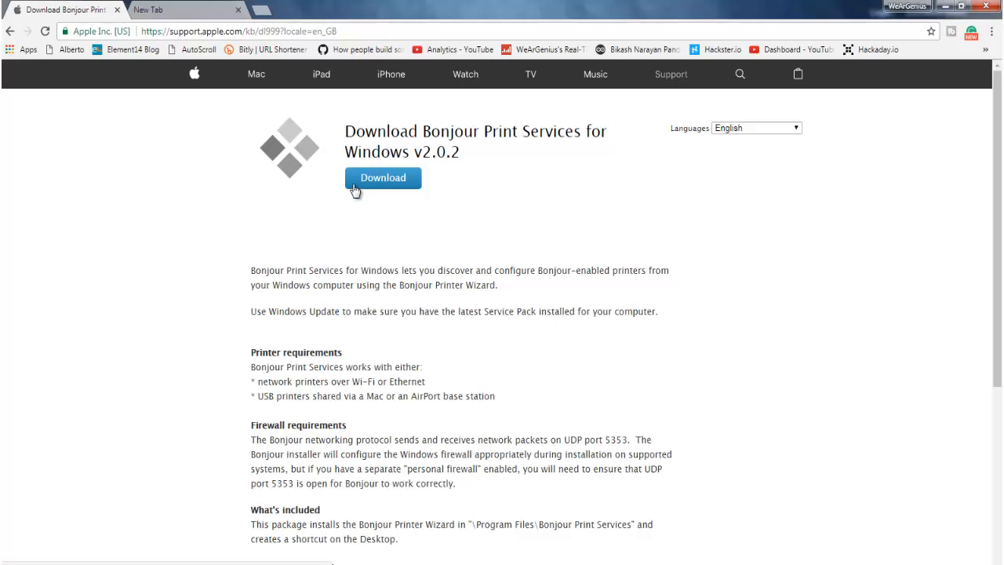
click(186, 9)
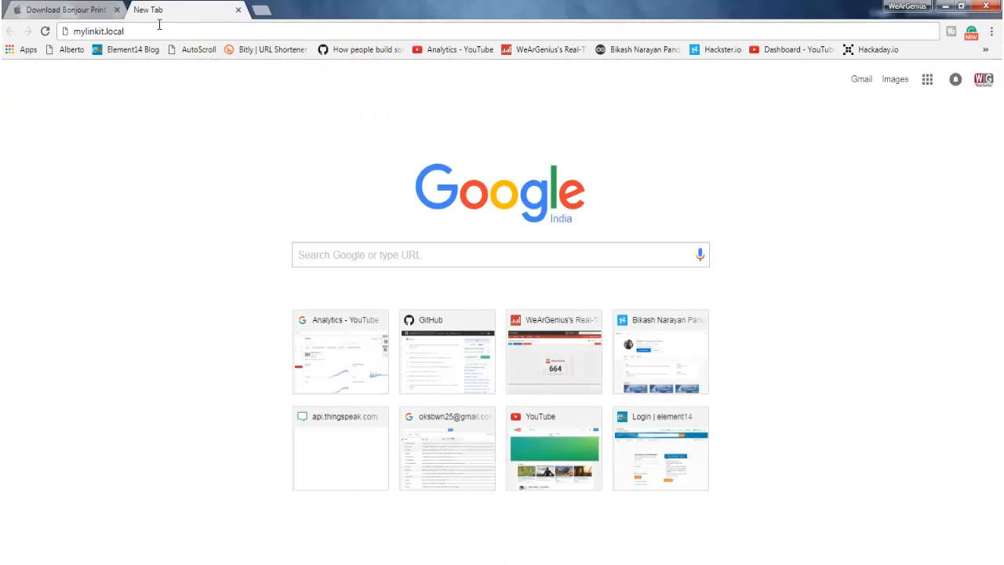
mouse_move(161, 19)
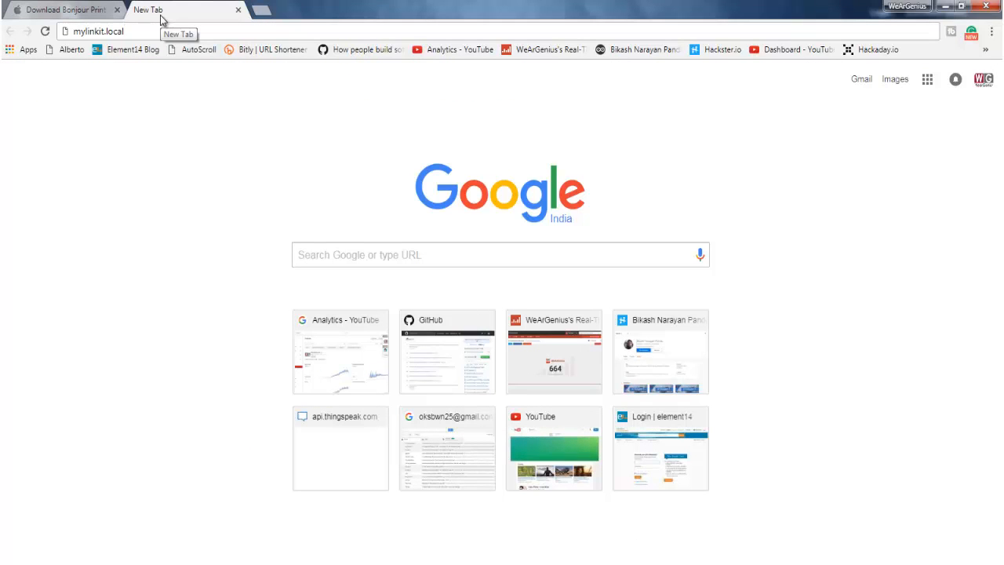
- Load mylinkit.local and type a new root password into the board's Password field
key(Return)
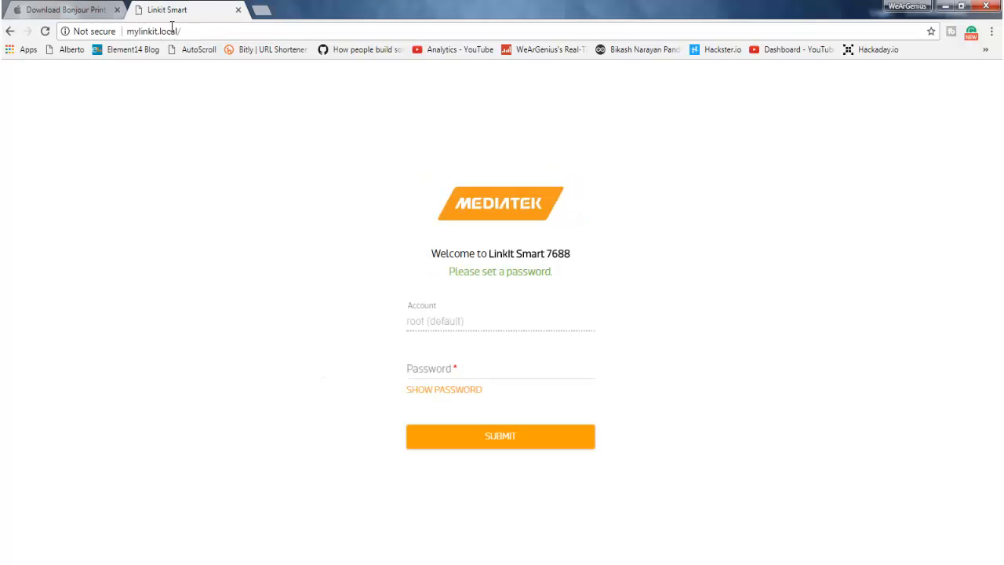
click(153, 31)
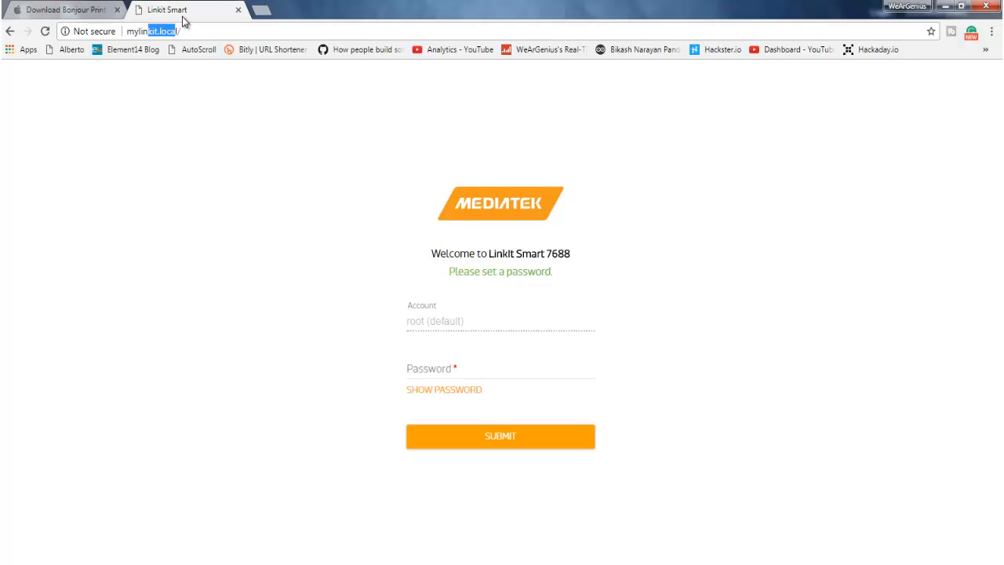
mouse_move(185, 10)
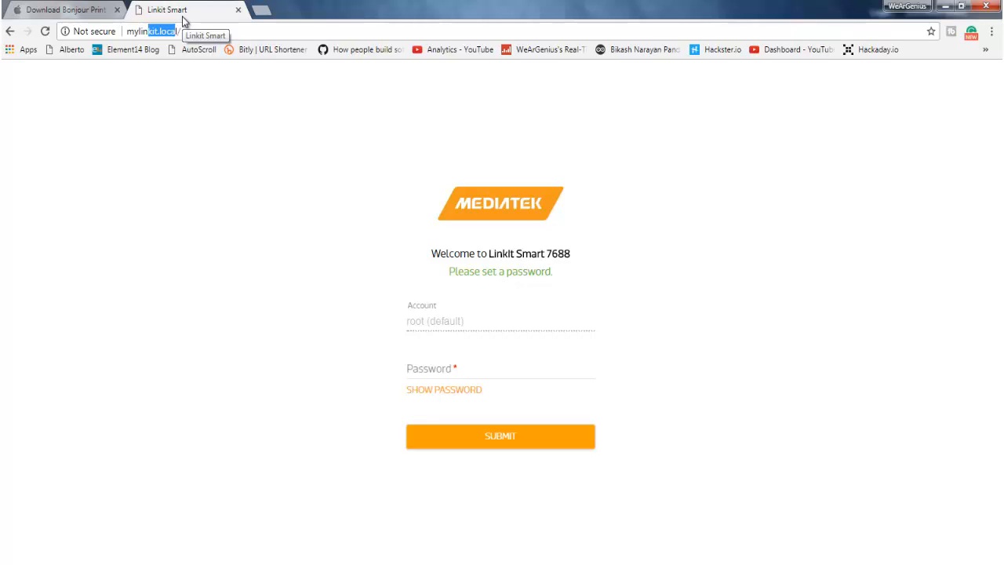
mouse_move(374, 353)
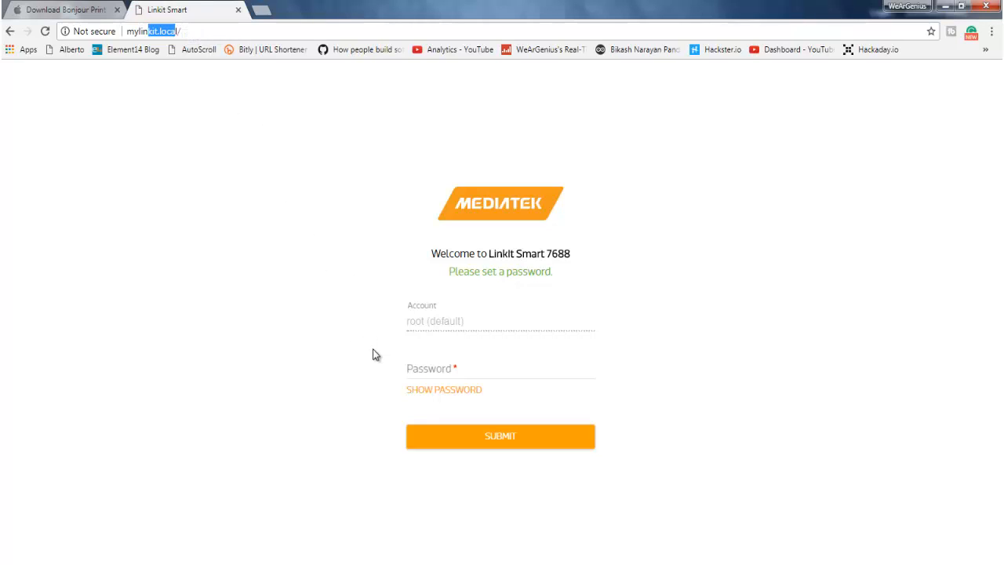
mouse_move(182, 75)
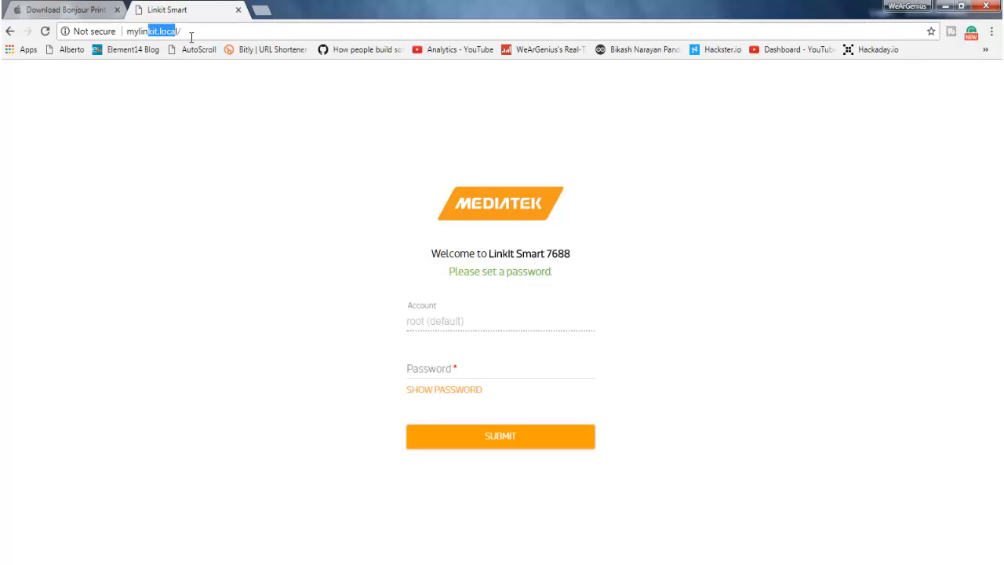
mouse_move(476, 333)
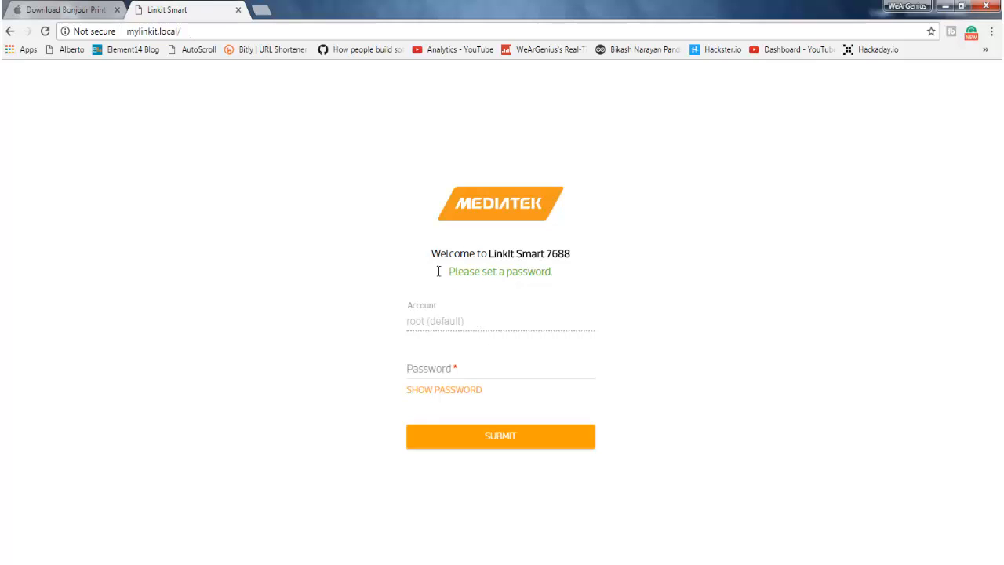
mouse_move(526, 272)
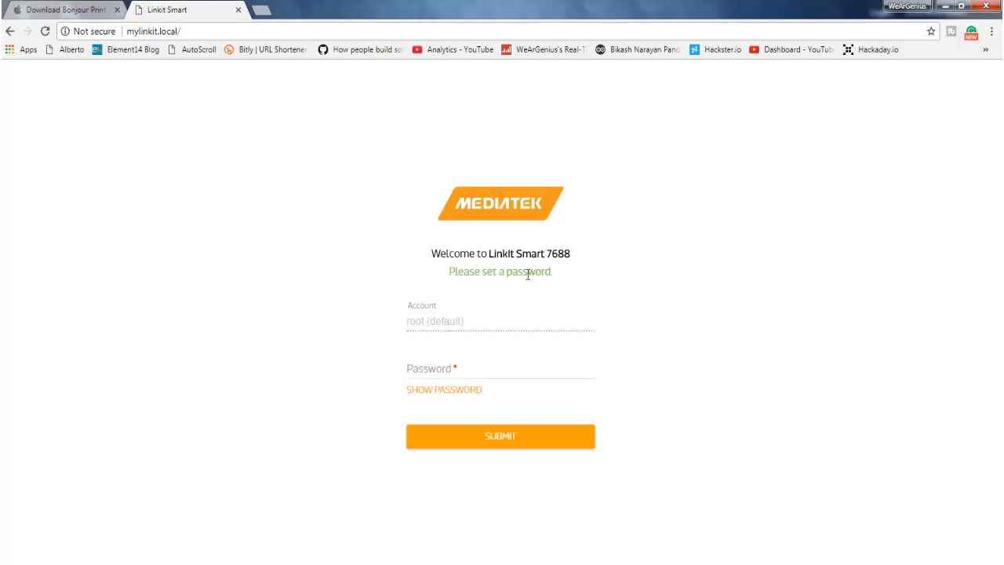
click(500, 368)
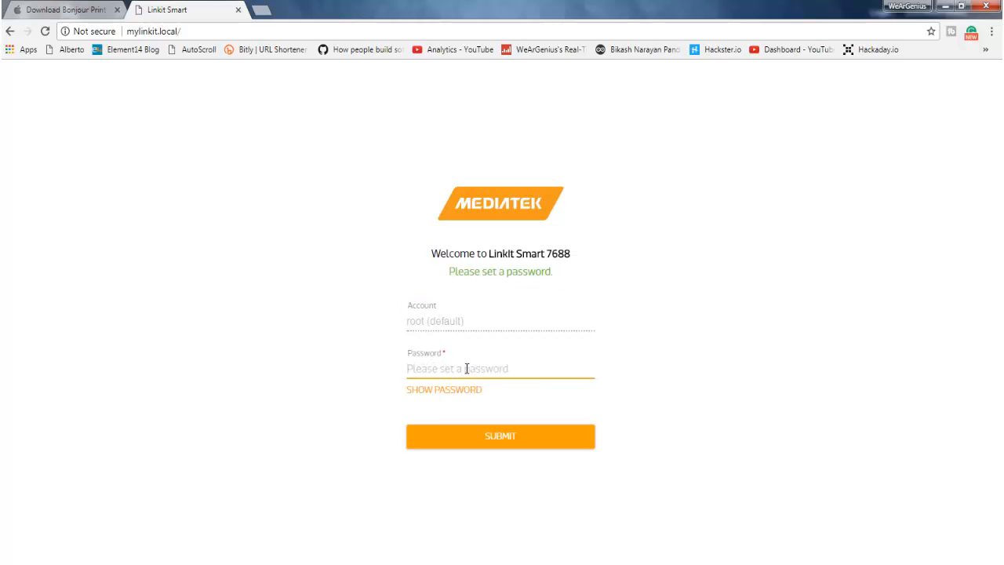
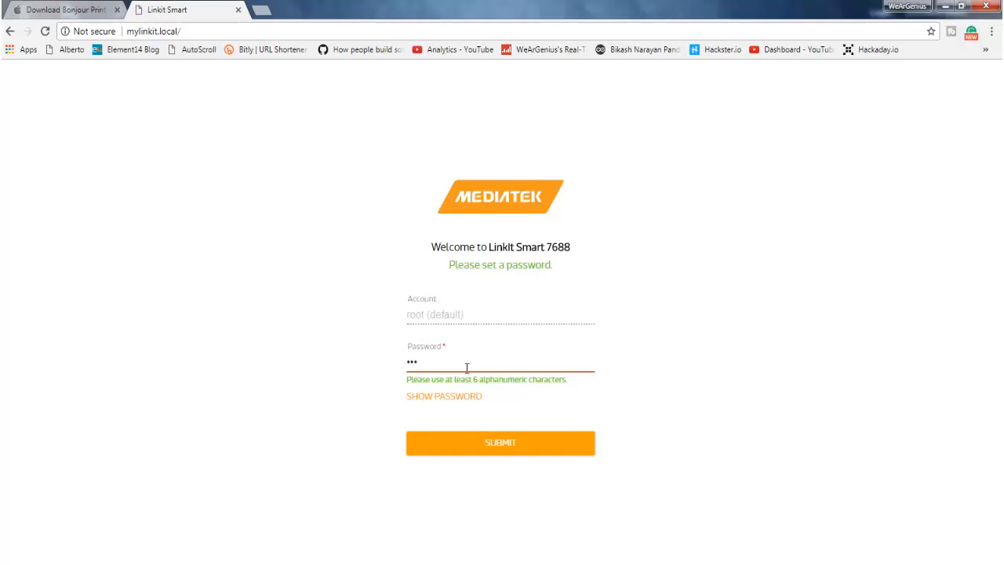
text(•)
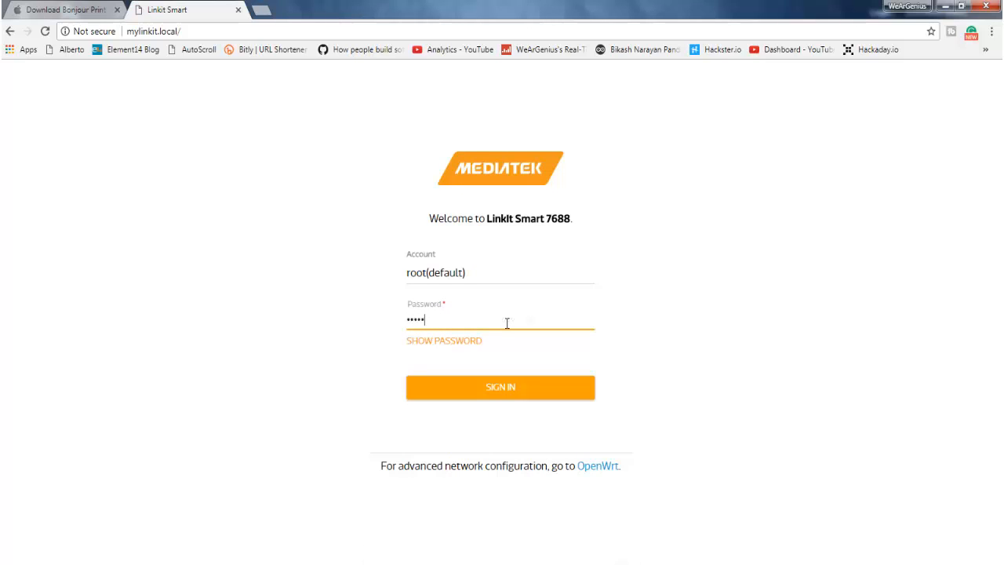
- Sign in, scroll the System information page, and open the Network tab showing AP mode
click(501, 387)
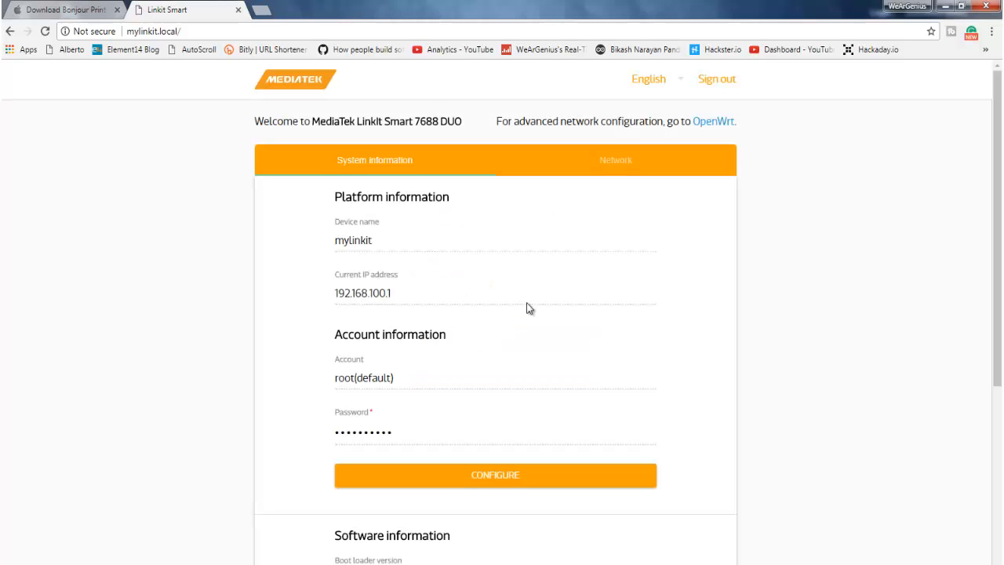
scroll(down, 3)
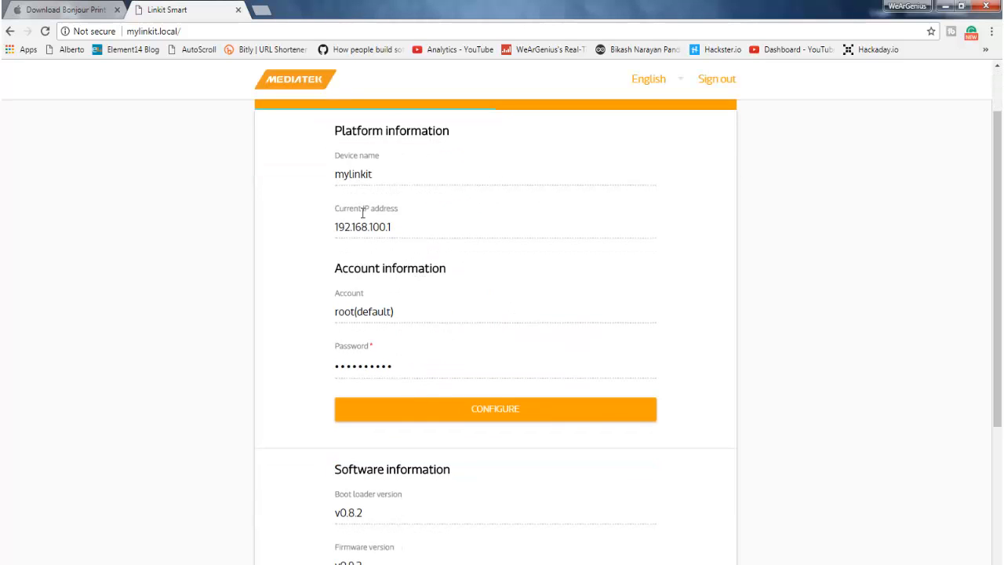
scroll(up, 3)
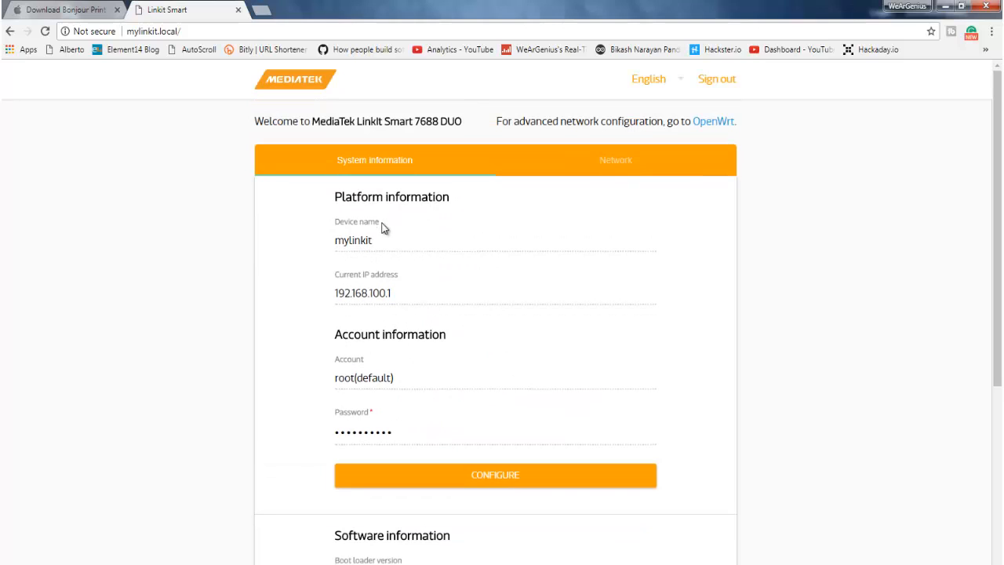
mouse_move(625, 186)
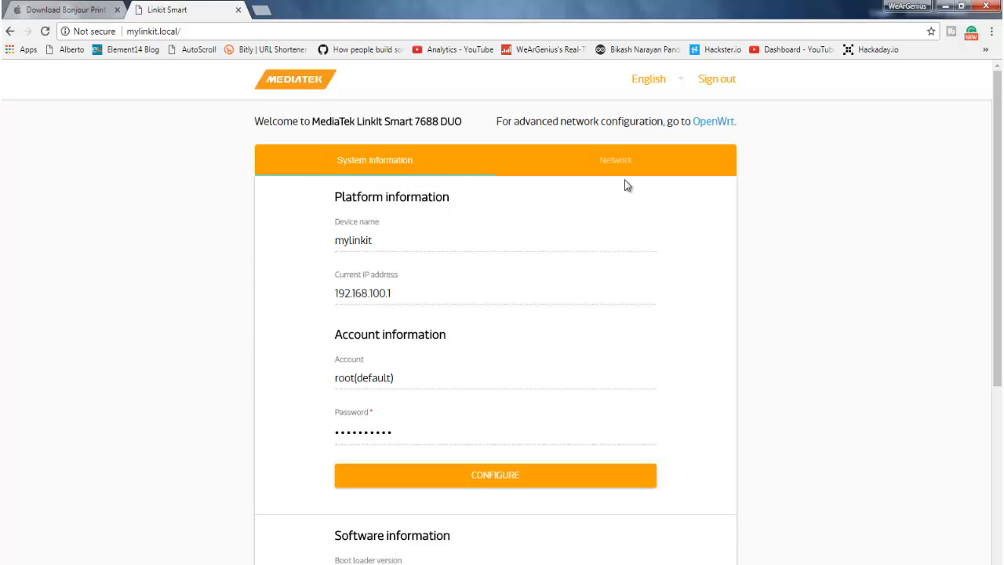
click(616, 159)
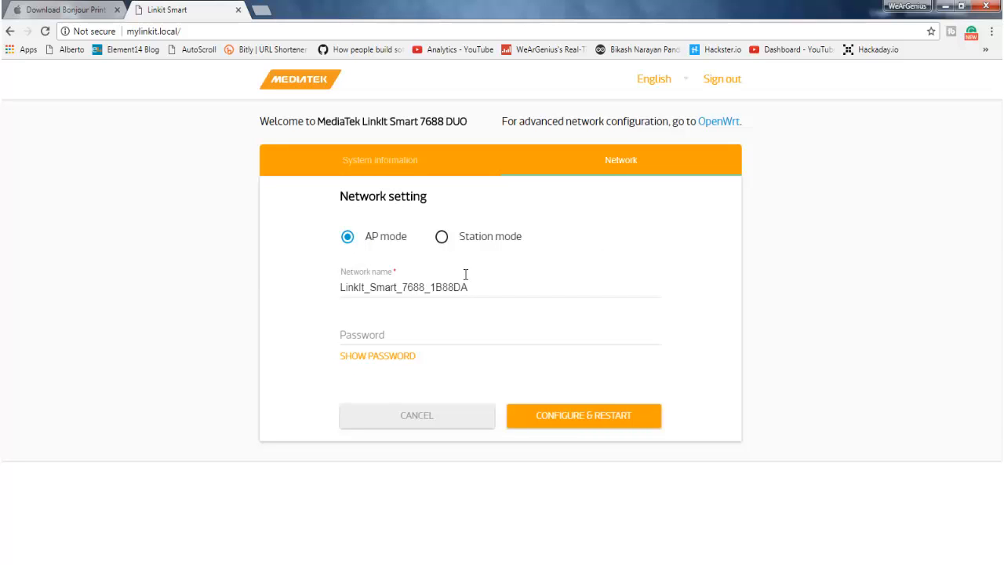
mouse_move(378, 256)
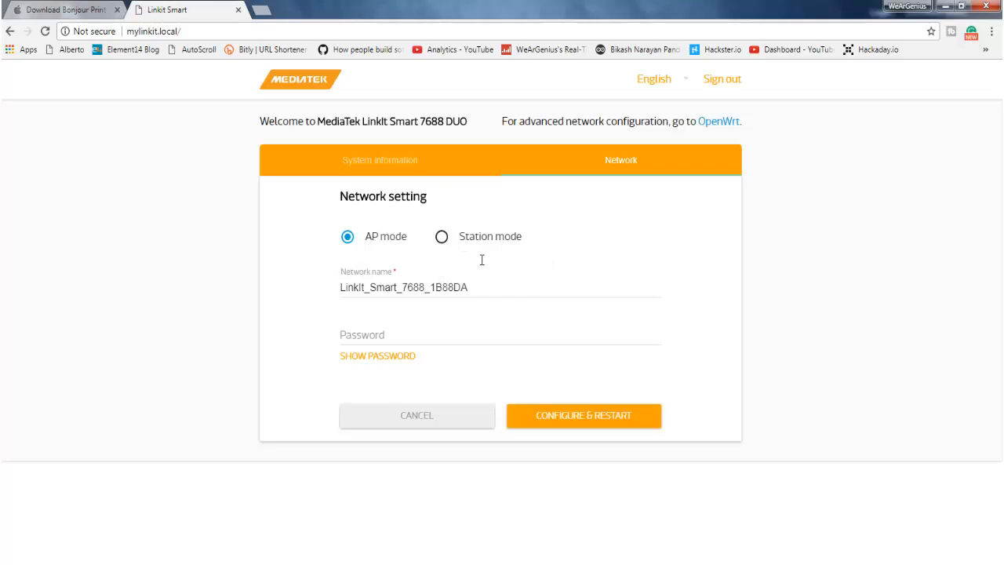
click(374, 159)
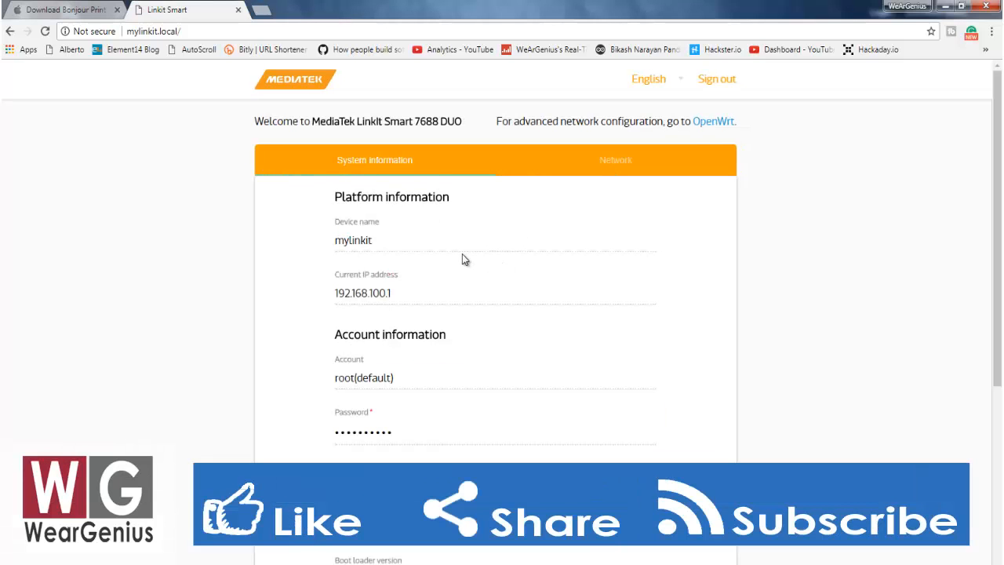
mouse_move(436, 249)
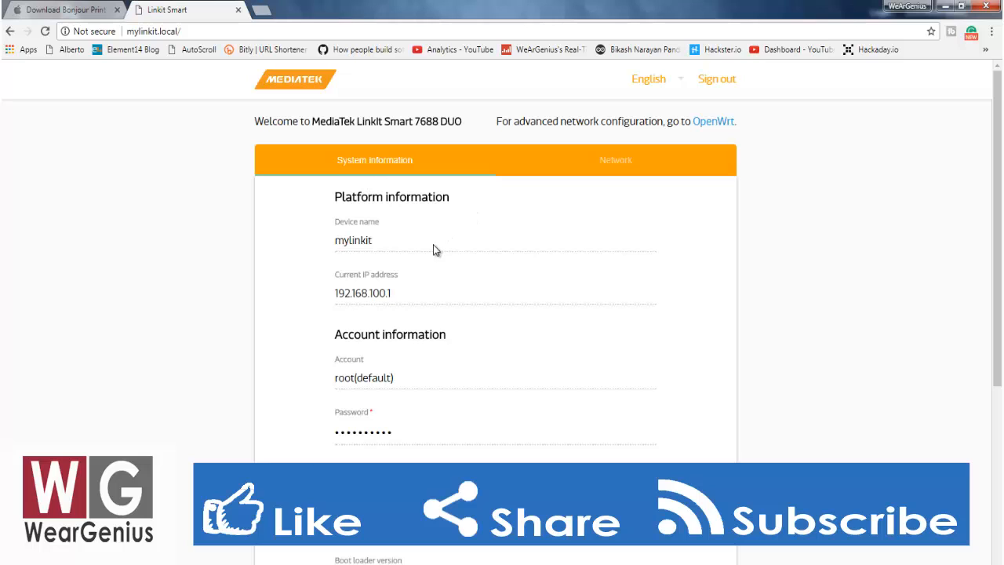
scroll(down, 3)
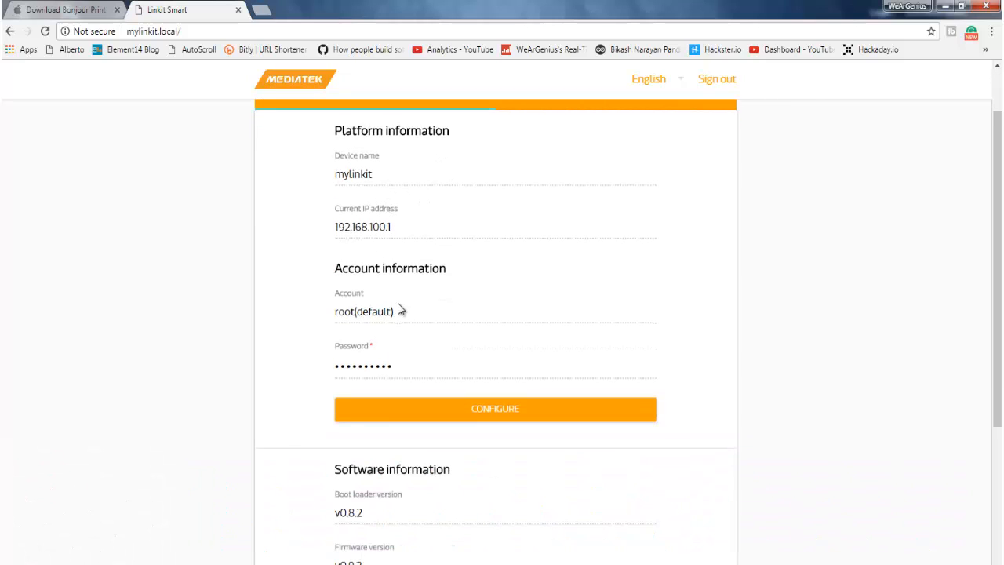
mouse_move(401, 308)
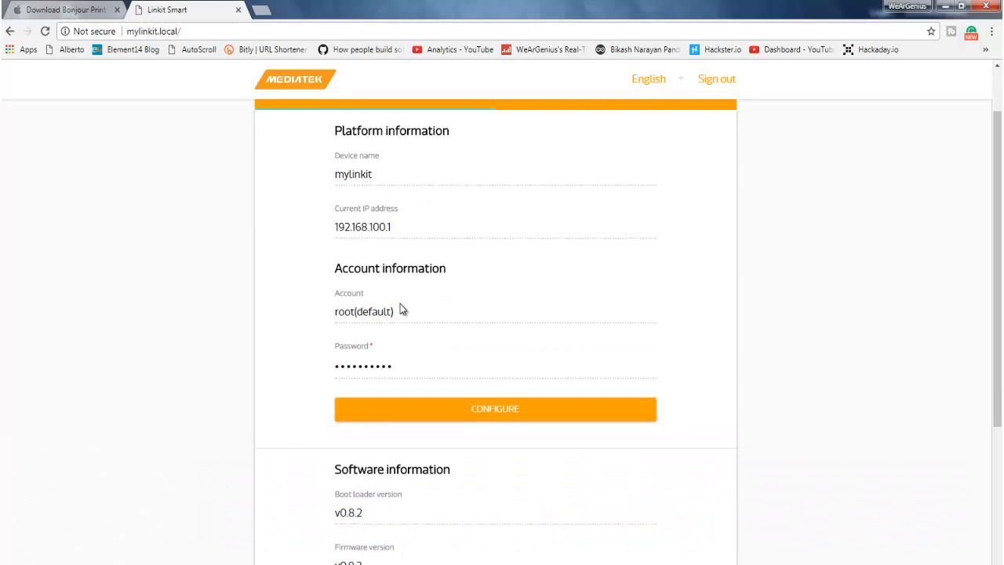
scroll(down, 3)
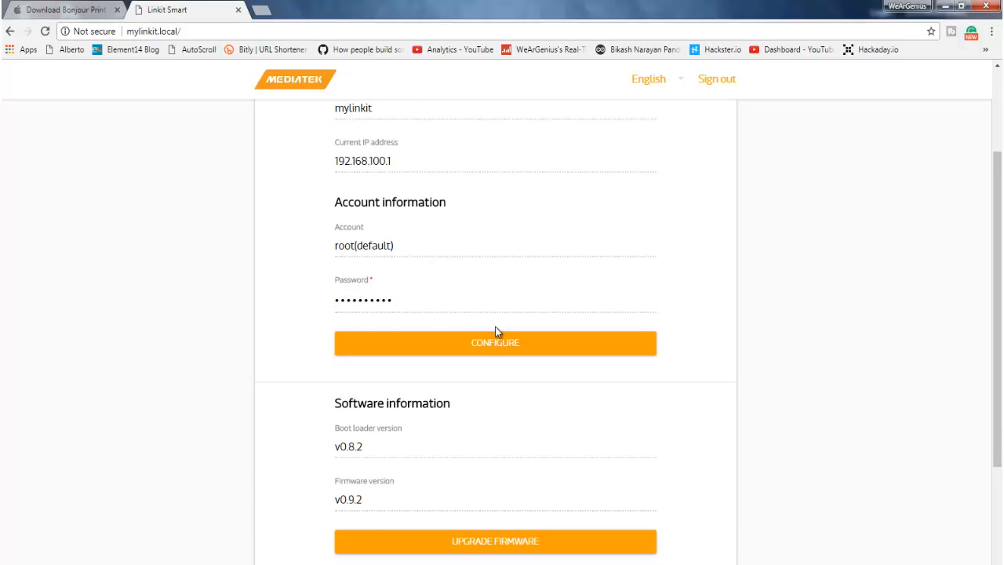
scroll(down, 3)
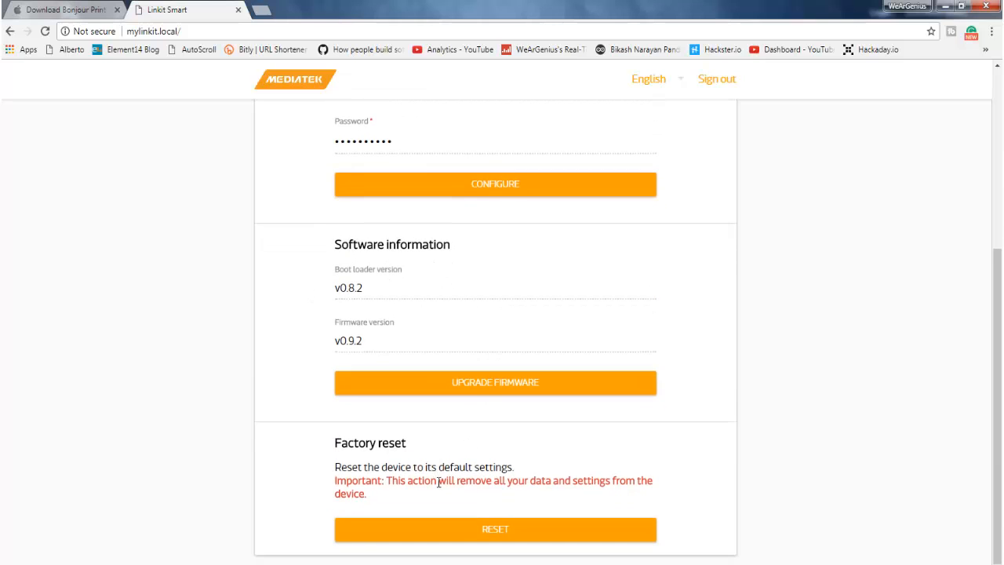
scroll(up, 3)
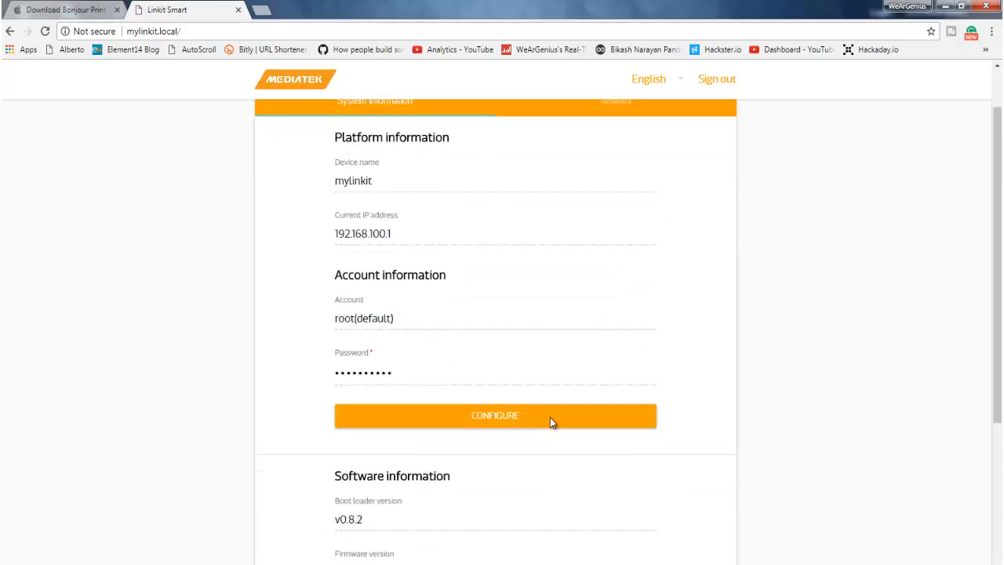
scroll(down, 3)
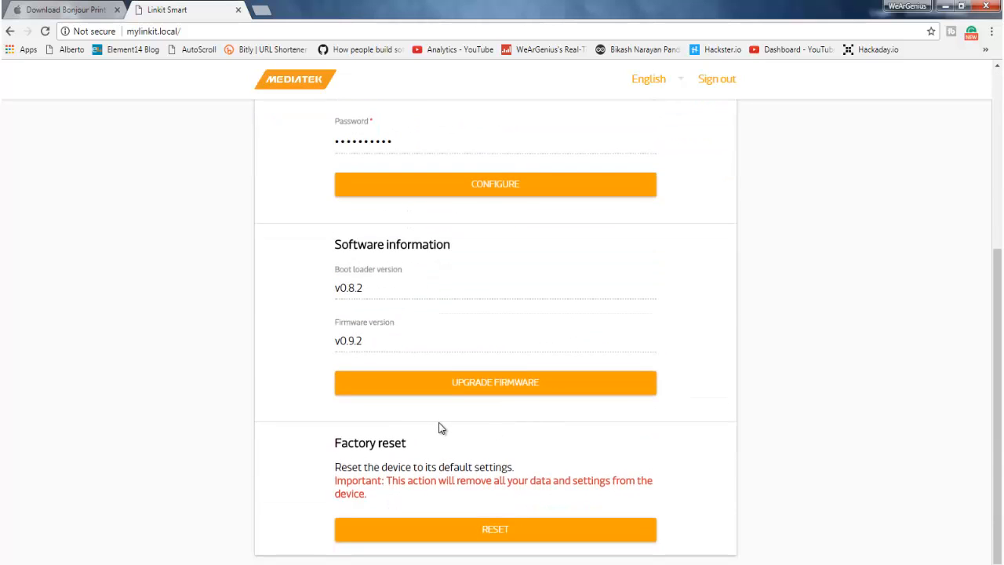
mouse_move(502, 385)
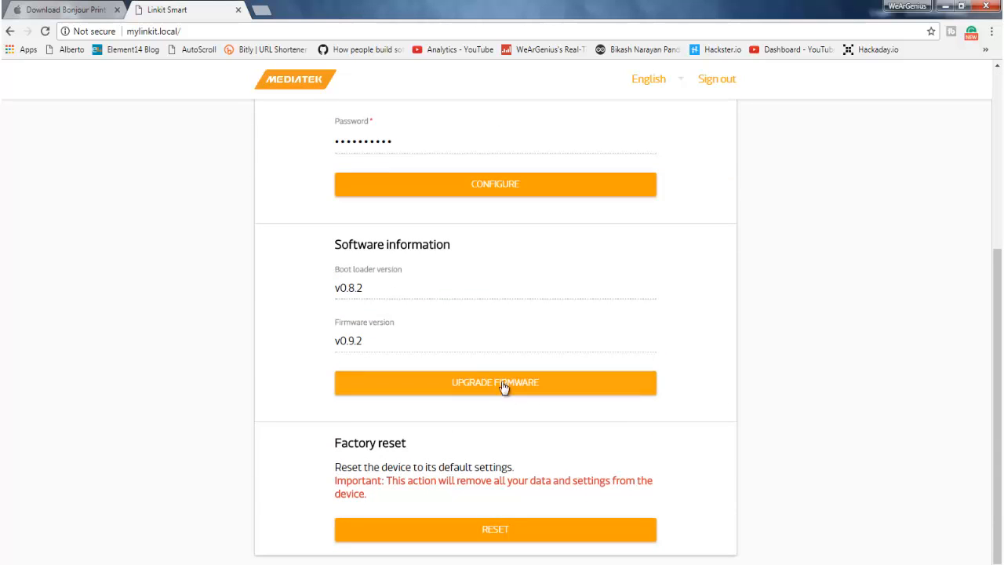
- Reveal the UPGRADE FIRMWARE file chooser, then scroll back to the page top
click(495, 382)
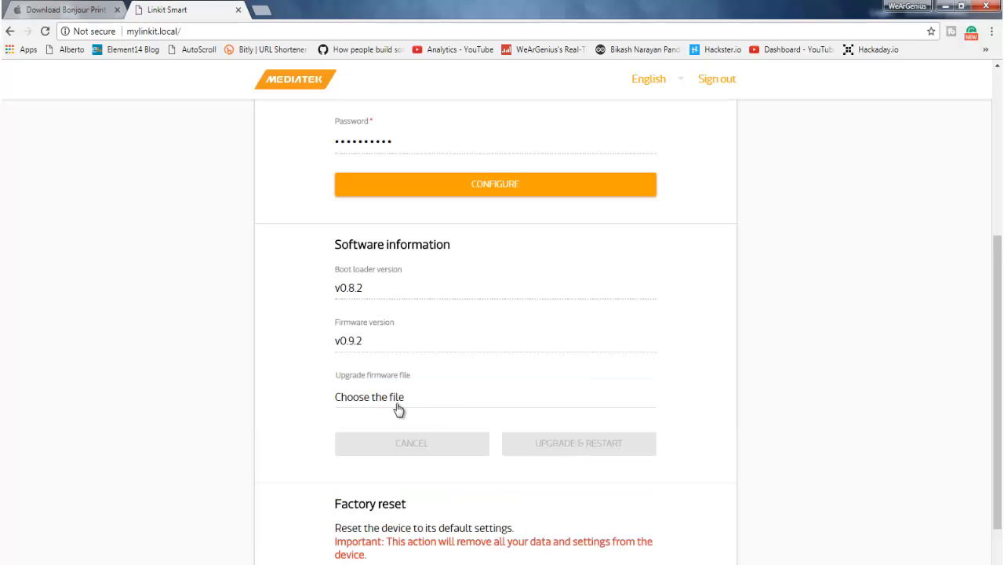
mouse_move(426, 410)
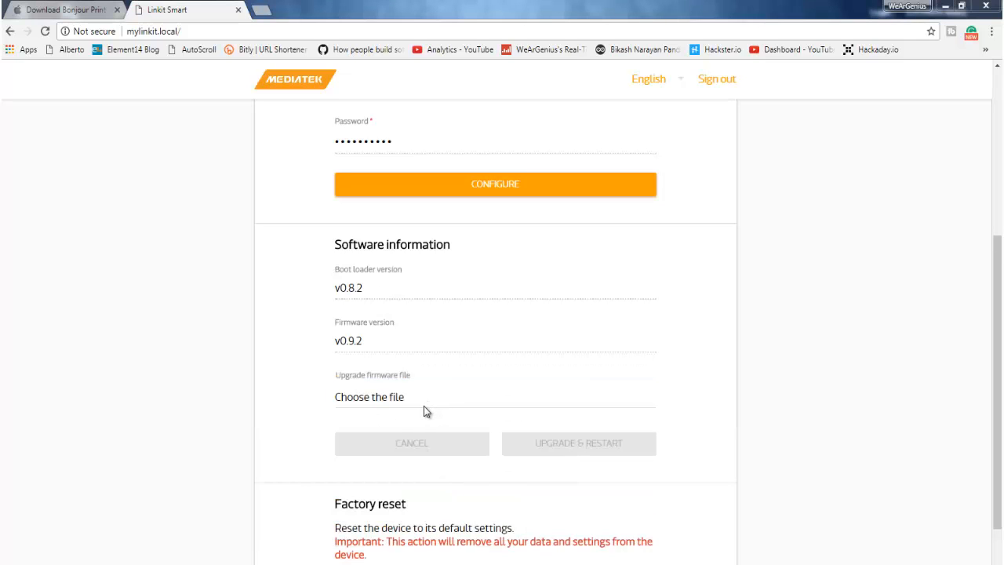
mouse_move(568, 405)
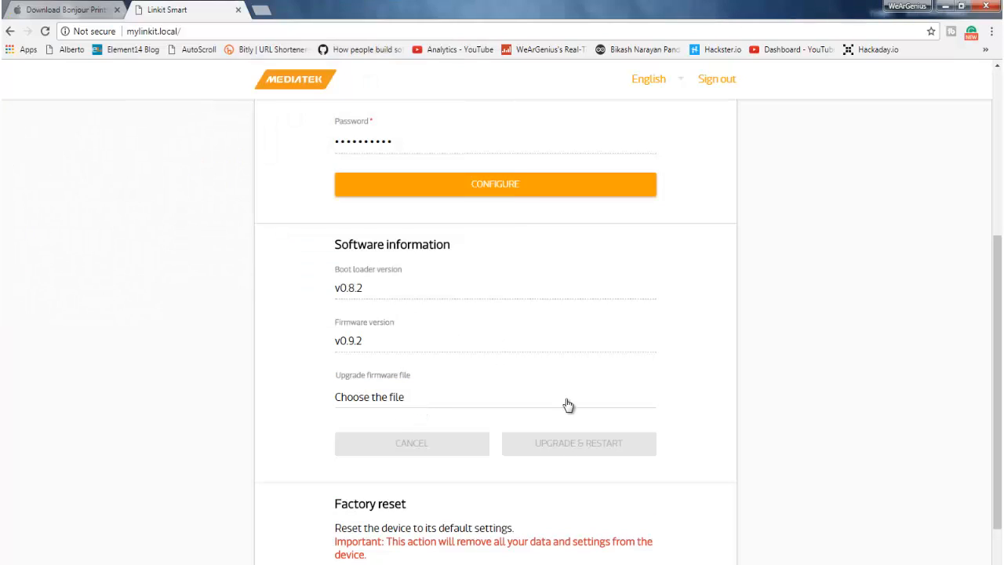
mouse_move(421, 412)
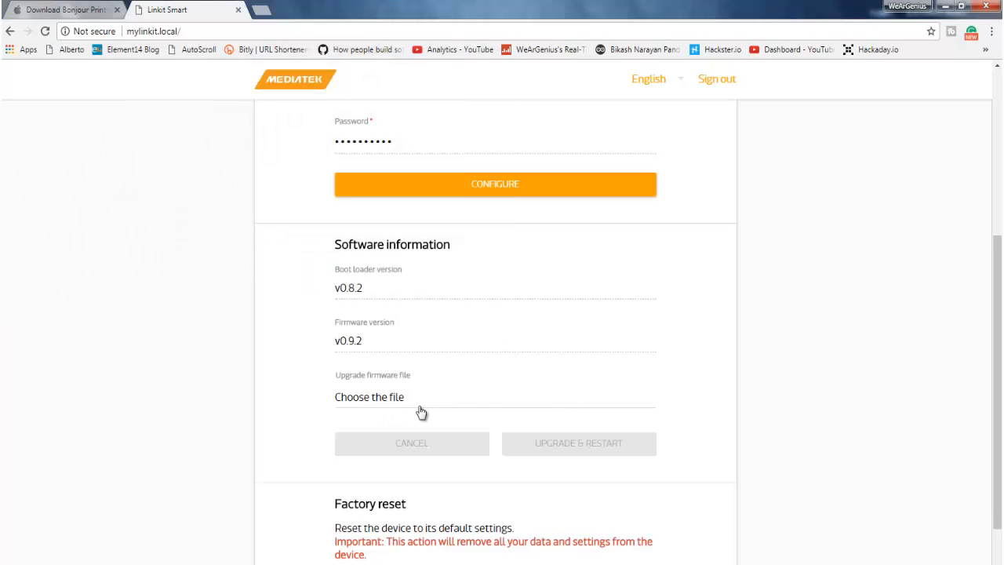
scroll(up, 3)
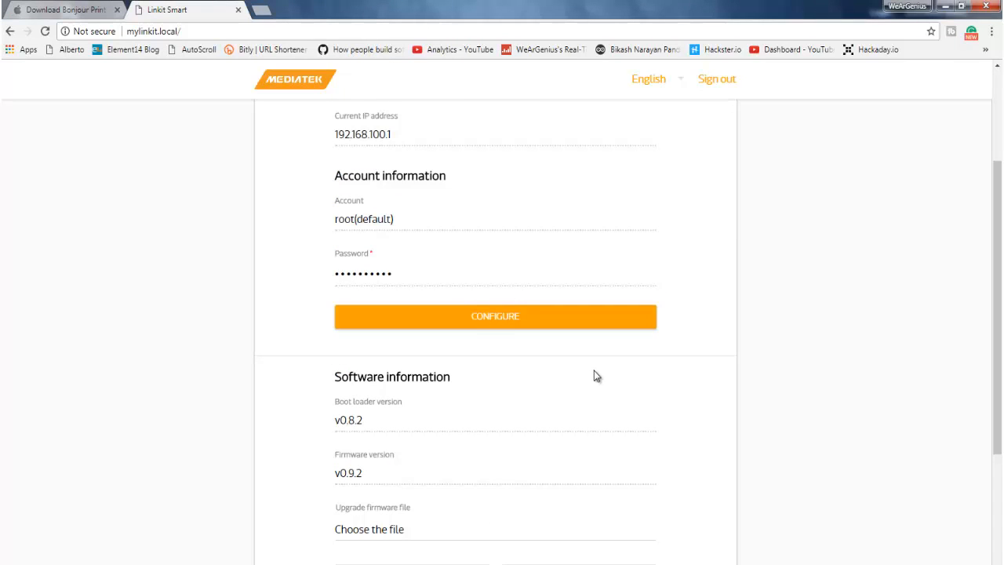
mouse_move(601, 379)
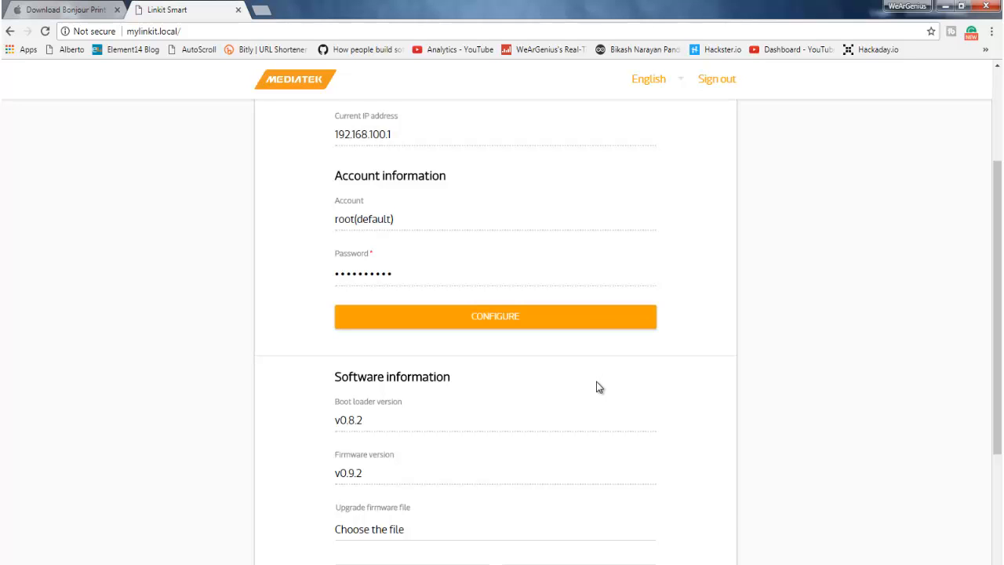
scroll(up, 3)
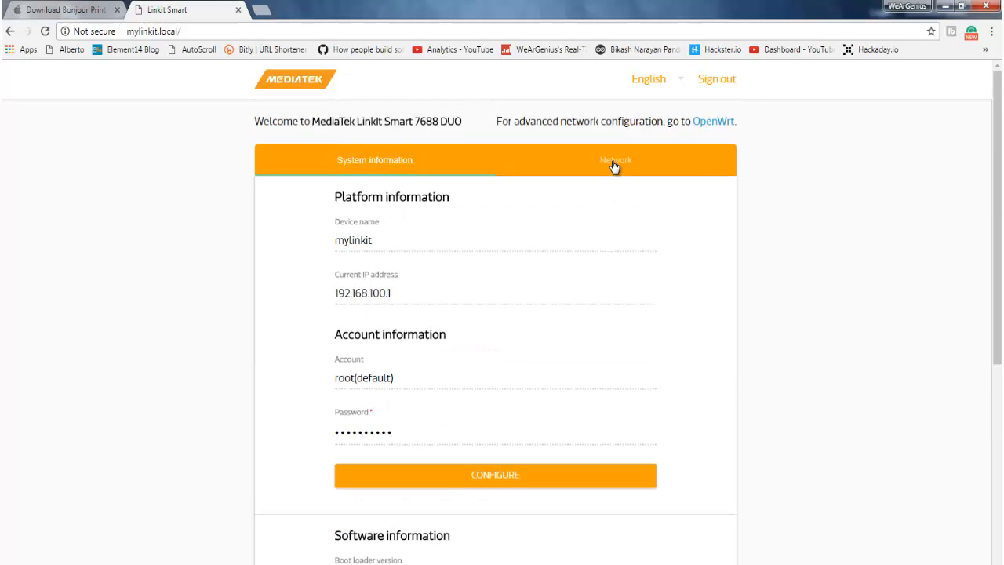
- Select Station mode with the weargenius network and apply via CONFIGURE & RESTART
click(615, 160)
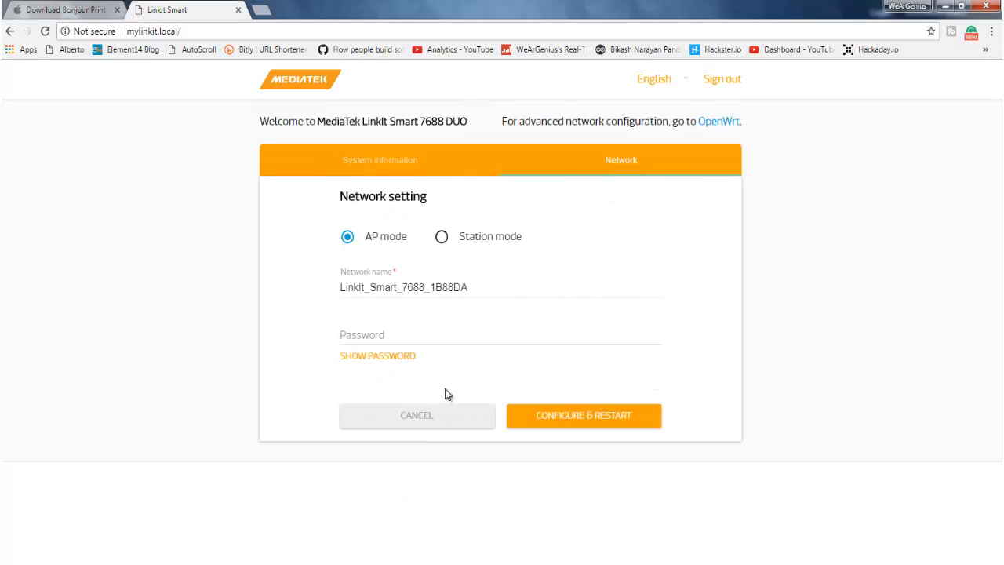
click(442, 236)
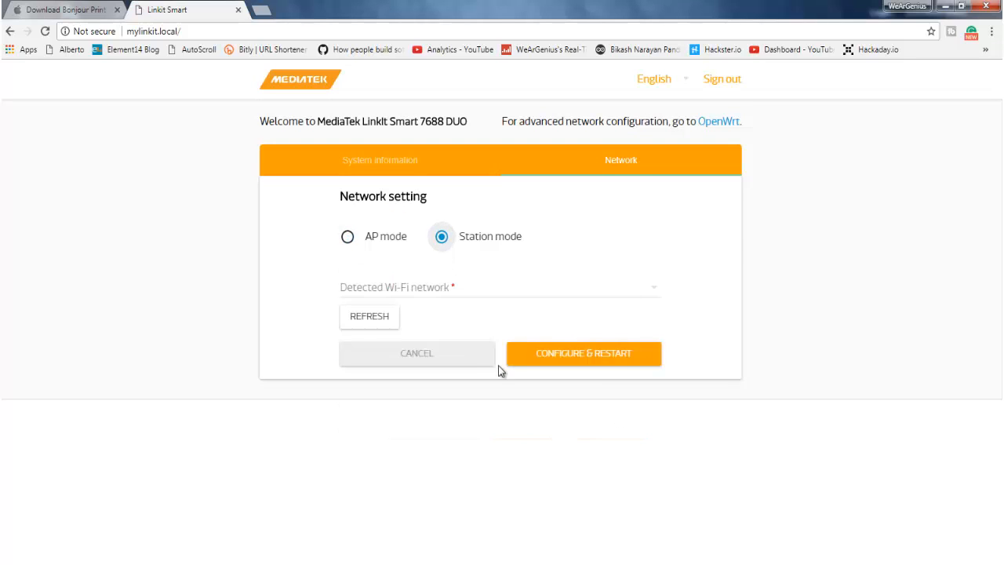
click(499, 287)
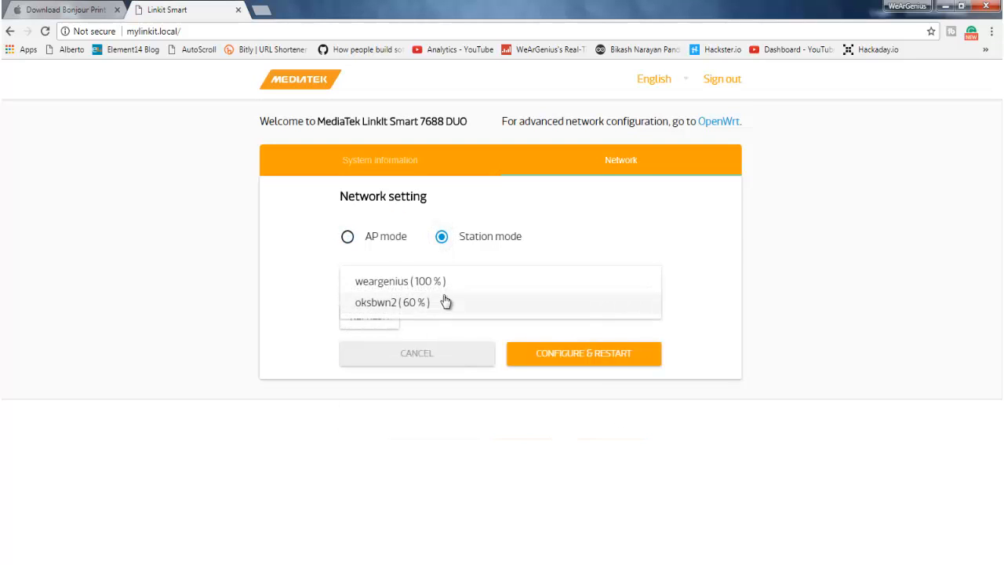
mouse_move(441, 299)
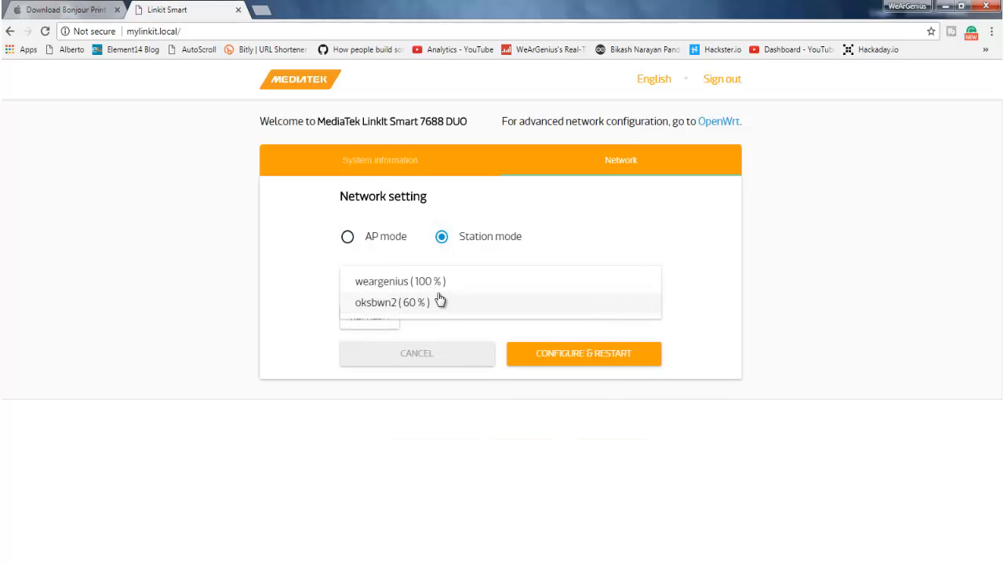
click(400, 281)
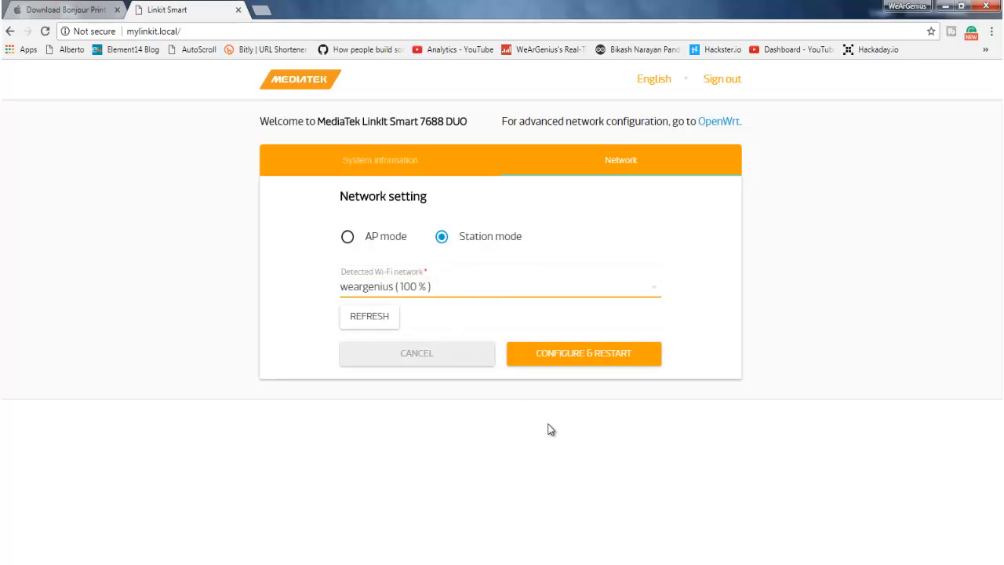
mouse_move(377, 304)
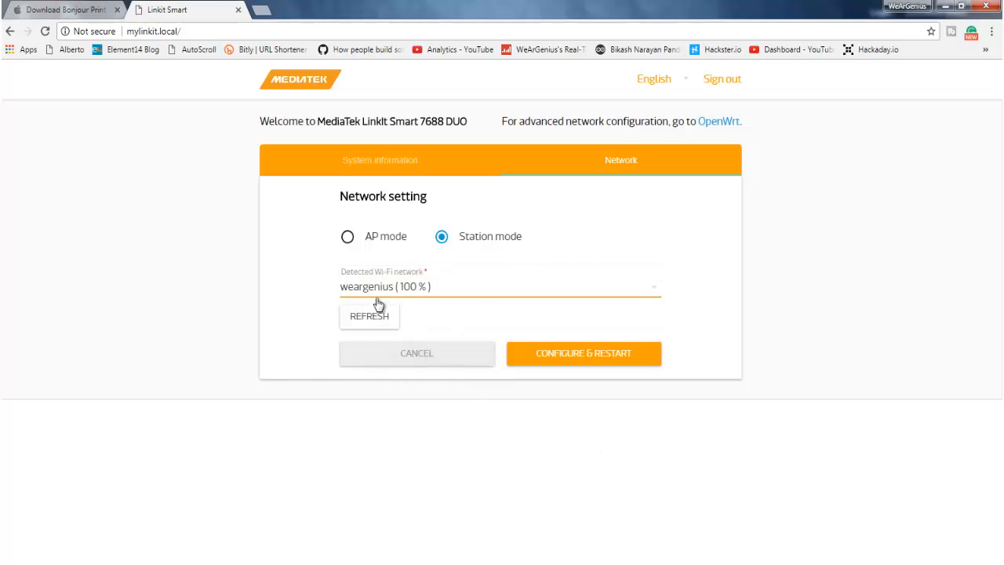
mouse_move(430, 303)
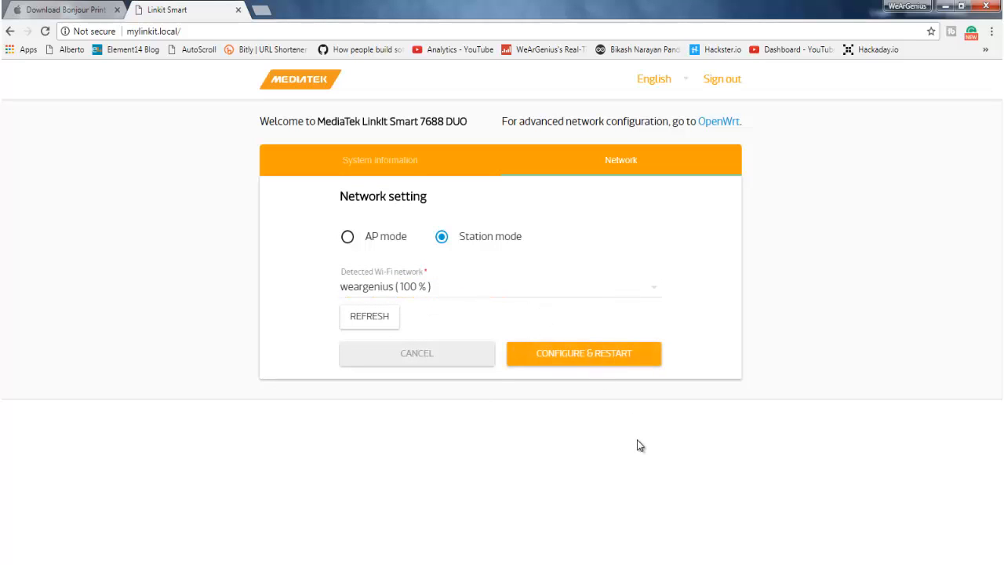
click(584, 353)
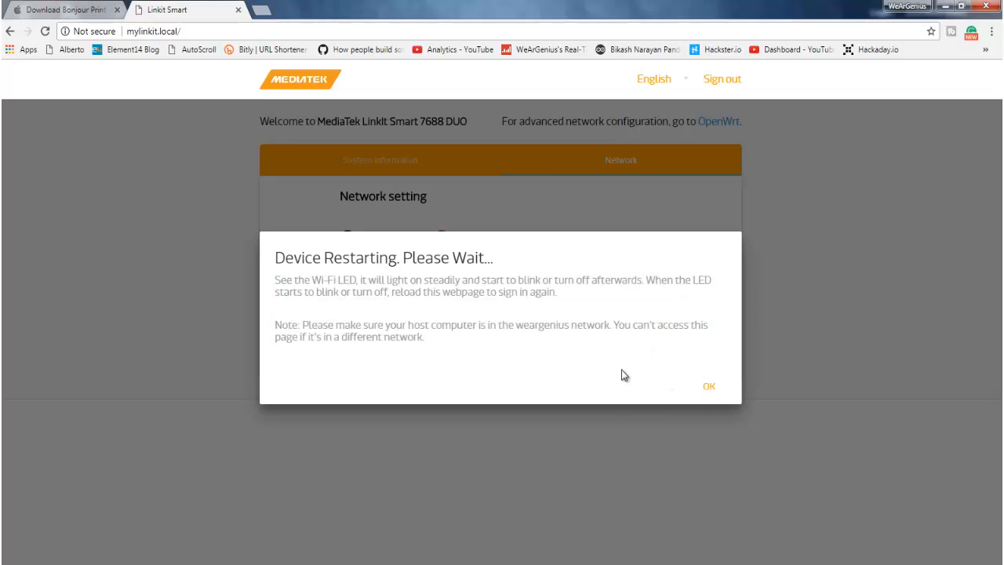
- Dismiss the restart notice, sign in again, and review system info showing 192.168.0.2
click(708, 386)
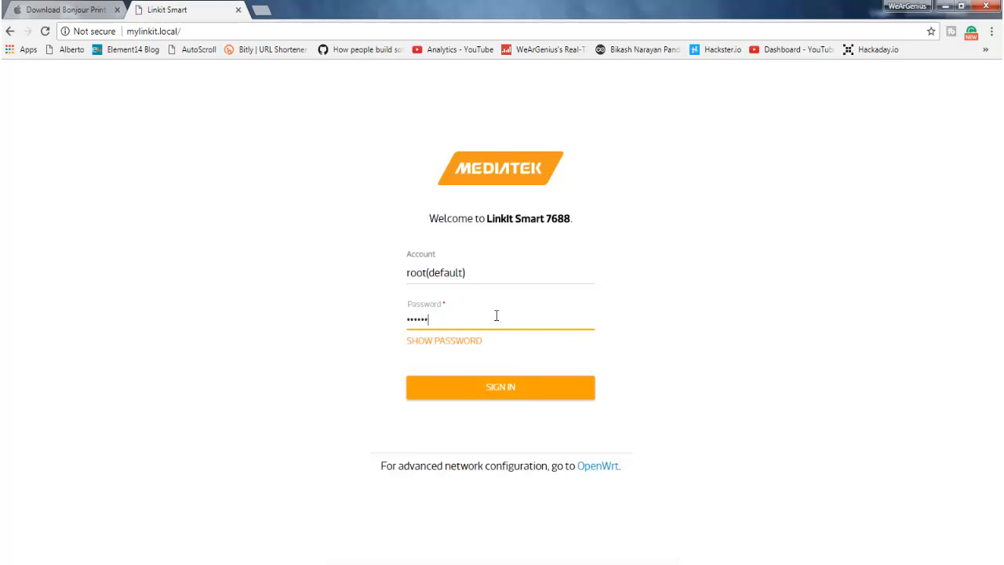
click(500, 386)
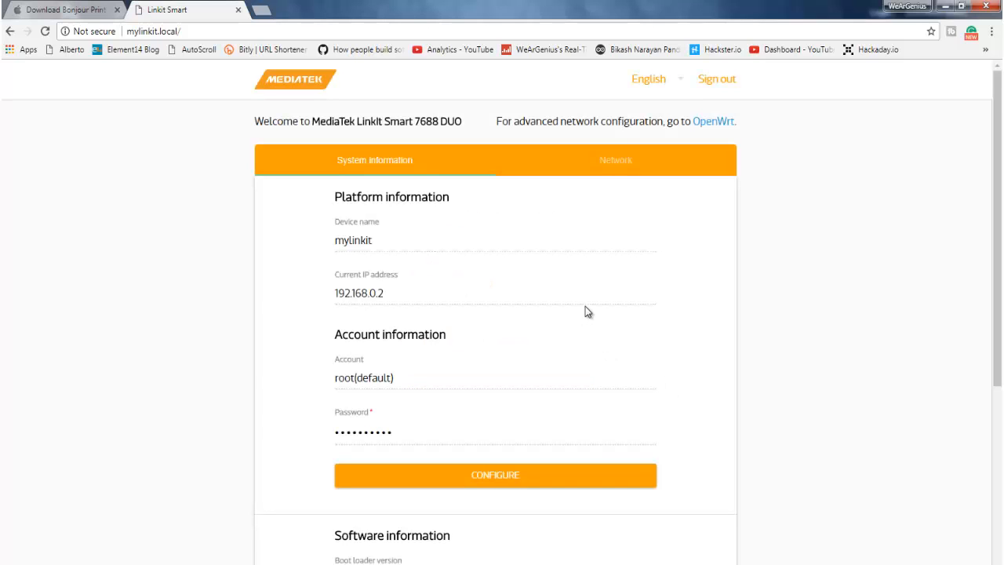
mouse_move(642, 249)
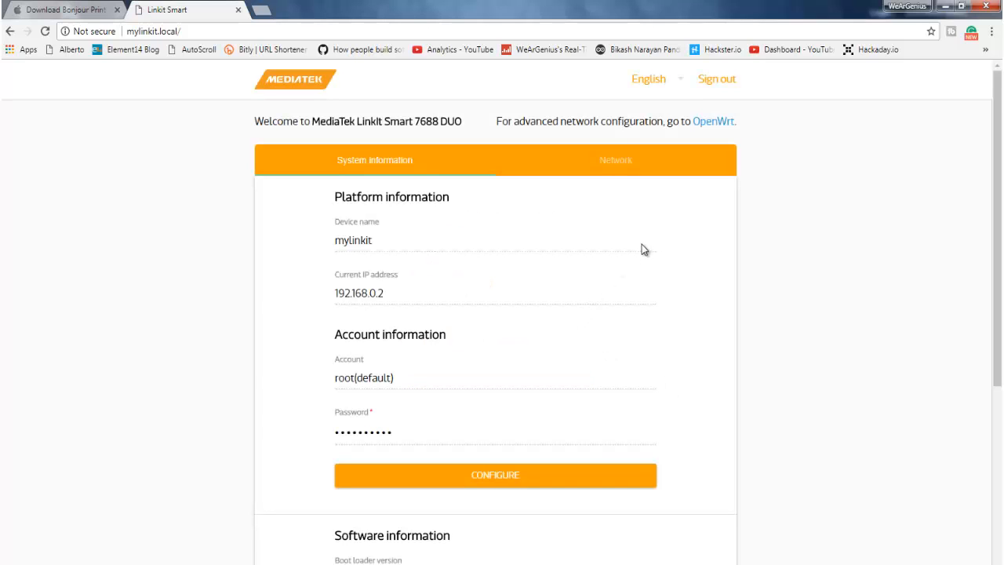
mouse_move(643, 230)
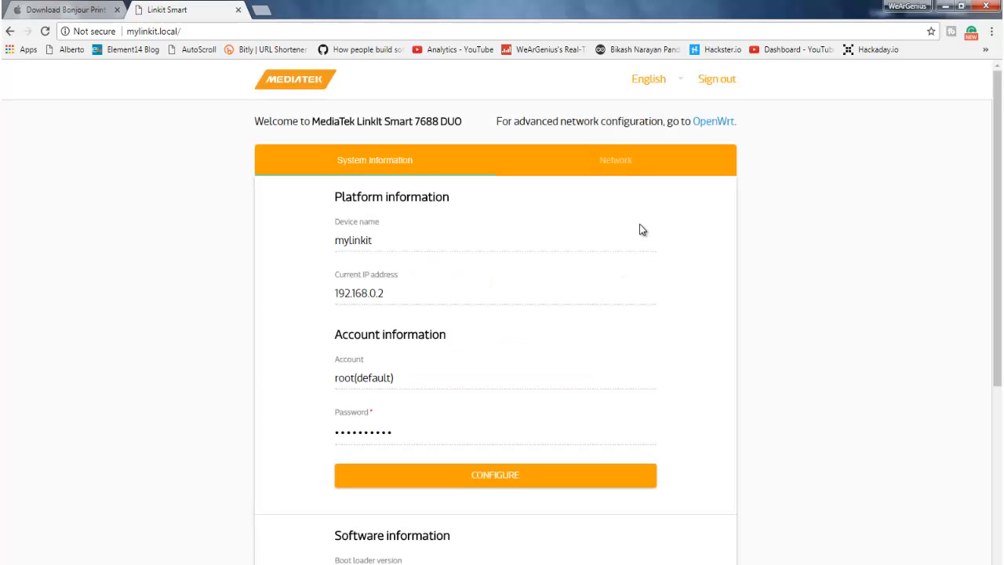
scroll(down, 3)
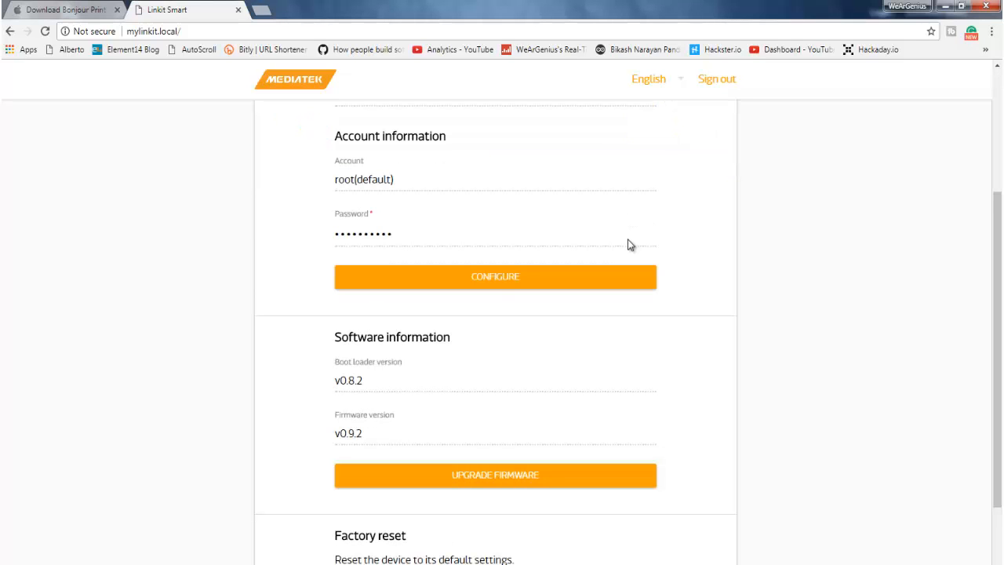
scroll(up, 3)
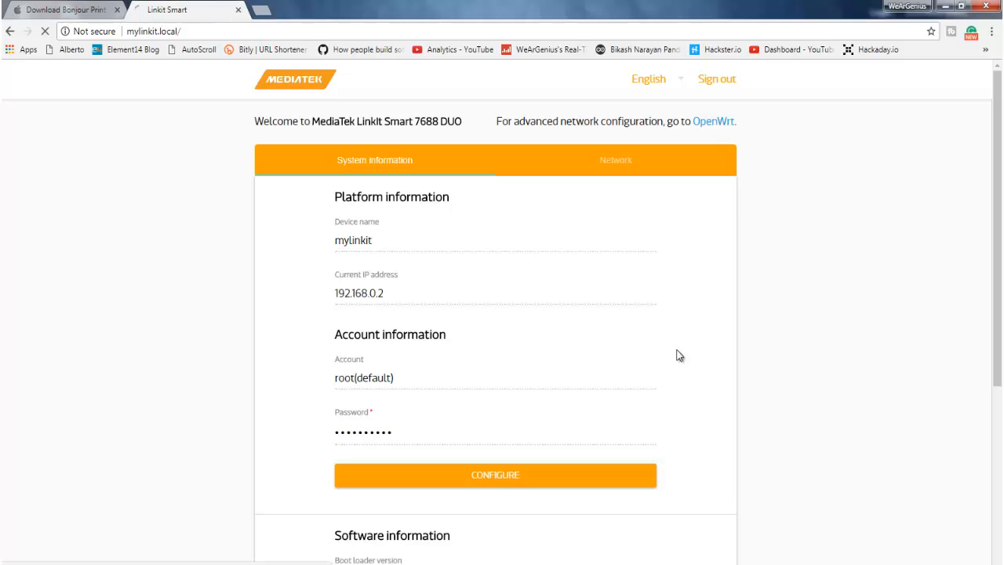
- Log in to the advanced OpenWrt LuCI configuration, declining to save the password
click(713, 121)
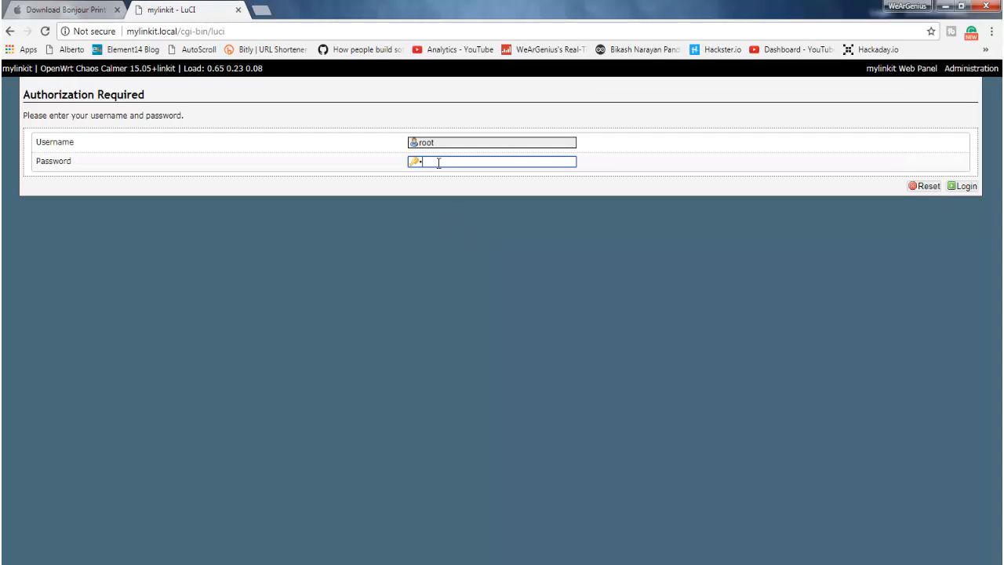
text(password)
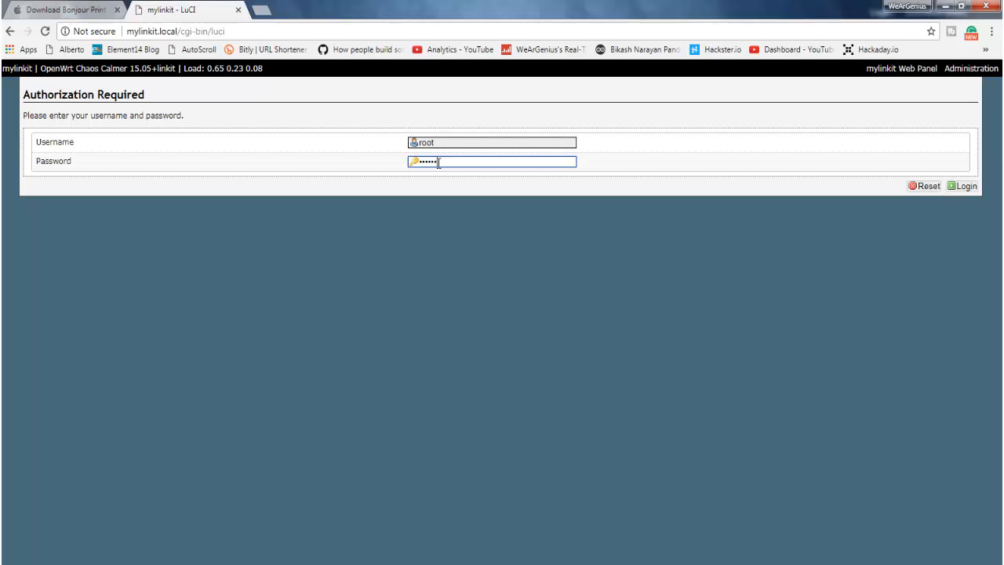
click(965, 185)
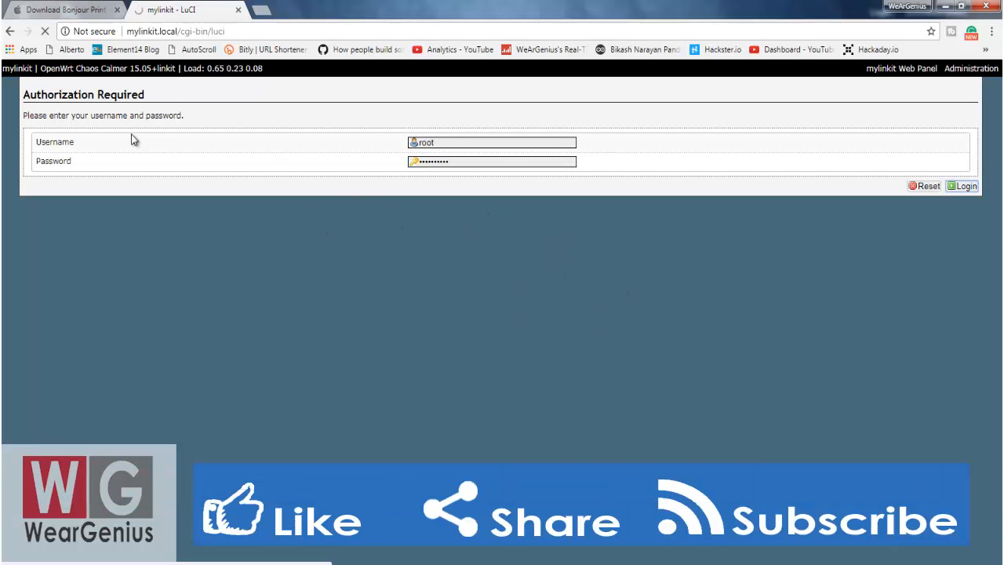
click(965, 186)
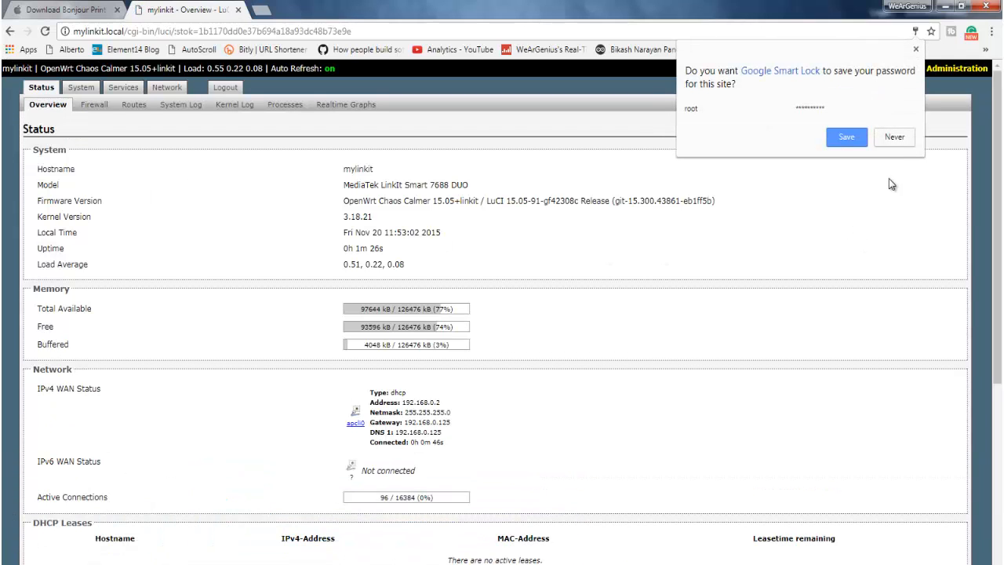
click(894, 136)
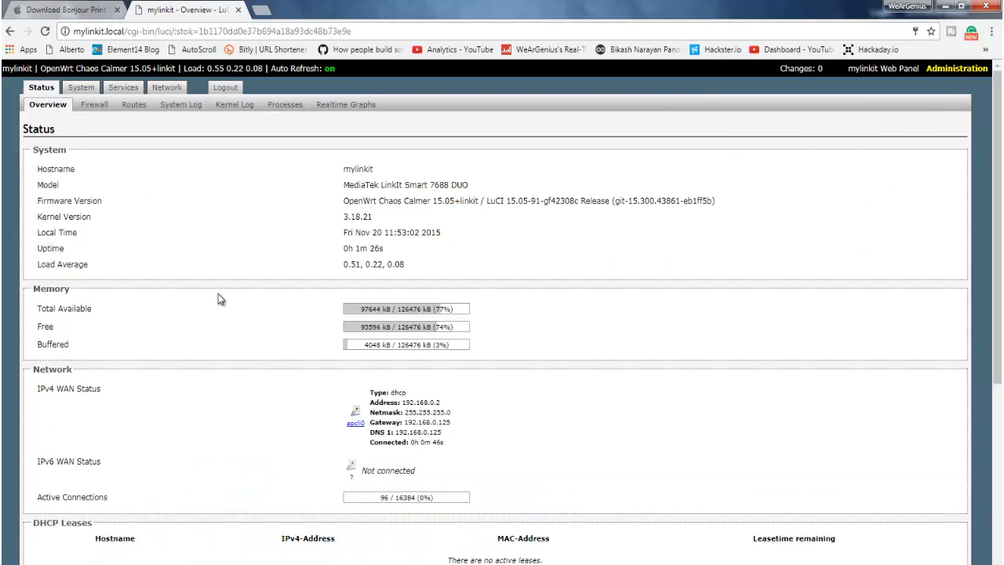
- Review the overview's 192.168.0.2 DHCP address and open the WAN interface settings
scroll(down, 3)
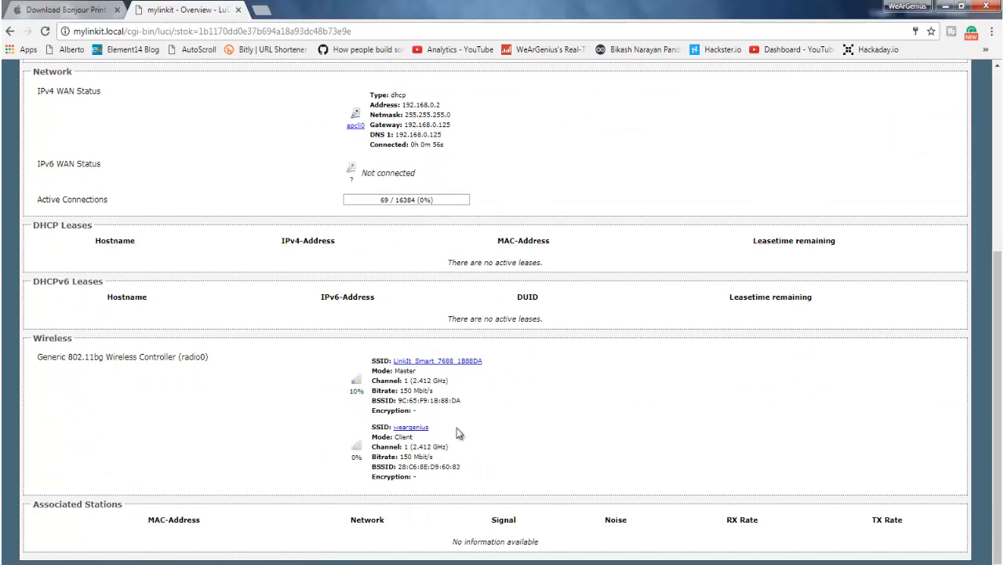
scroll(up, 3)
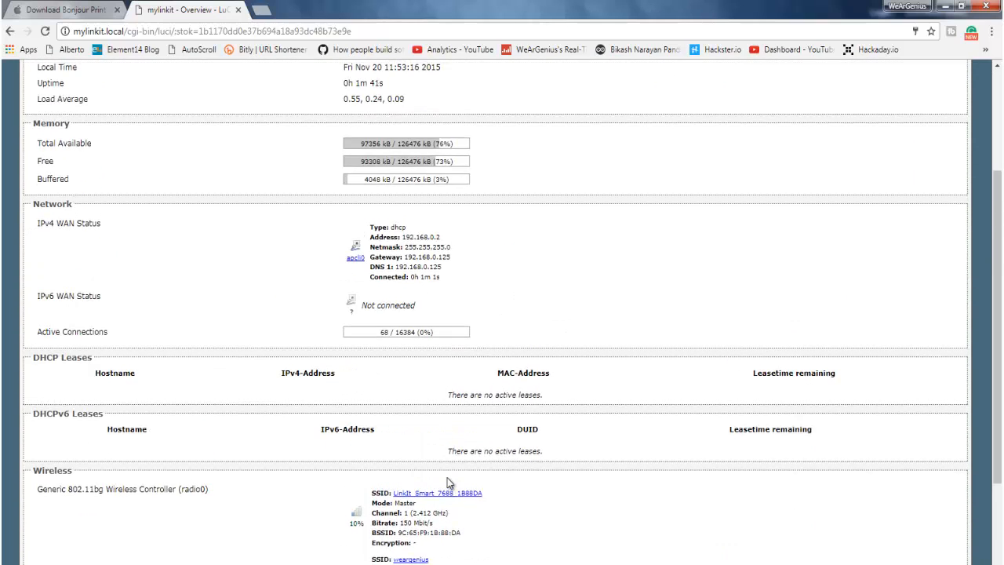
scroll(up, 3)
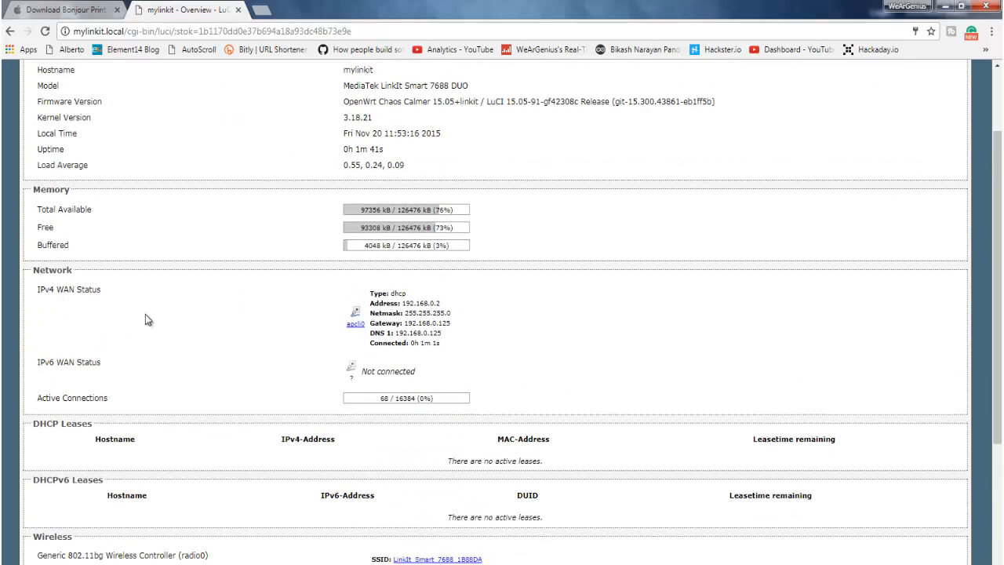
click(354, 323)
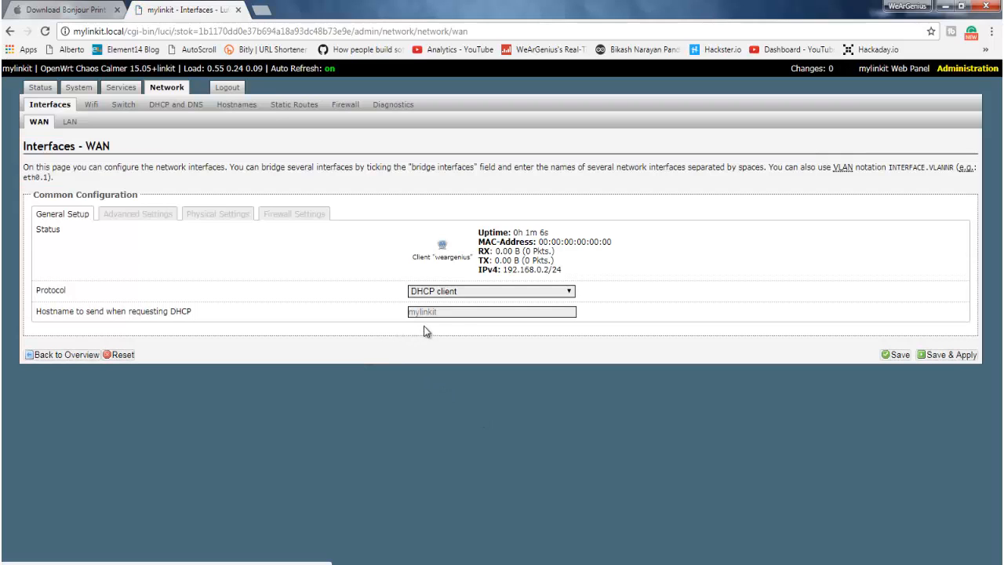
- Change the WAN protocol to Static address and confirm the protocol switch
click(489, 290)
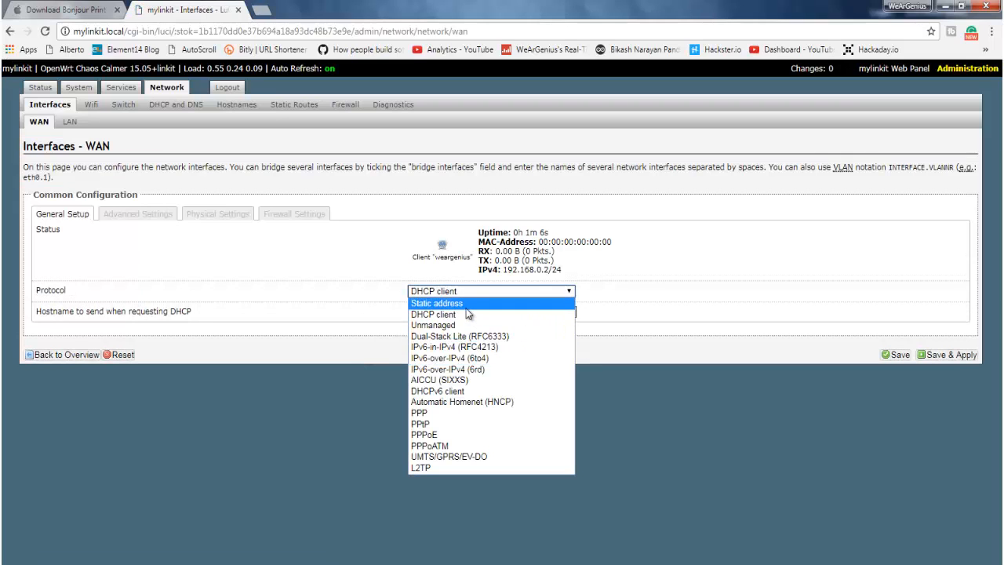
click(436, 303)
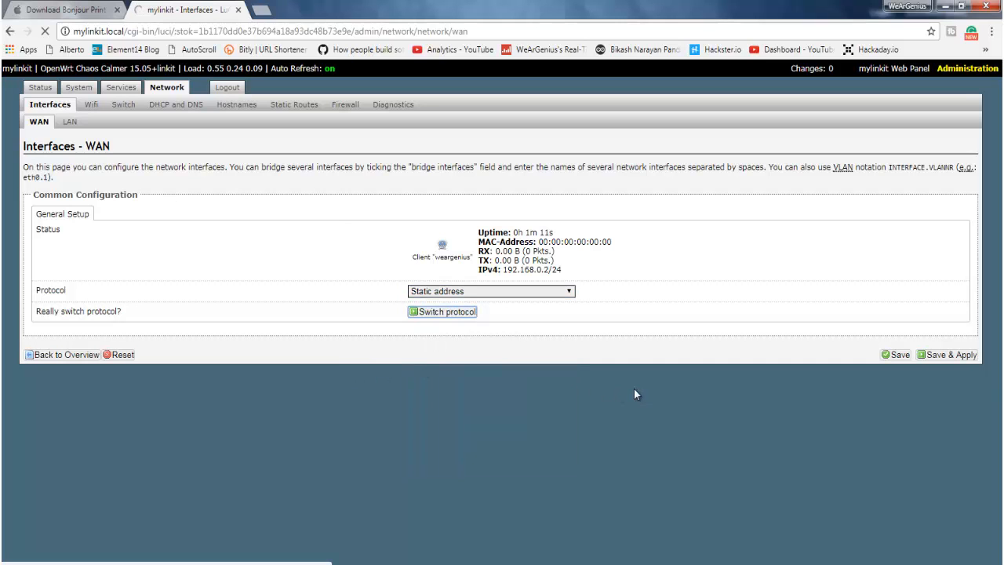
click(442, 311)
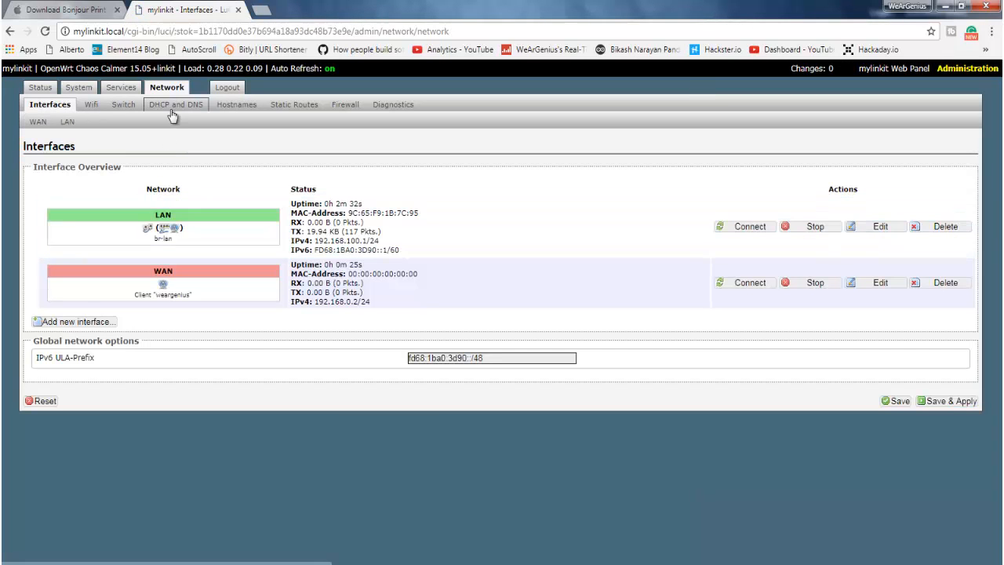
- Verify the static WAN on Status, then visit System, LED Configuration and Scheduled Tasks pages
click(40, 87)
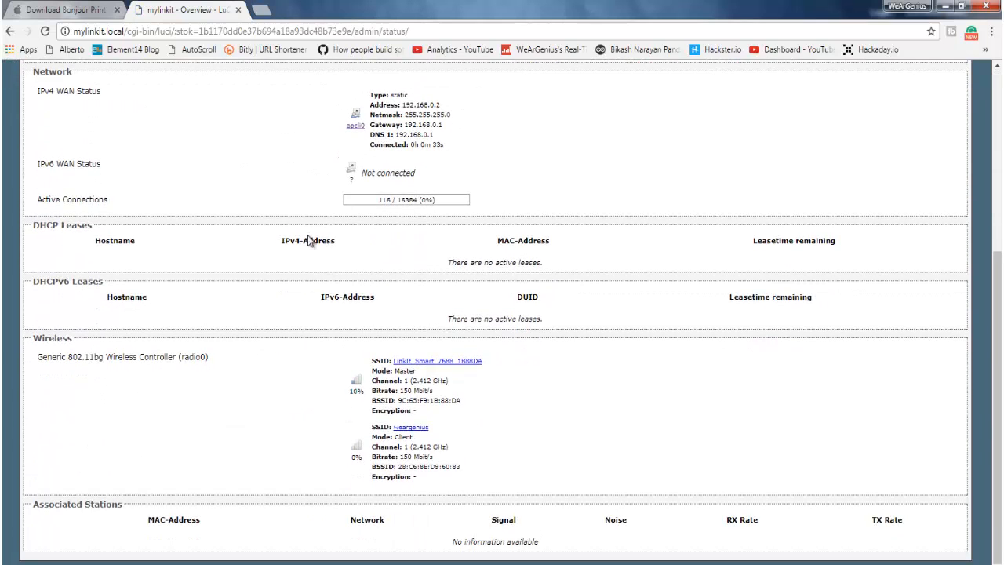
scroll(up, 3)
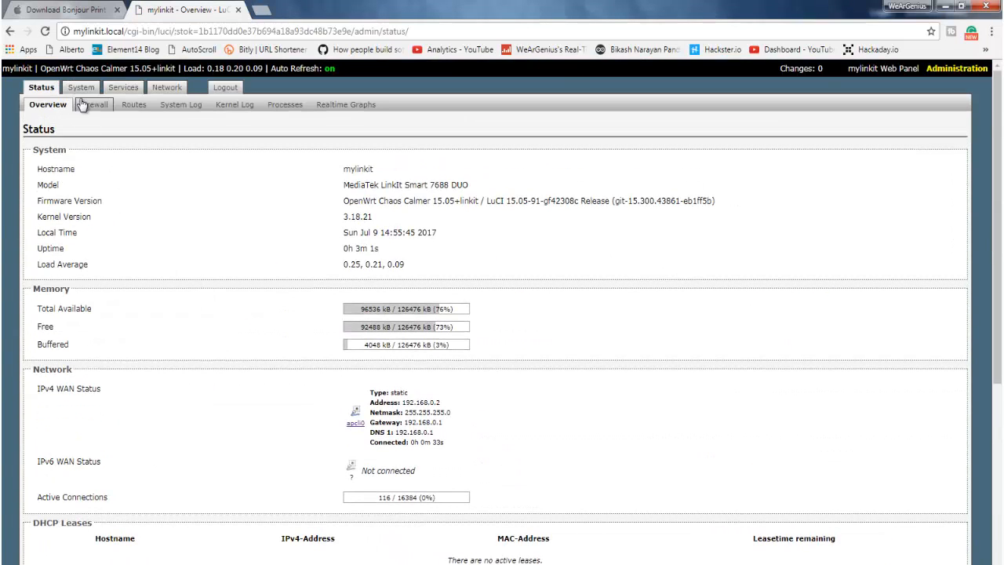
click(81, 87)
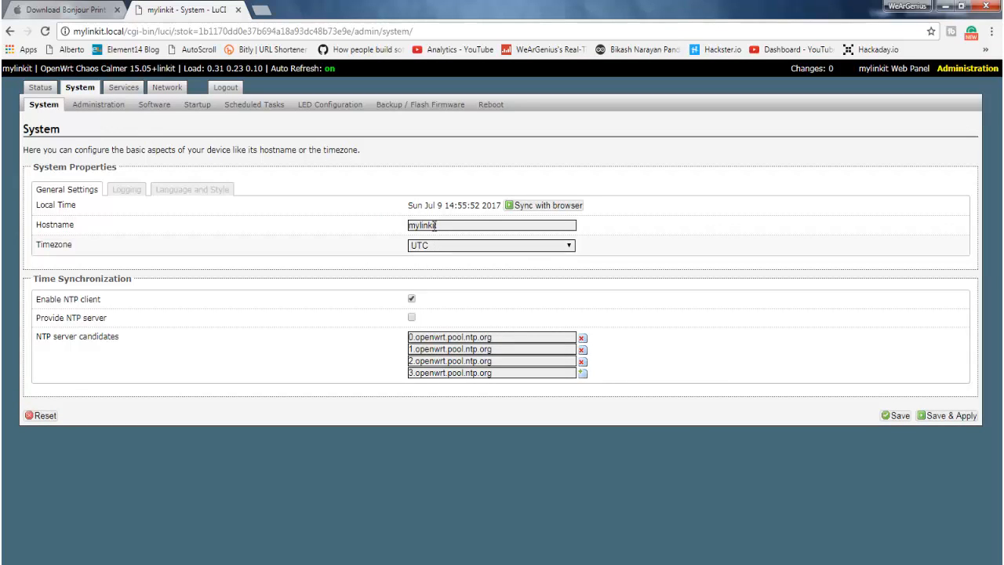
mouse_move(499, 257)
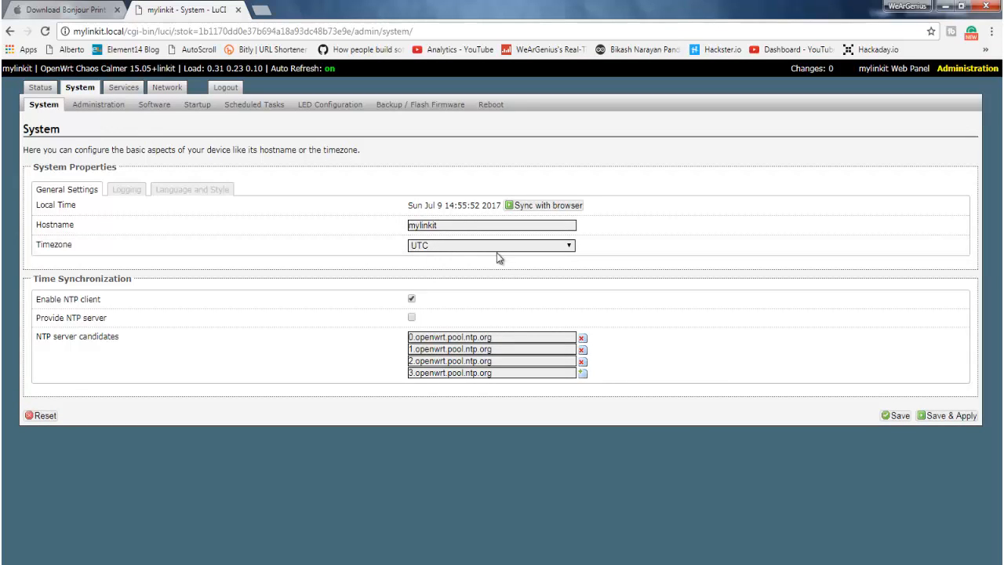
mouse_move(206, 151)
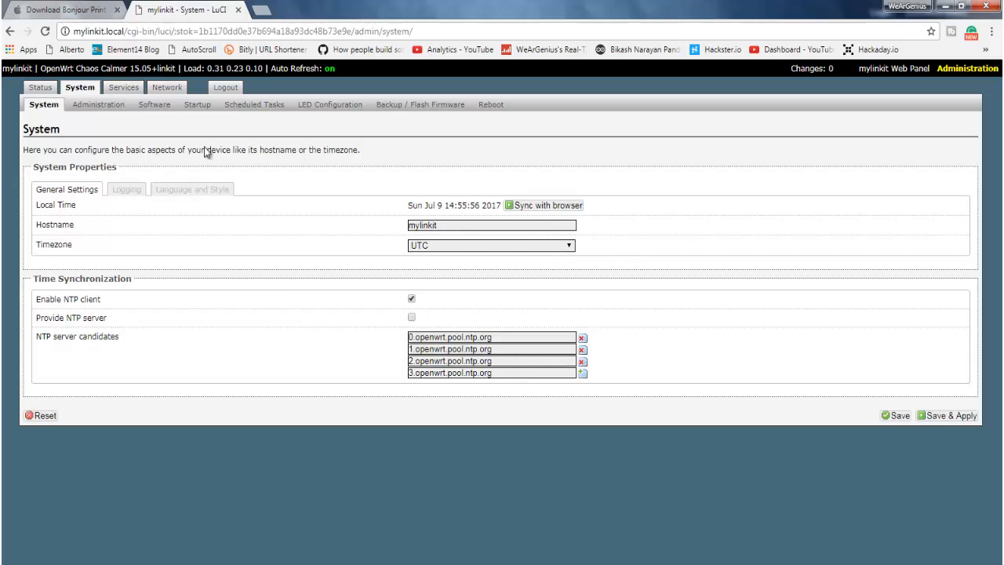
mouse_move(327, 123)
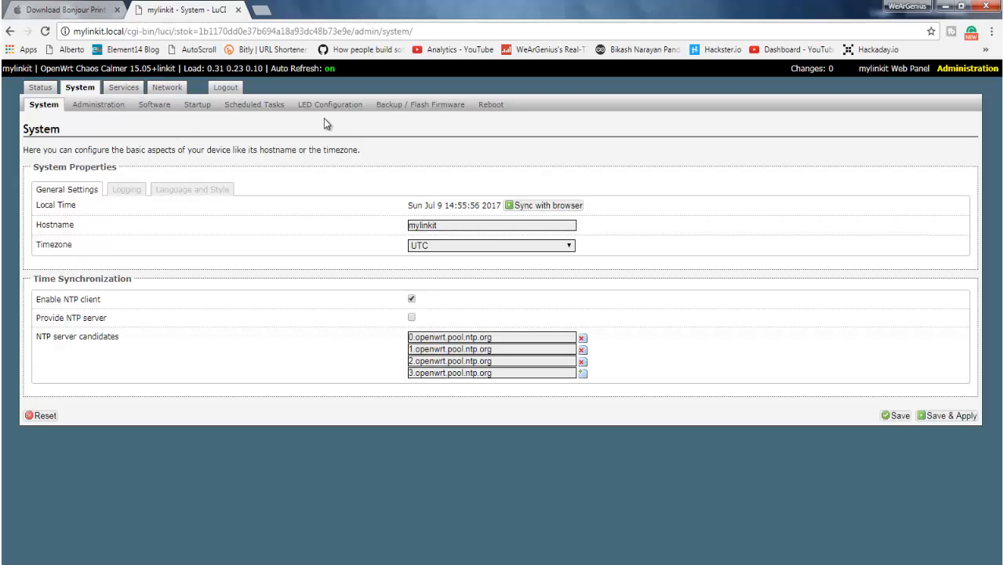
click(330, 105)
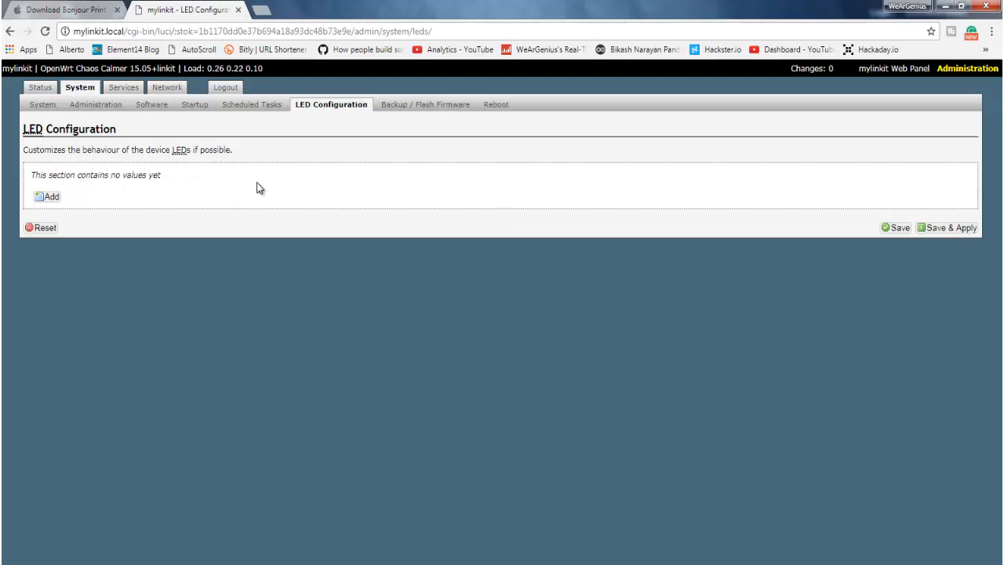
click(252, 104)
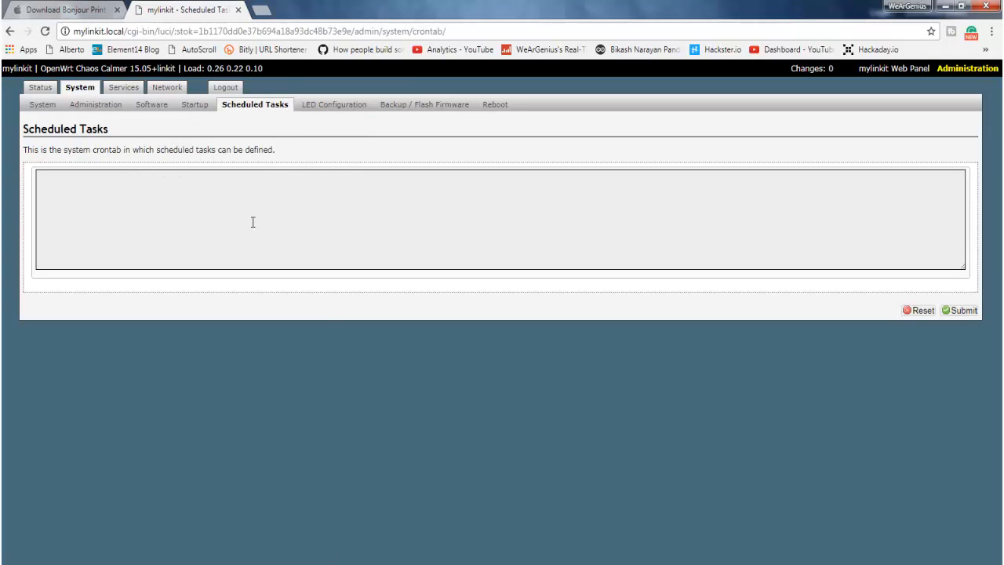
mouse_move(194, 109)
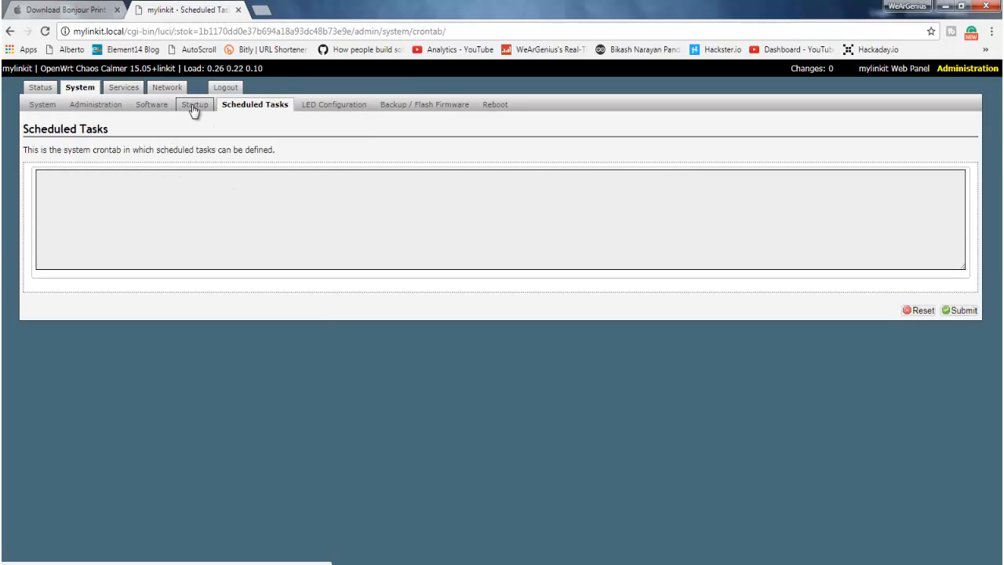
- Browse the Startup and Administration pages, ending on Backup / Flash Firmware
click(195, 105)
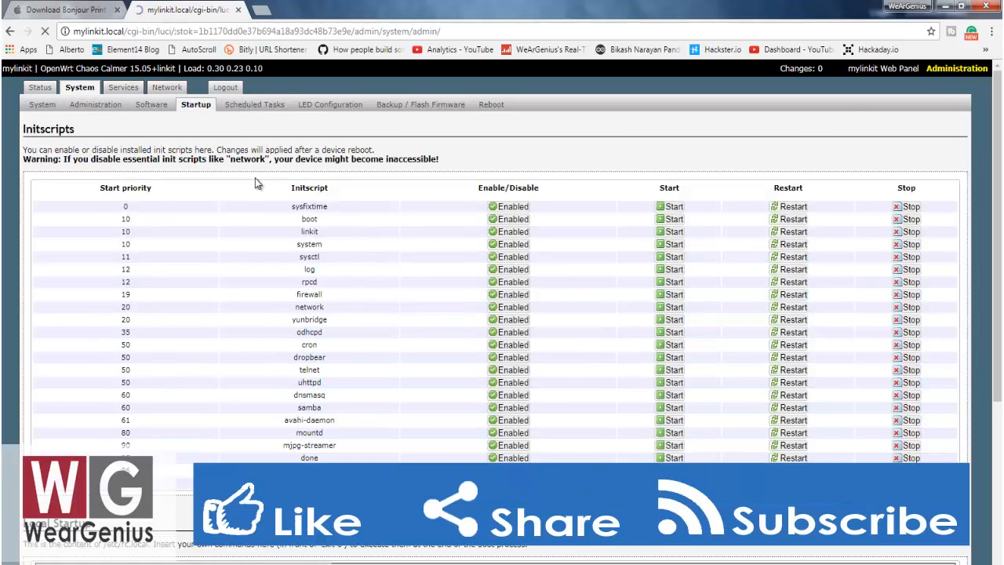
click(95, 103)
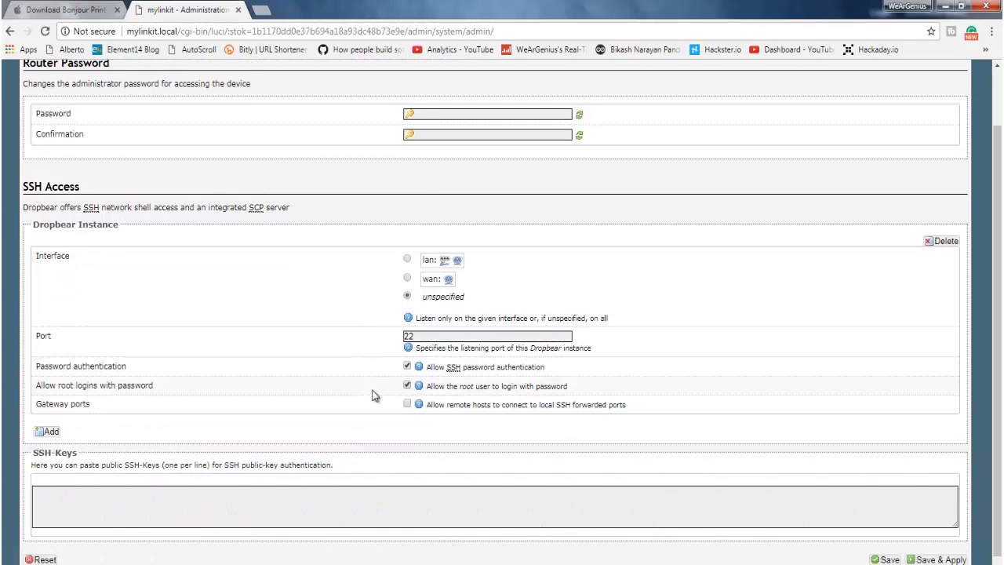
scroll(up, 3)
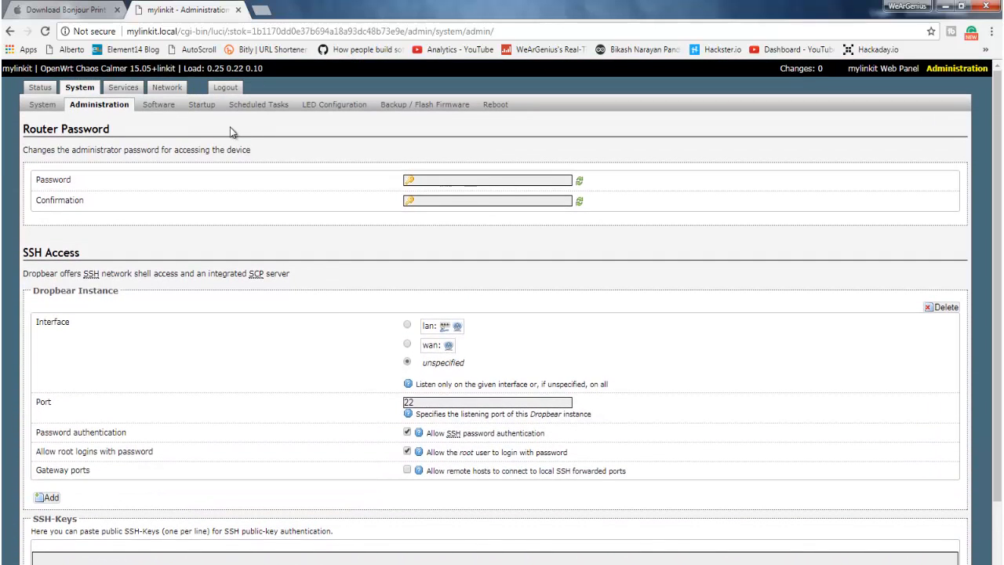
mouse_move(136, 106)
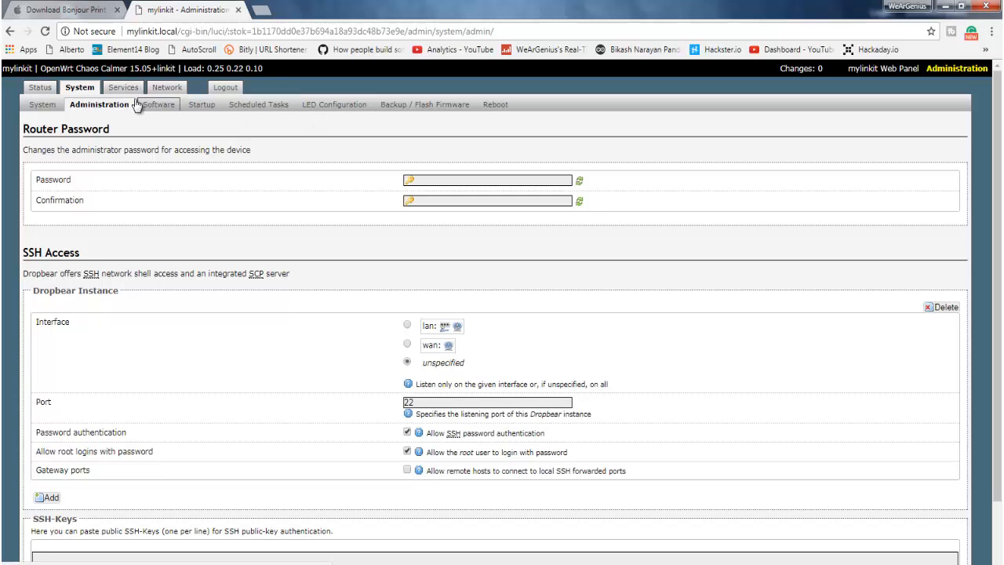
mouse_move(424, 104)
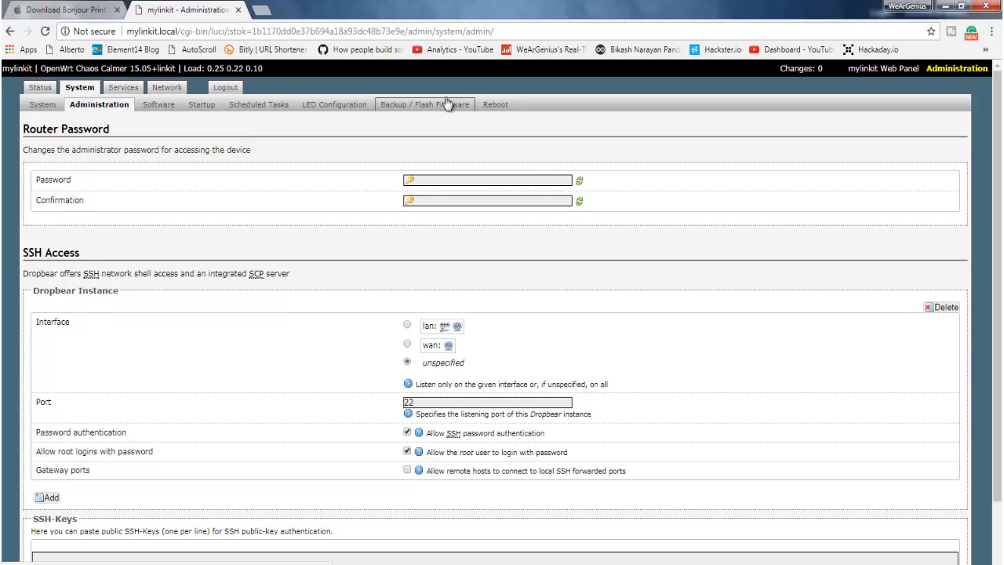
click(425, 104)
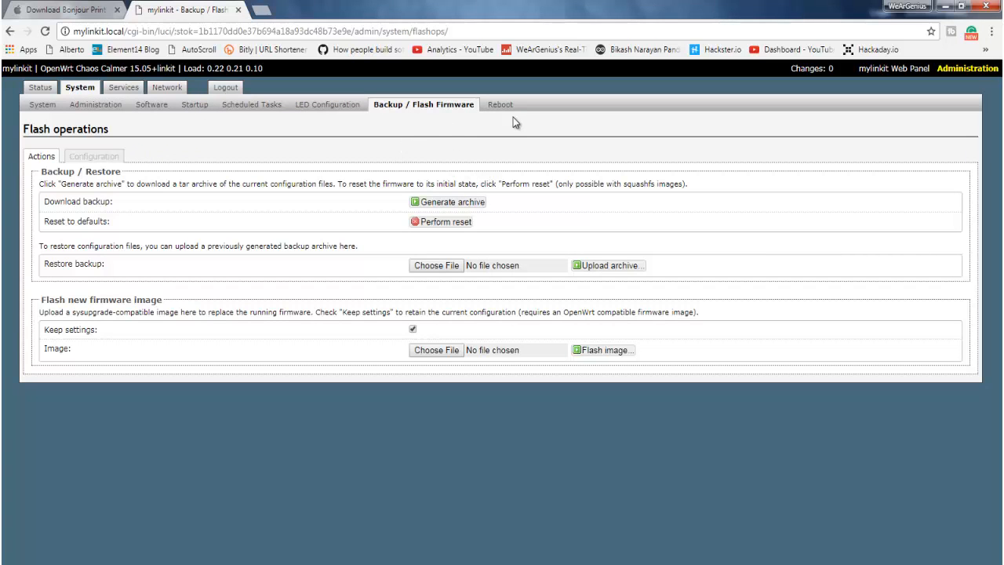
- View the MJPG-streamer service, then the Network Wireless Overview with the weargenius client
click(123, 87)
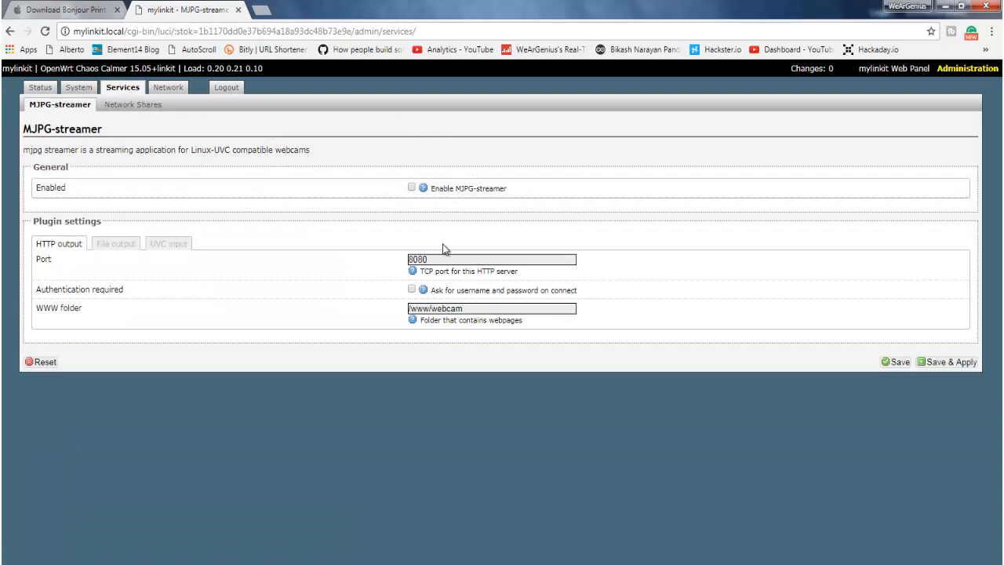
mouse_move(498, 284)
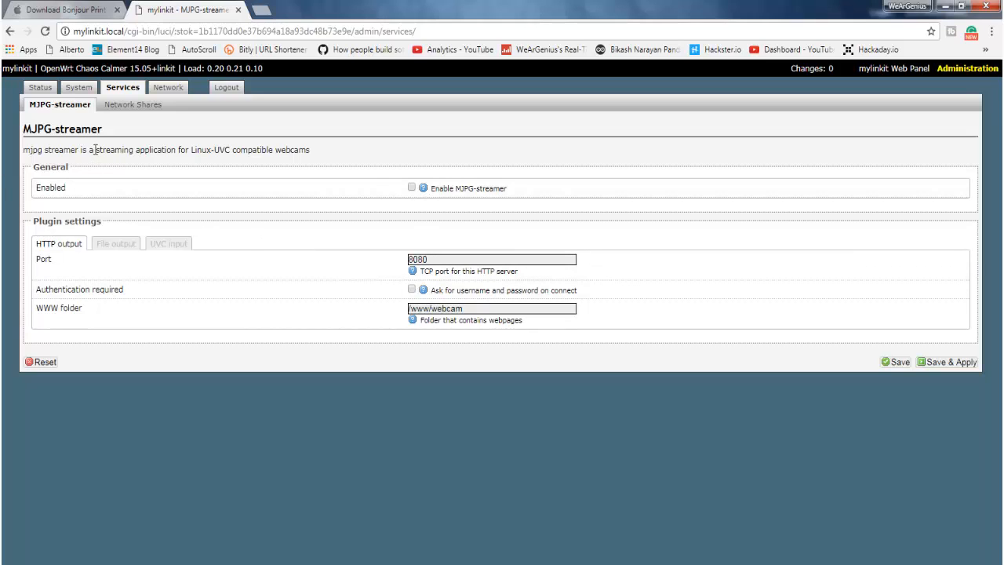
mouse_move(167, 87)
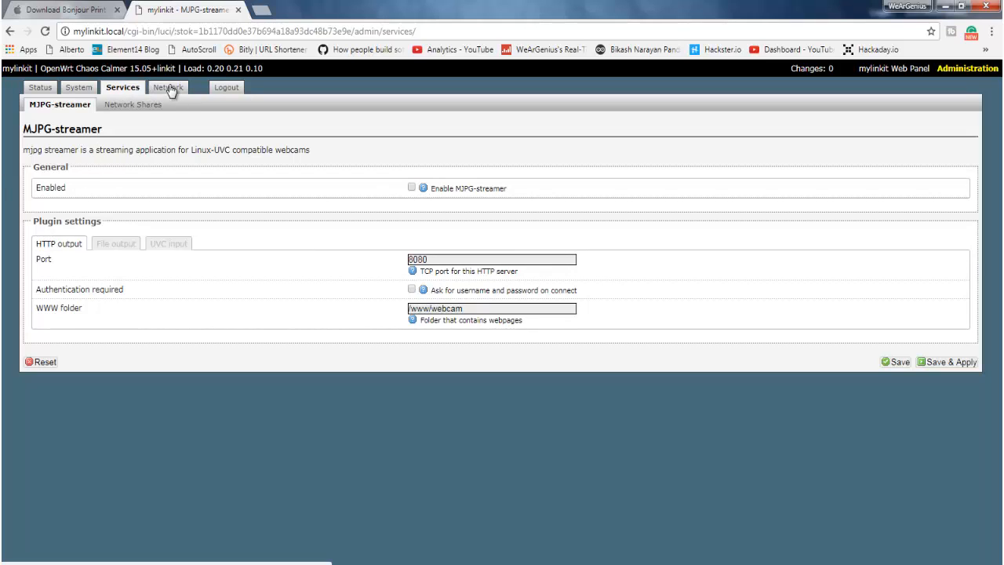
click(167, 87)
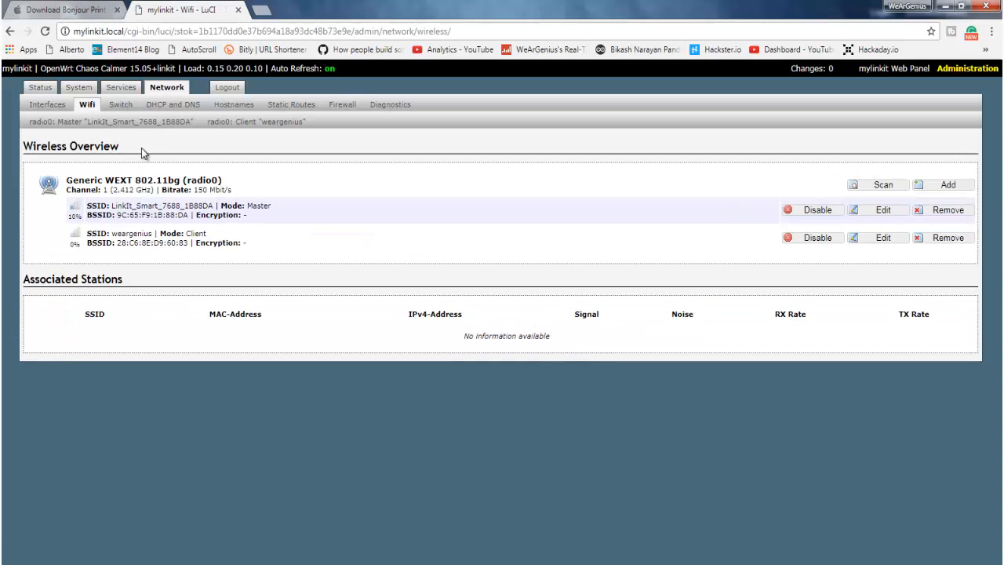
mouse_move(172, 105)
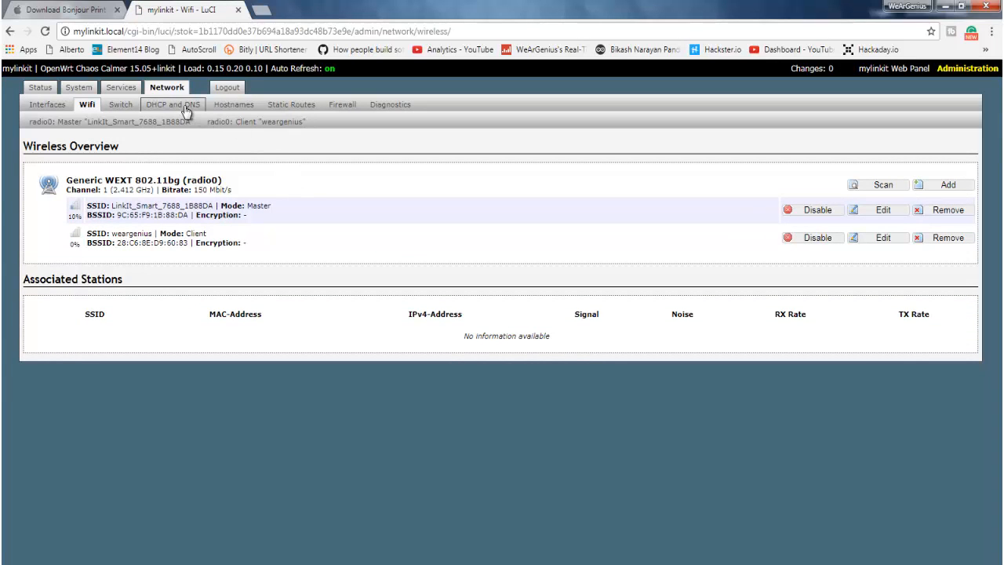
- Review DHCP and DNS settings with no active leases, then return to System properties
click(119, 103)
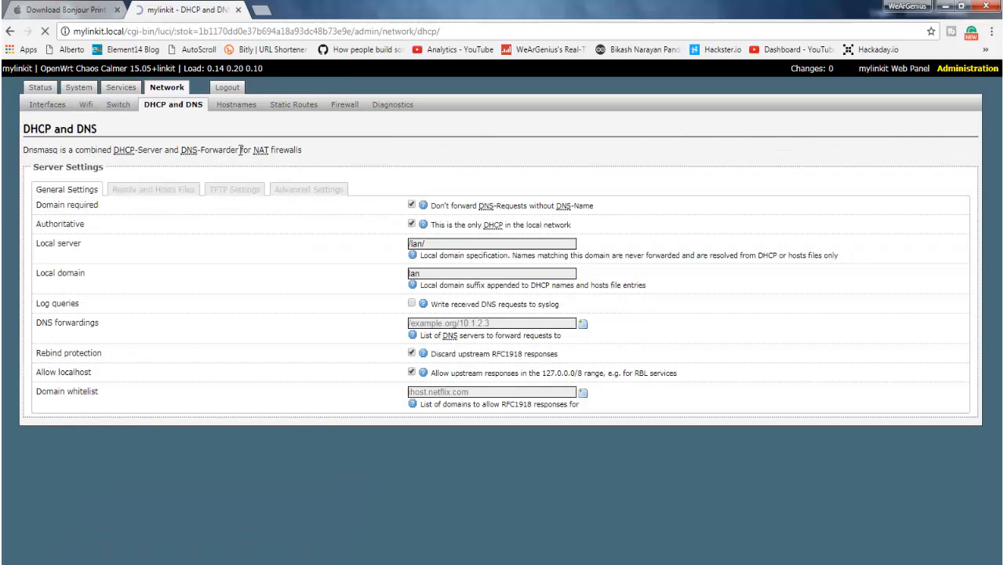
scroll(down, 3)
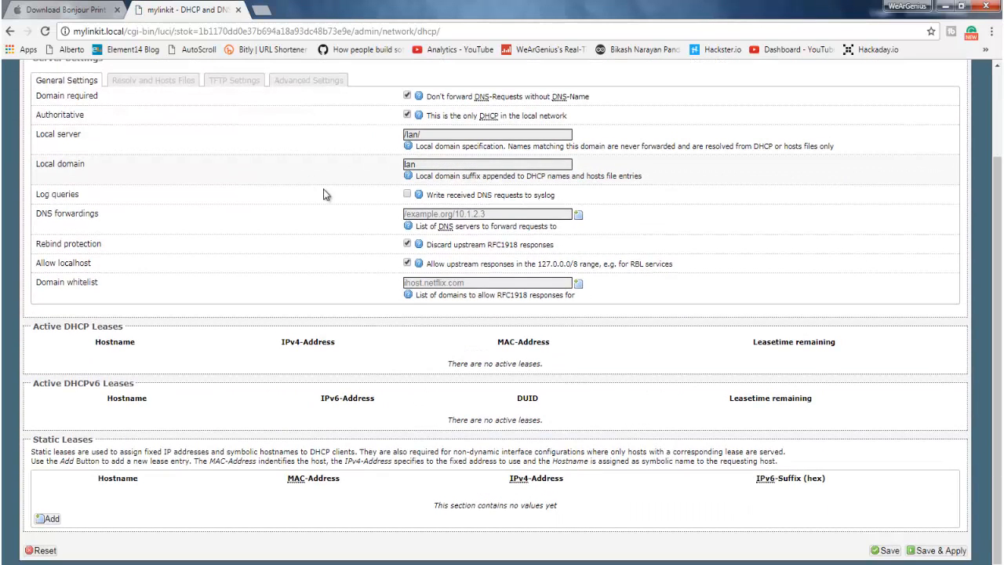
scroll(up, 3)
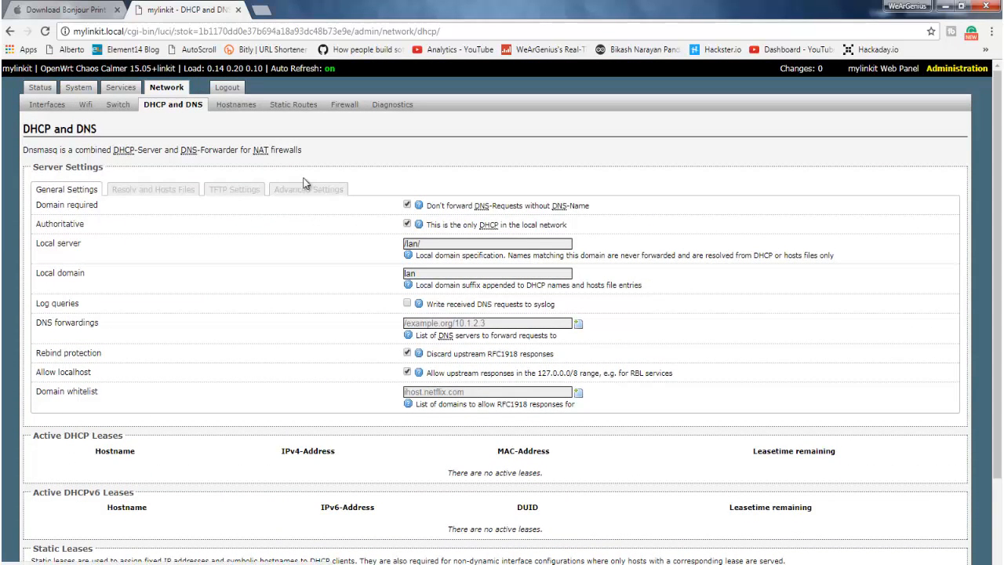
mouse_move(269, 142)
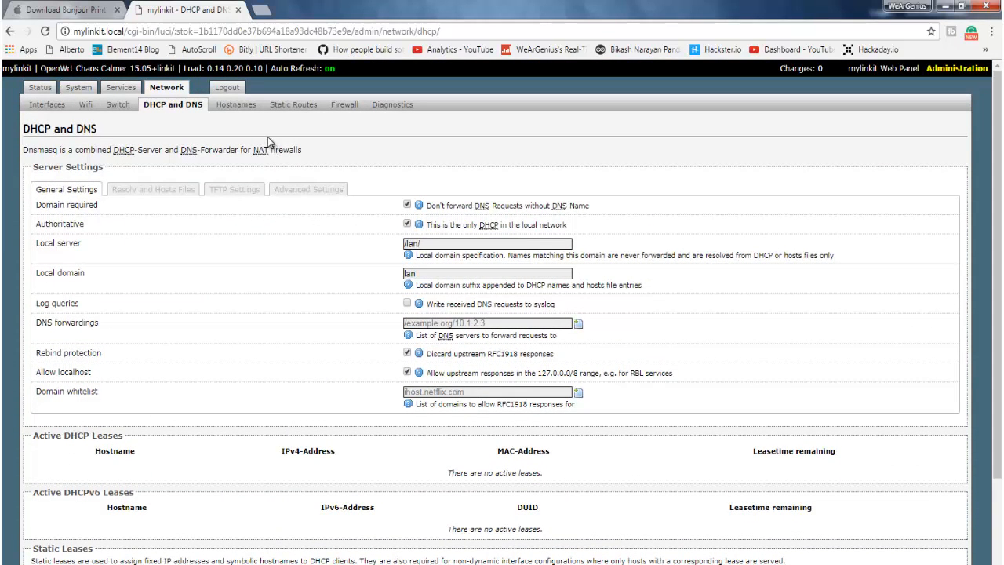
mouse_move(235, 104)
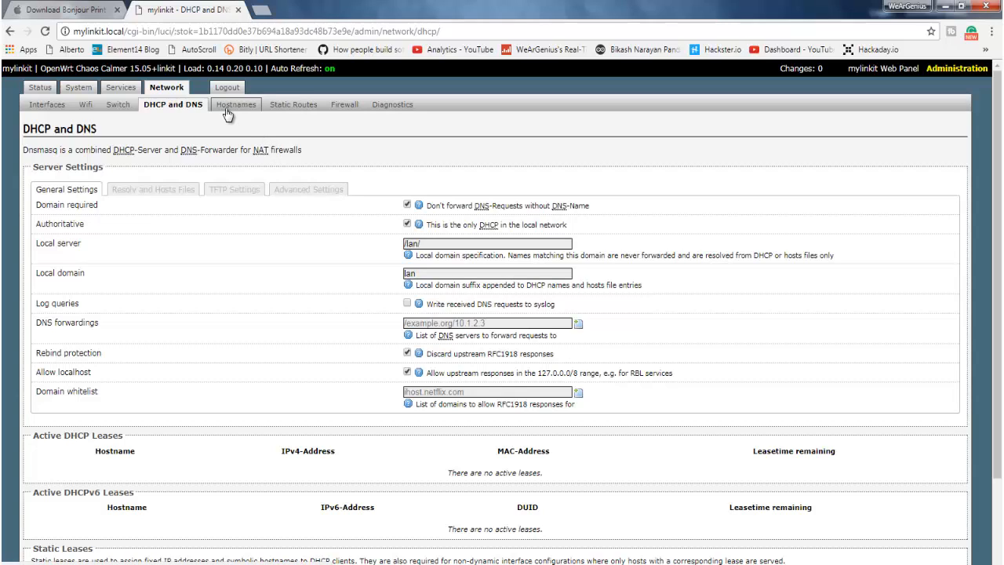
mouse_move(225, 114)
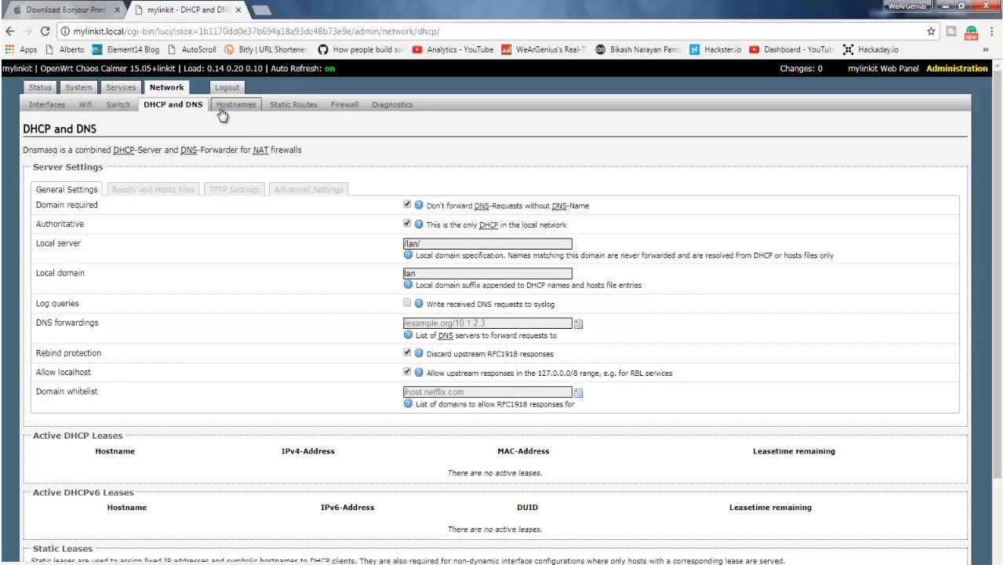
mouse_move(264, 165)
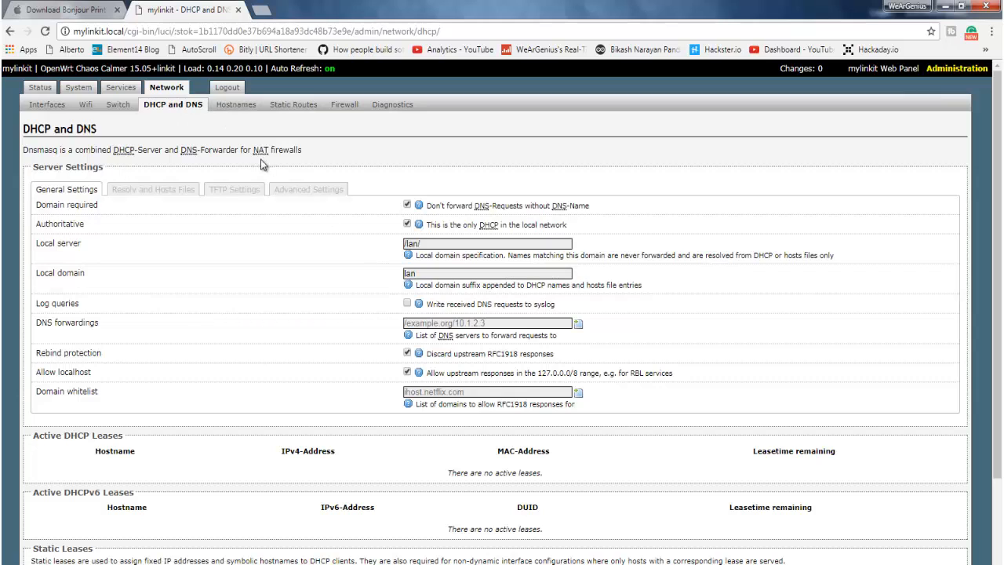
mouse_move(227, 117)
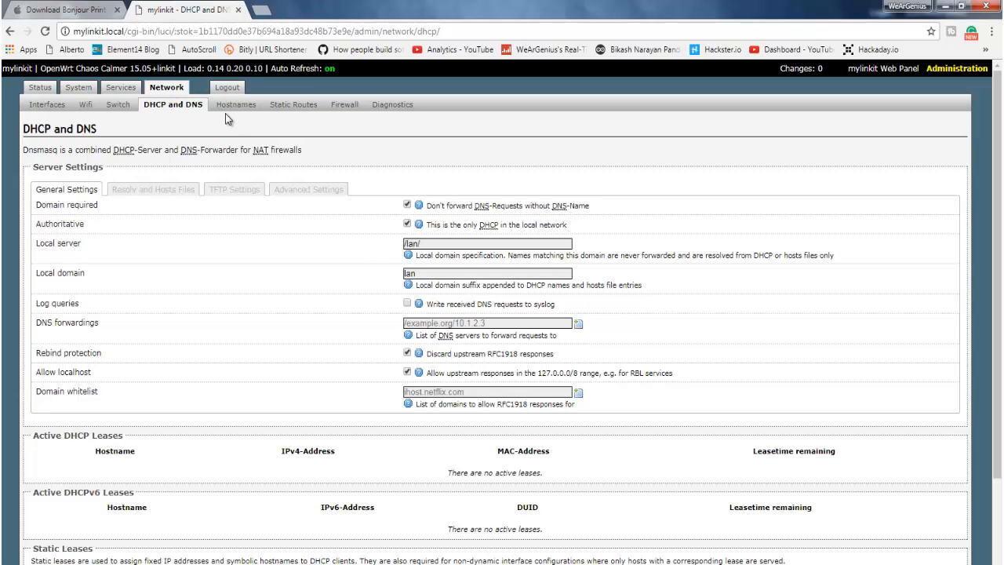
click(78, 87)
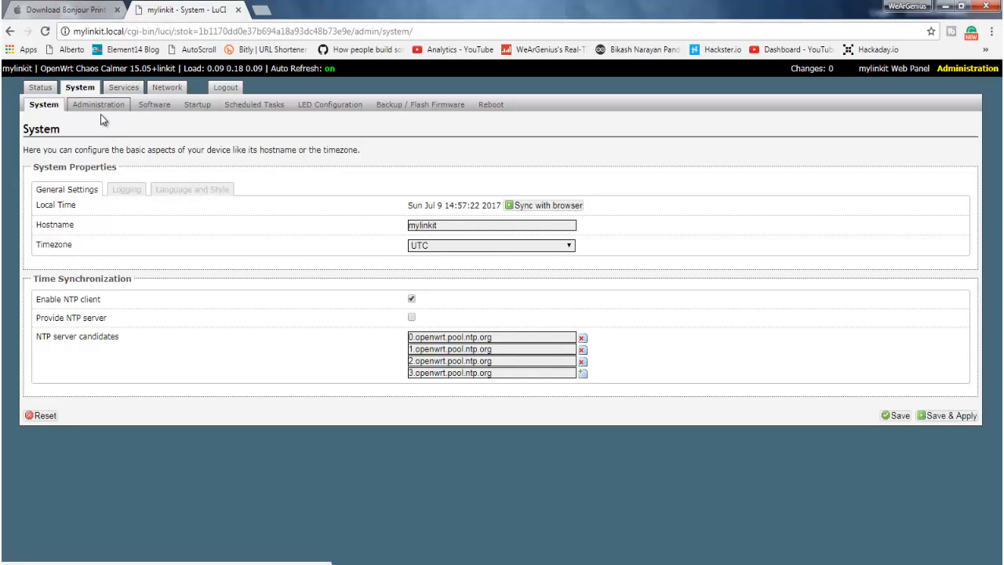
- Scroll through the Software page's installed packages list and back up
click(39, 87)
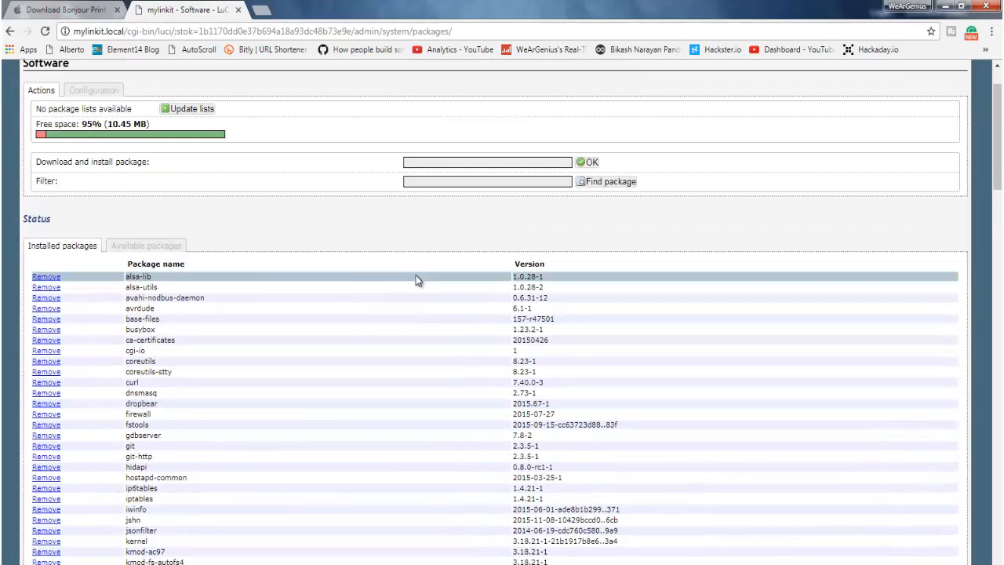
scroll(down, 3)
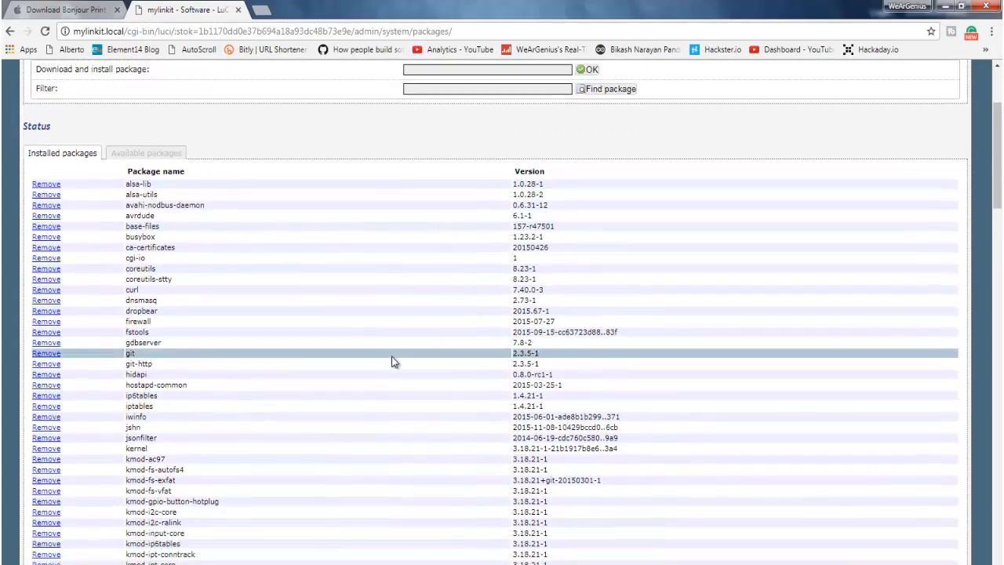
scroll(down, 3)
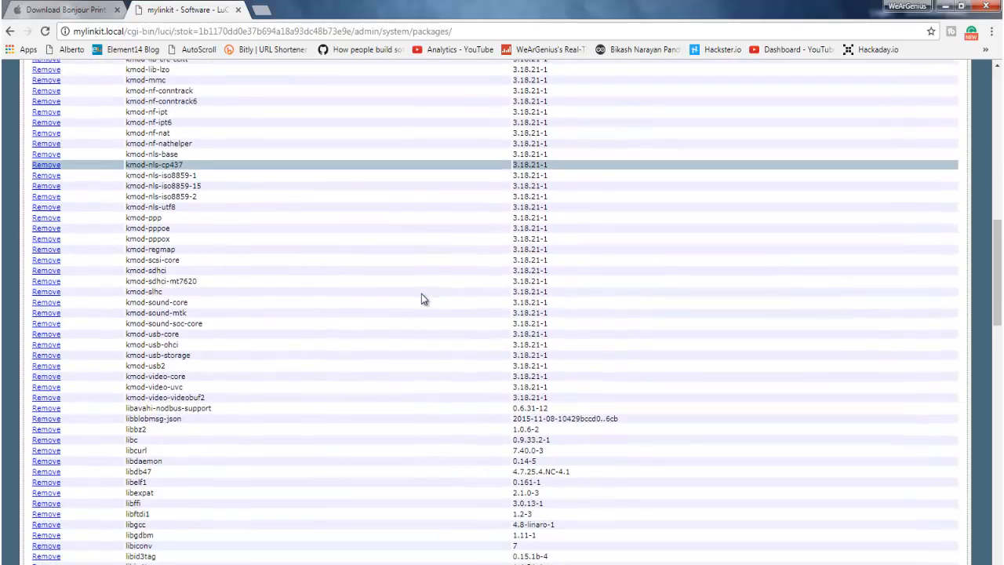
scroll(down, 3)
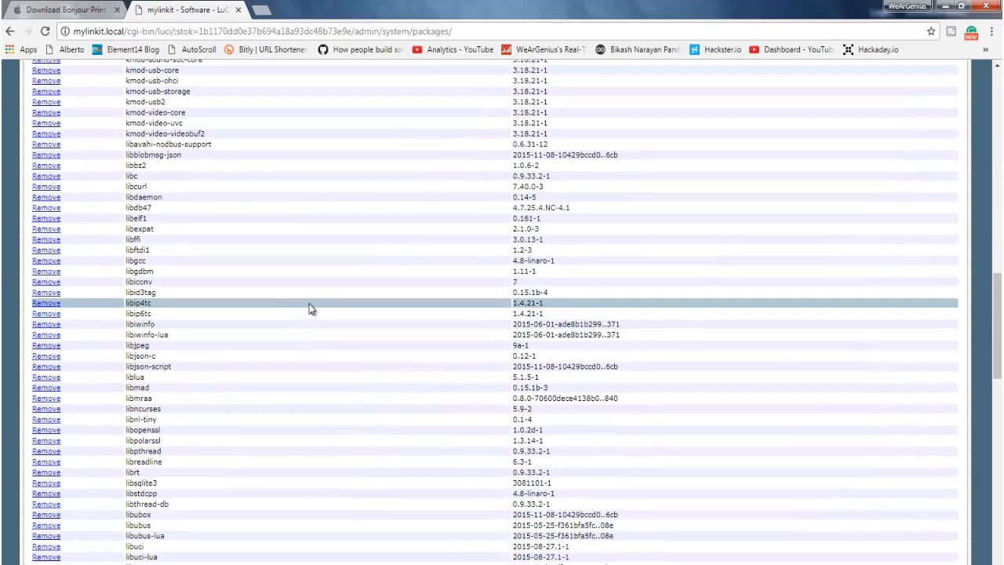
scroll(down, 3)
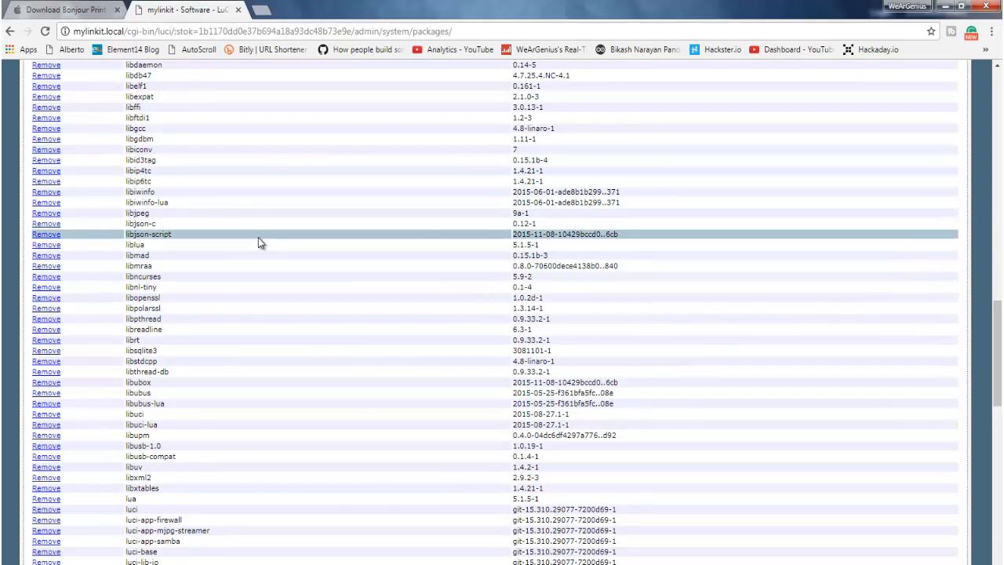
scroll(down, 3)
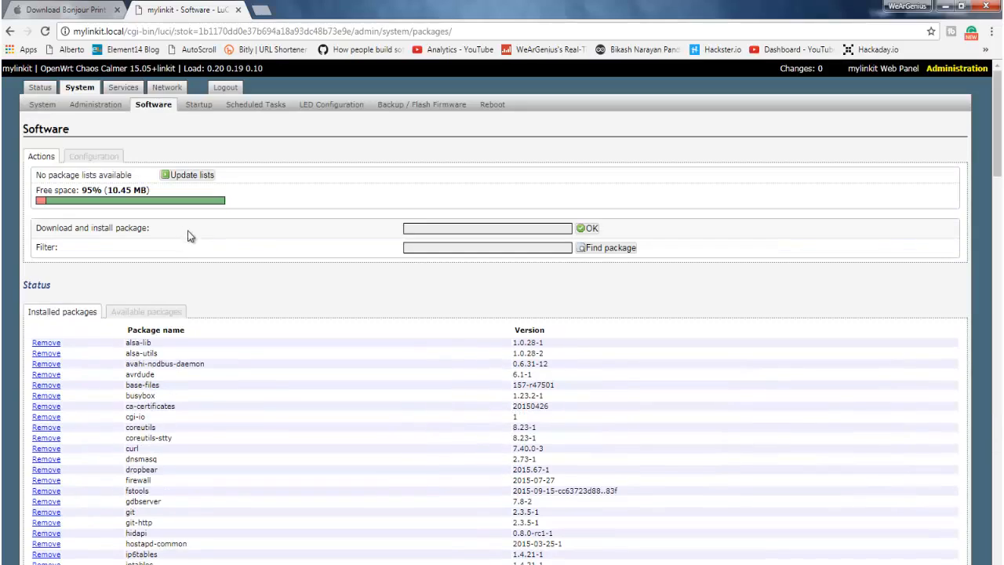
scroll(down, 3)
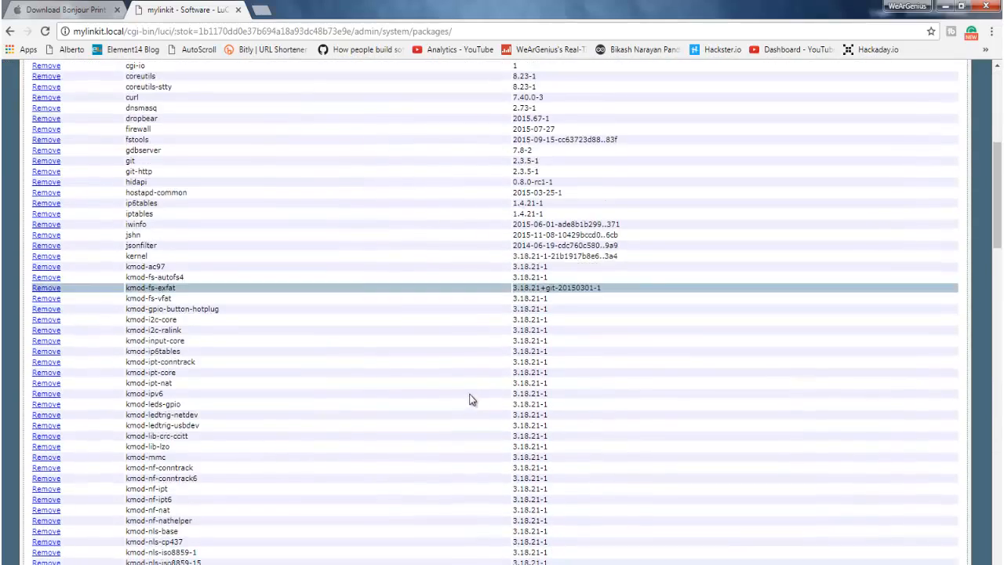
scroll(up, 3)
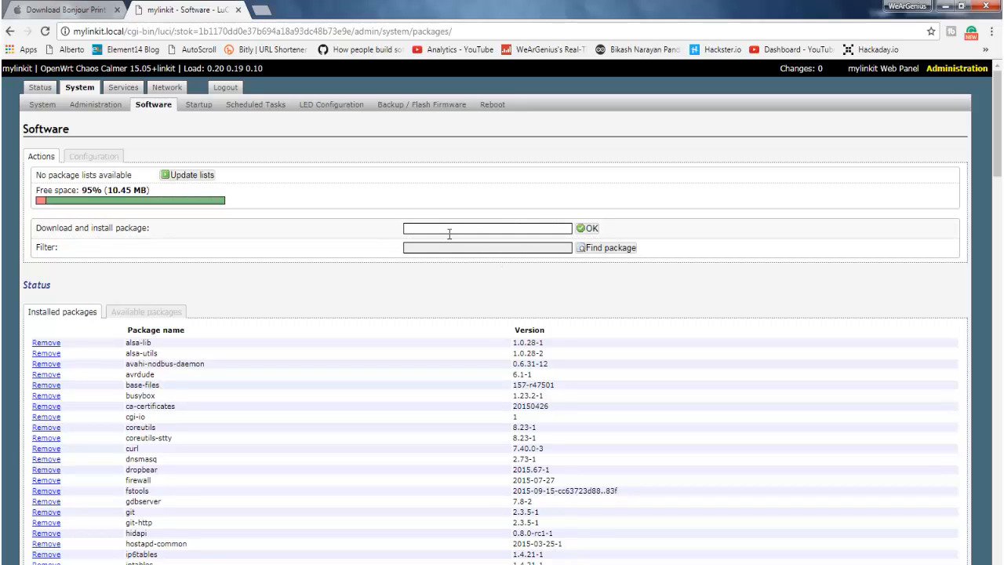
mouse_move(443, 226)
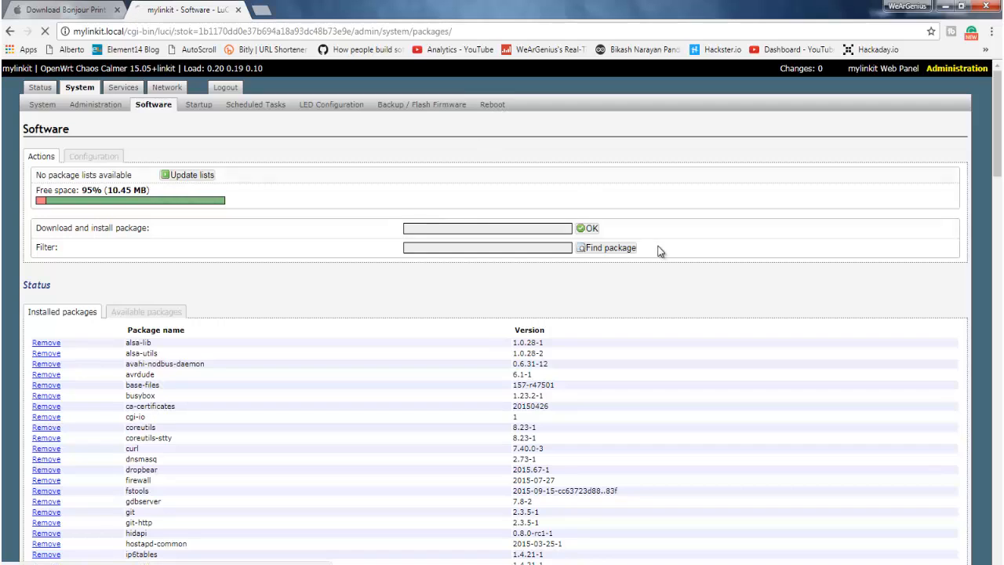
- View the Reboot page, then minimize Chrome to reveal the desktop
click(491, 104)
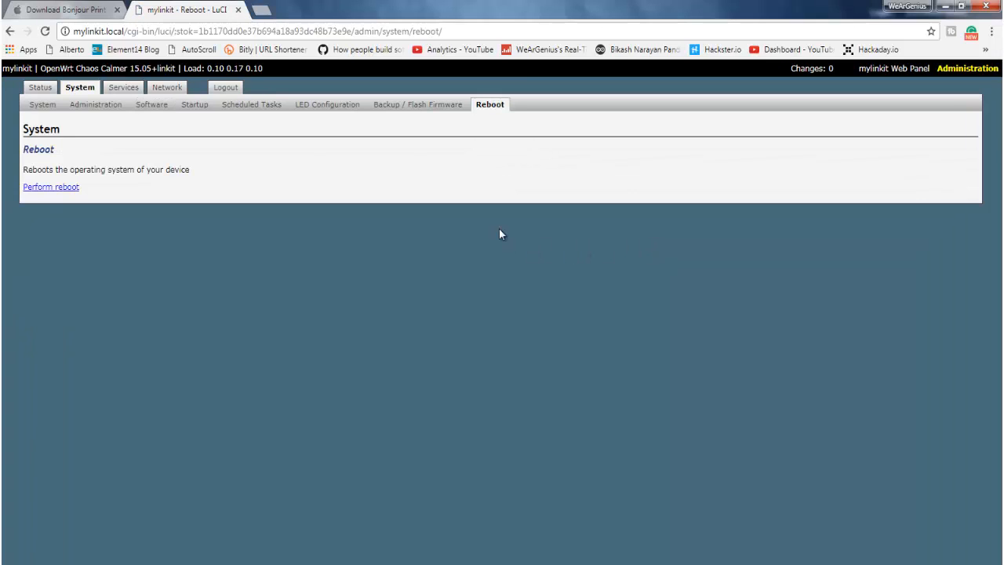
mouse_move(166, 212)
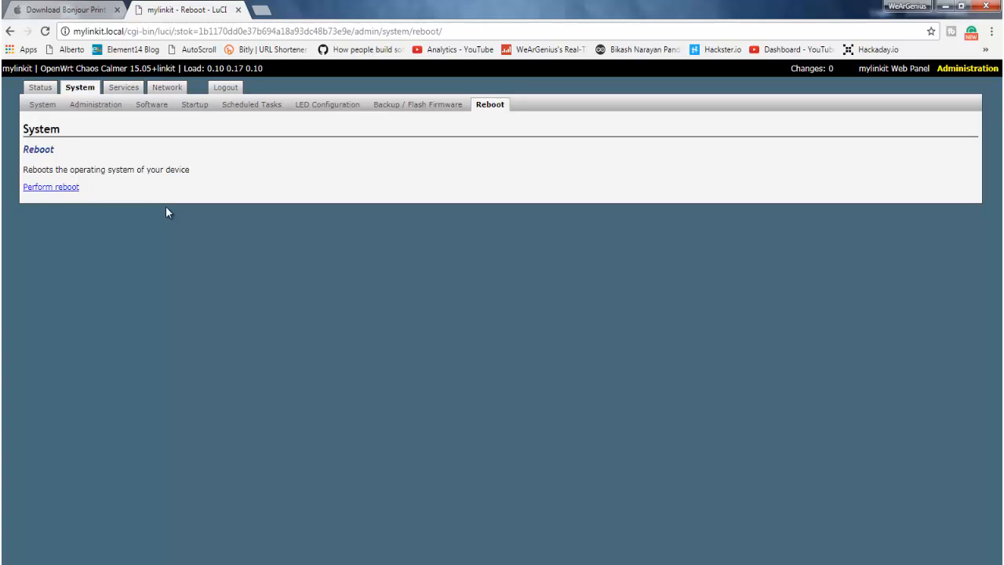
click(50, 187)
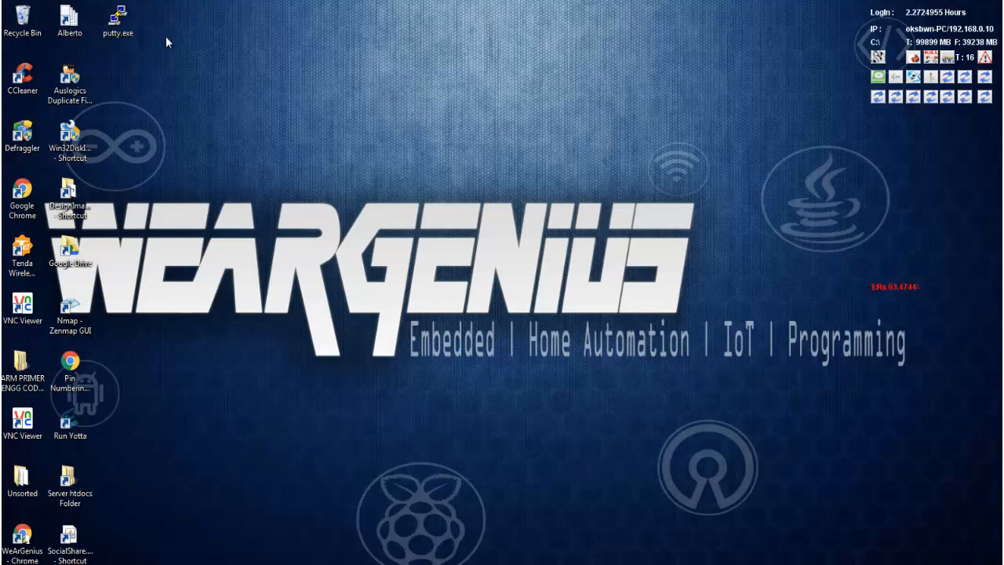
- Launch PuTTY, SSH to 192.168.0.2, accept the new host key, and enter root
drag(117, 20, 404, 196)
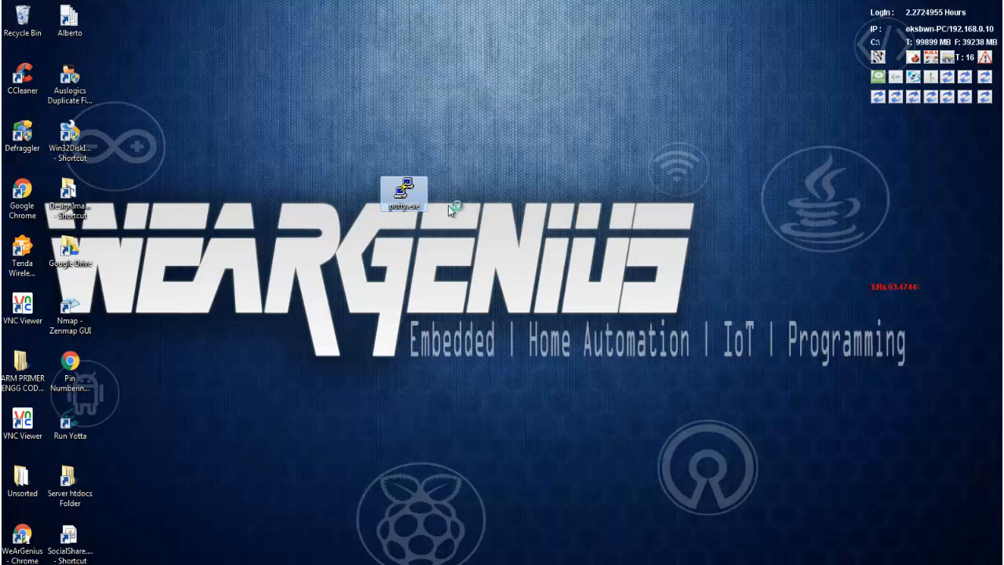
double_click(403, 189)
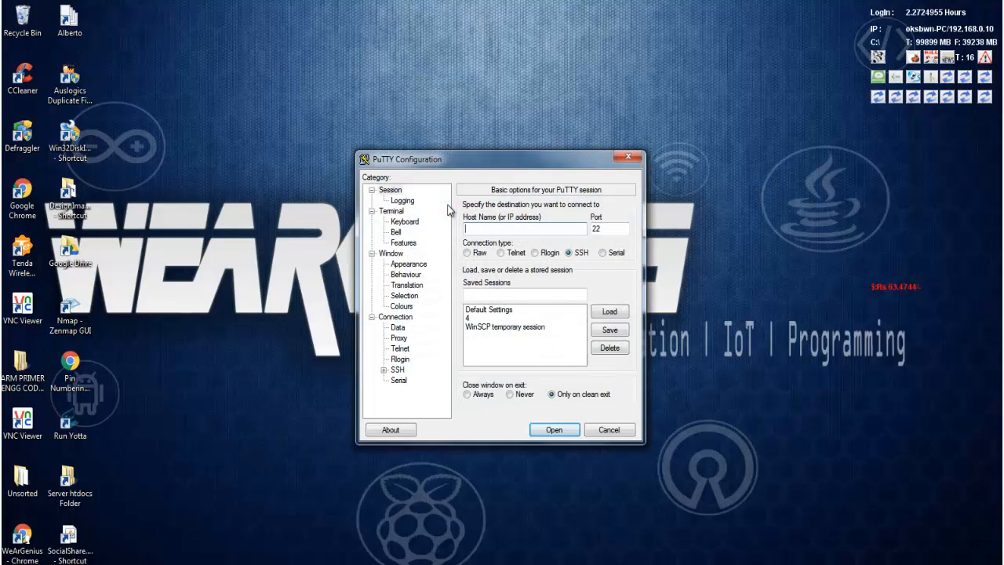
text(192.168.0.2)
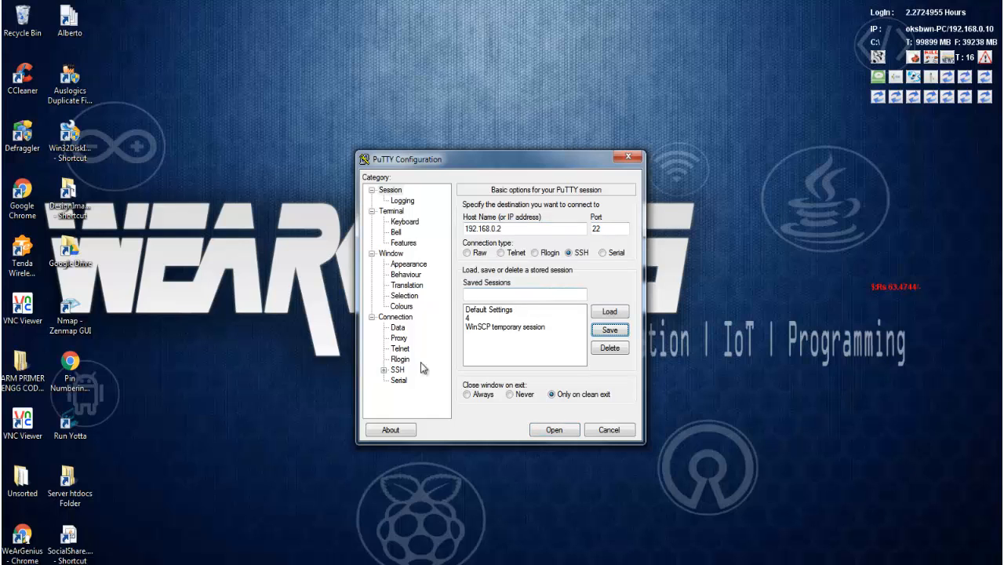
click(554, 429)
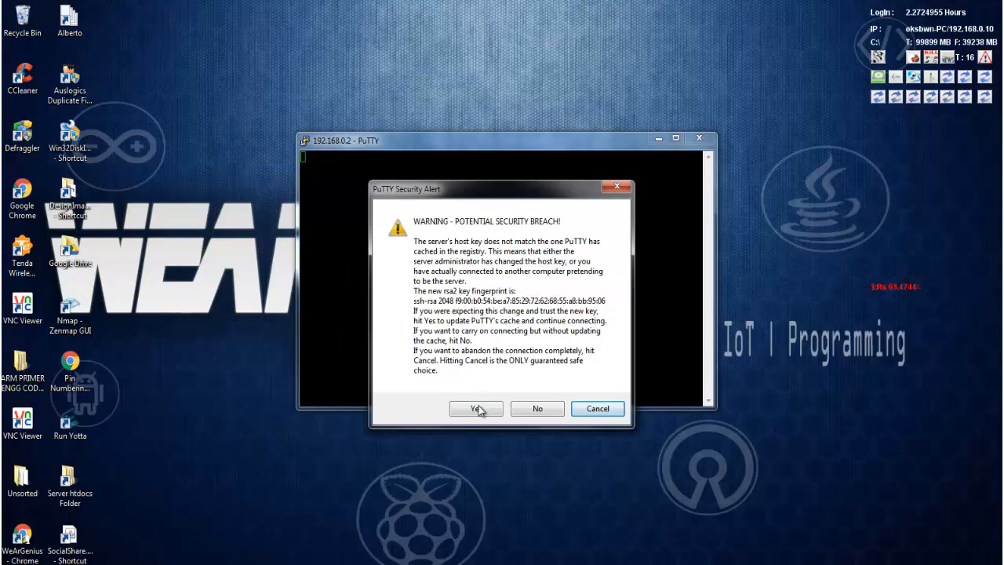
click(475, 408)
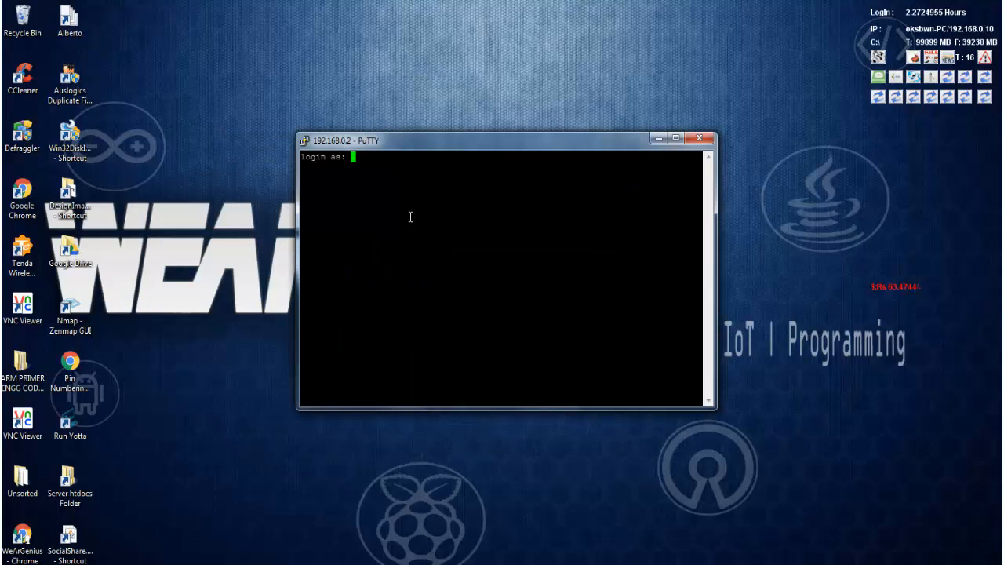
text(root)
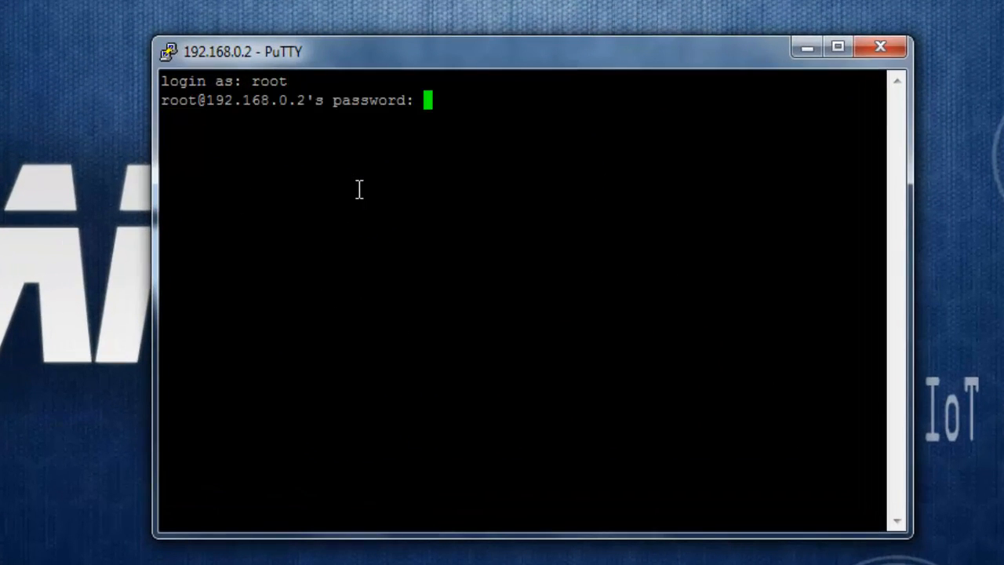
key(Return)
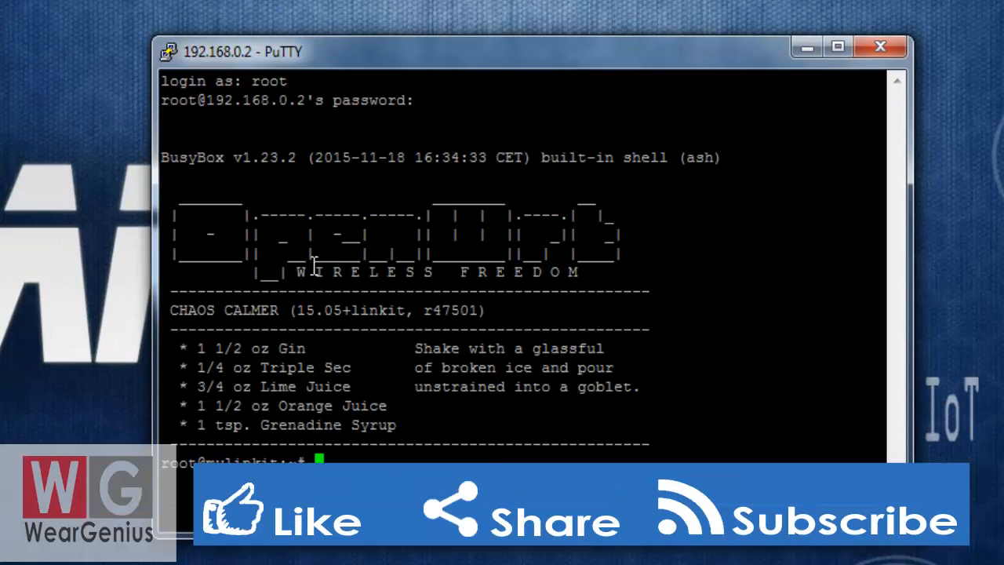
mouse_move(362, 334)
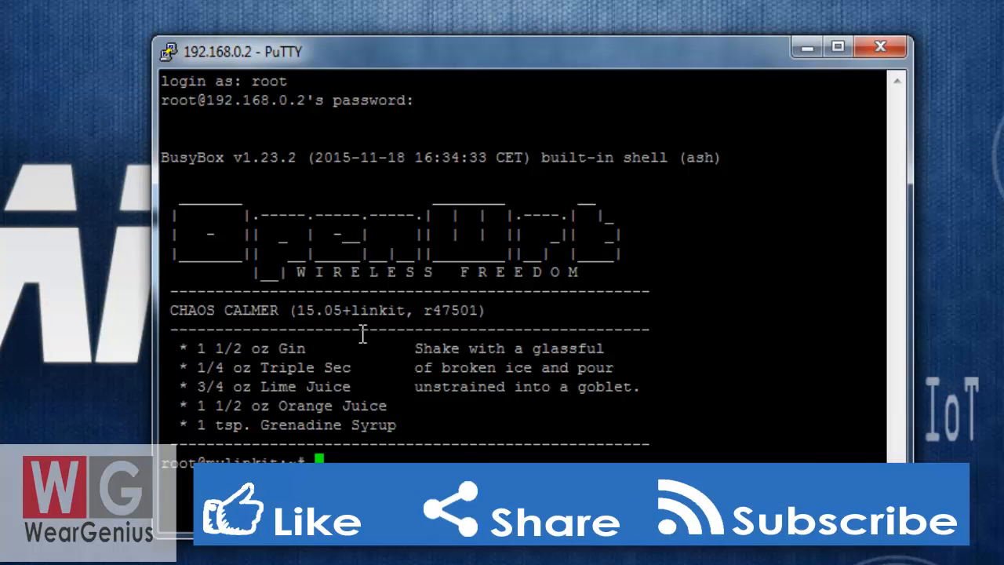
text(ping)
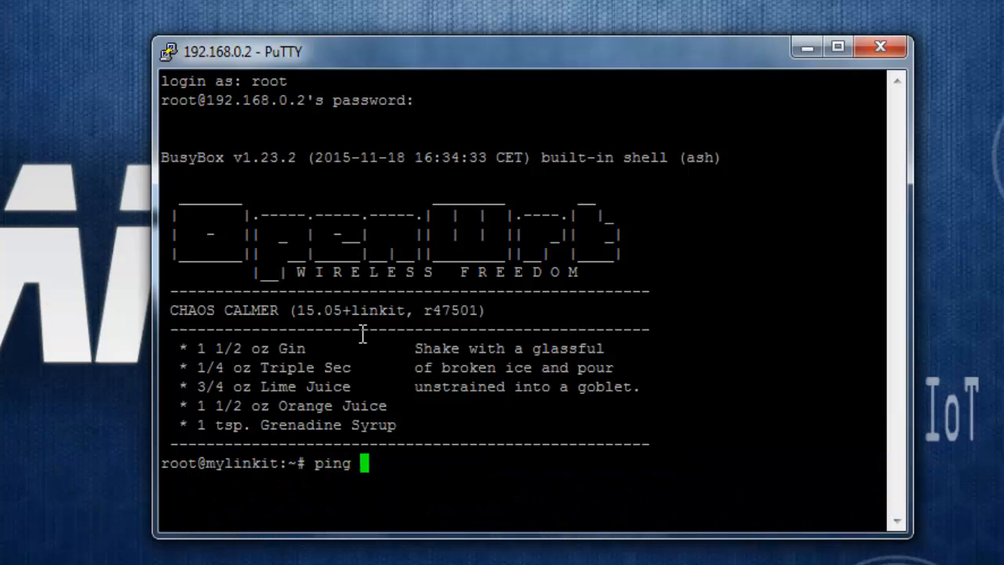
text(www.google.com)
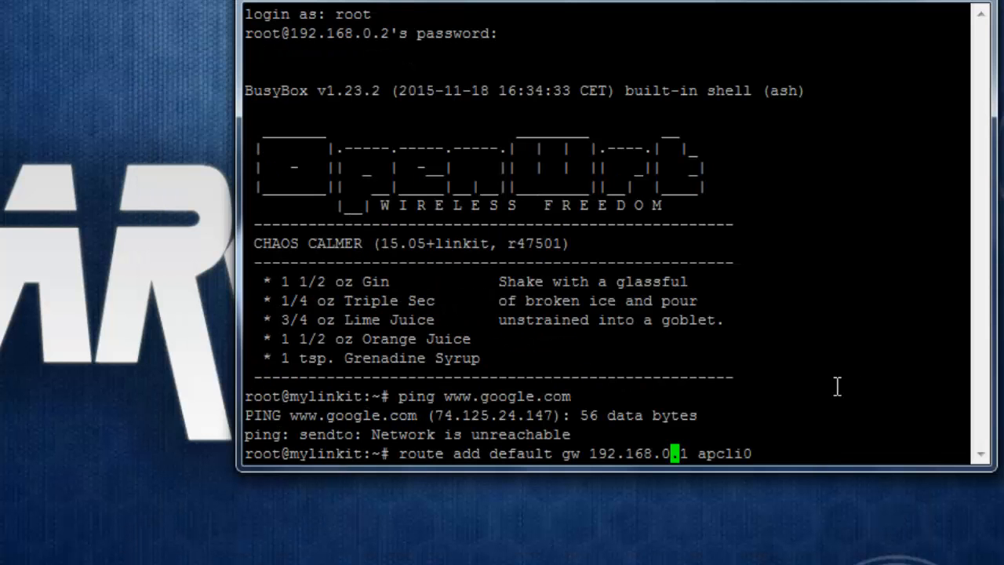
key(Return)
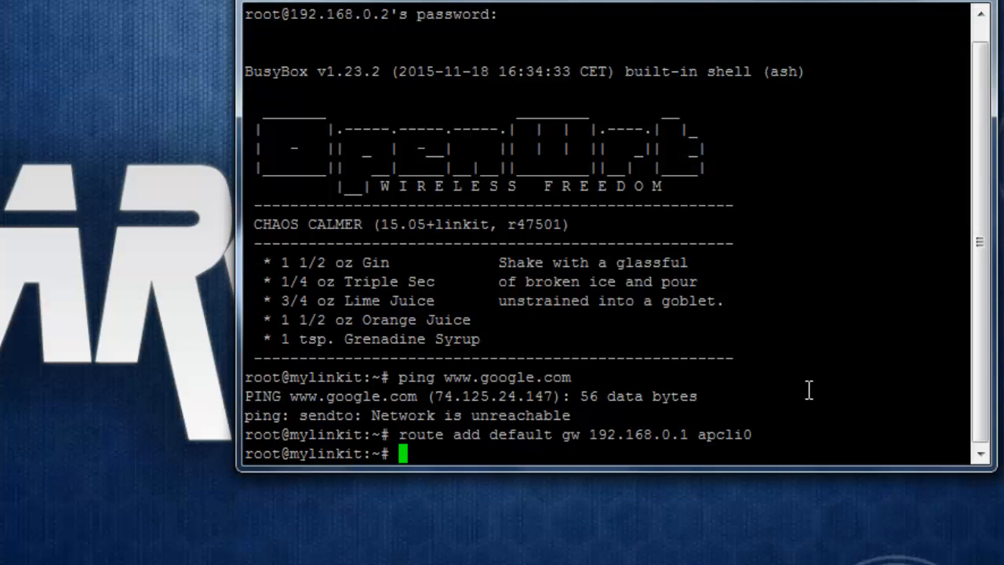
text(ping www.google.com)
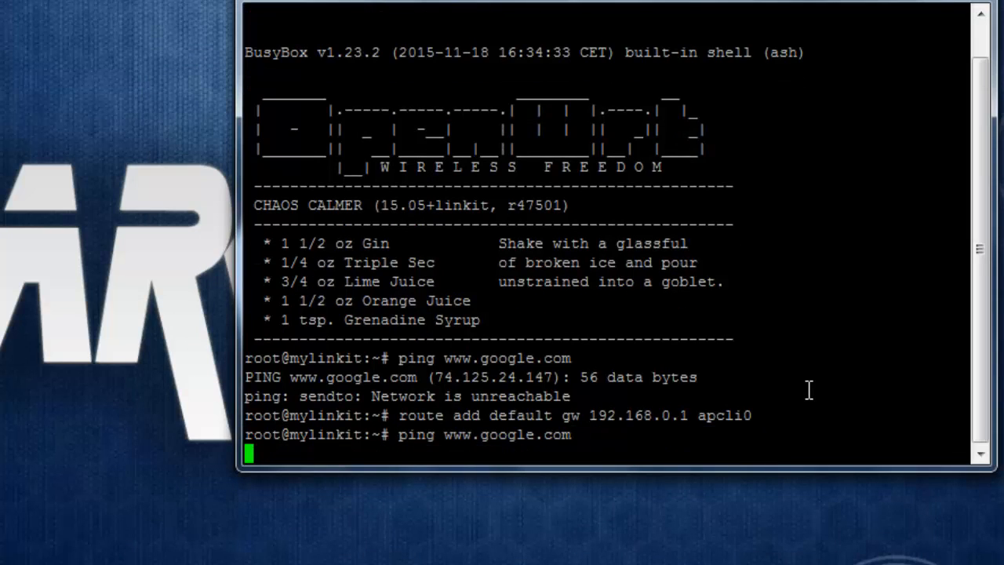
key(Return)
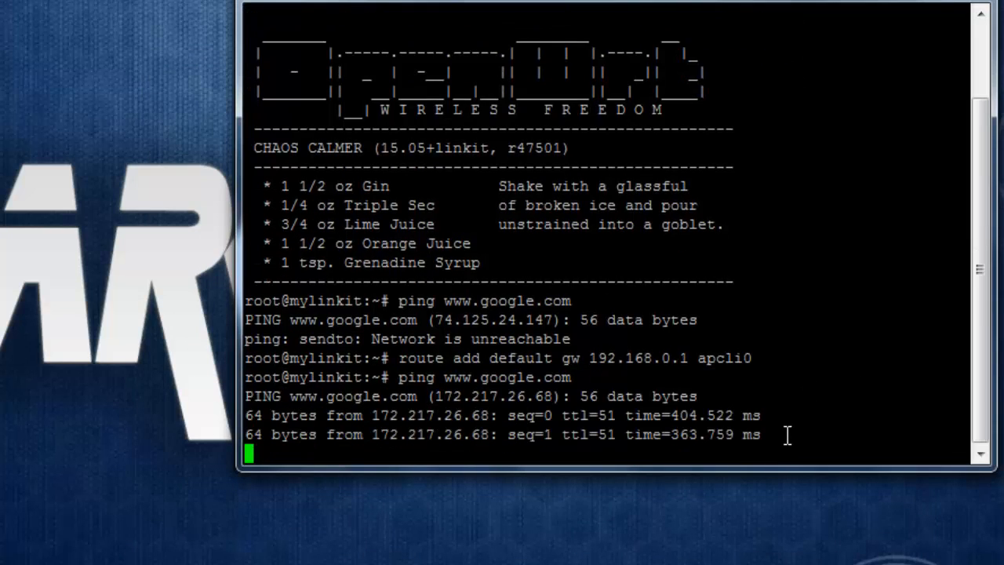
key(ctrl+c)
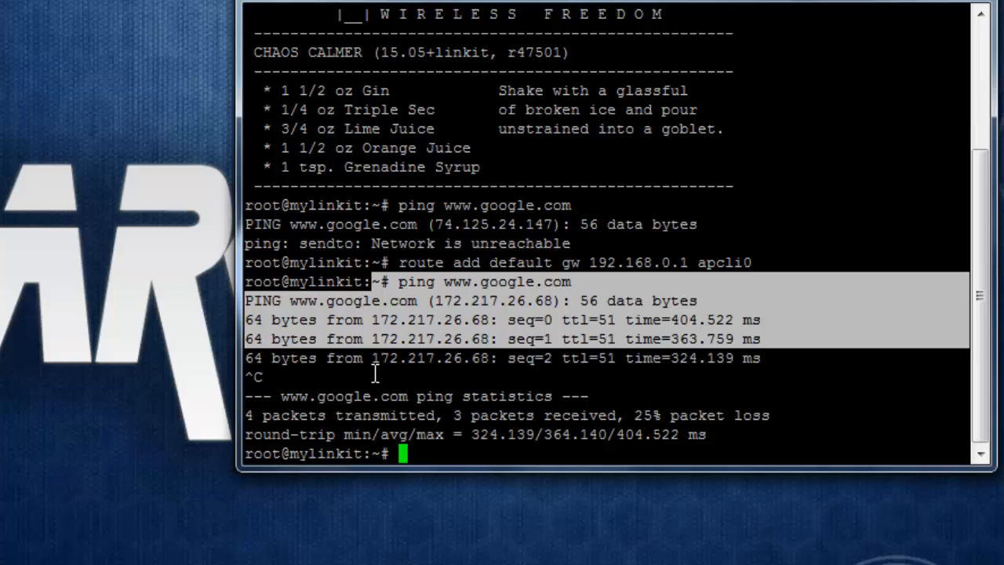
- Run opkg update, then start typing the opkg upgrade command
text(op)
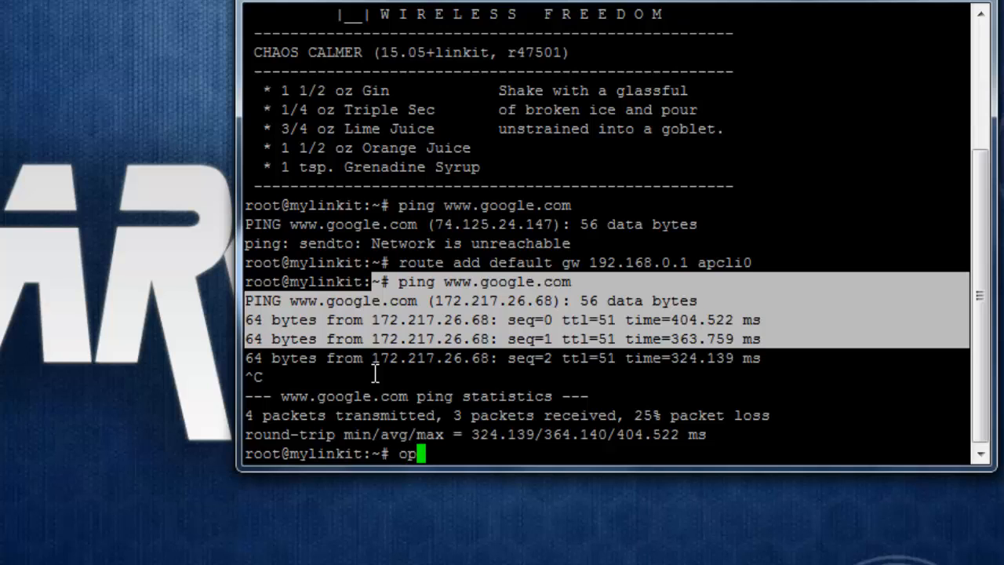
text(kg update)
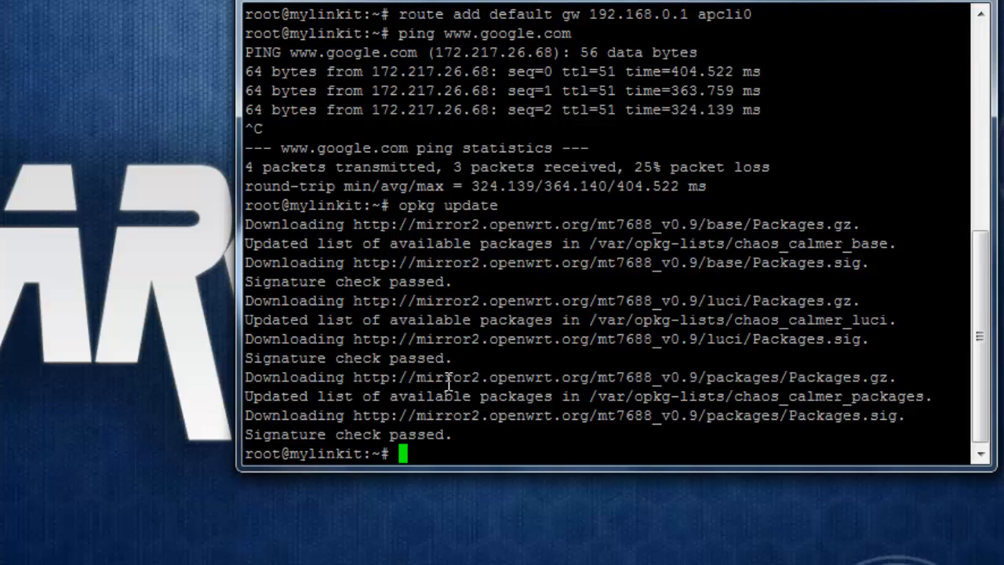
text(op)
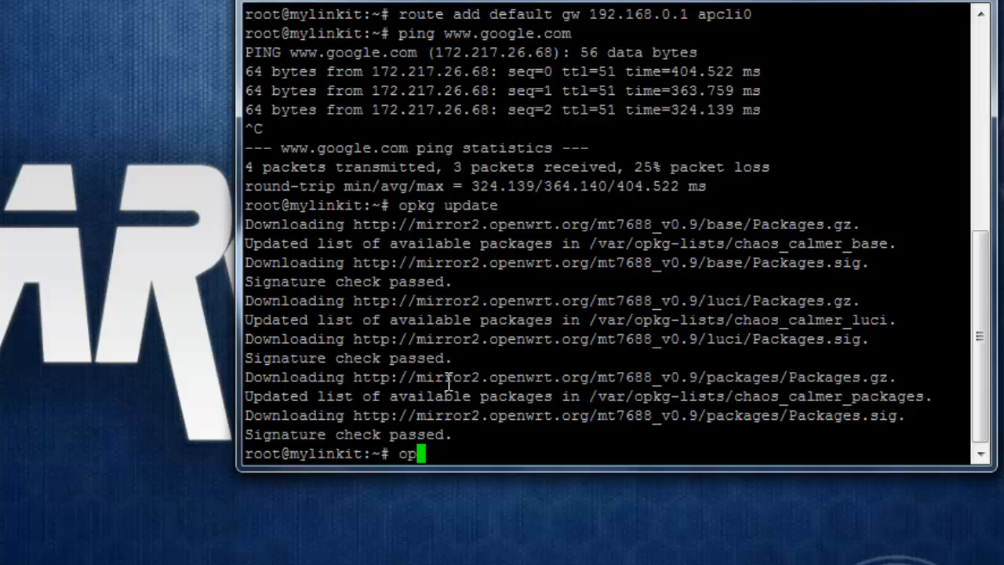
text(kg u)
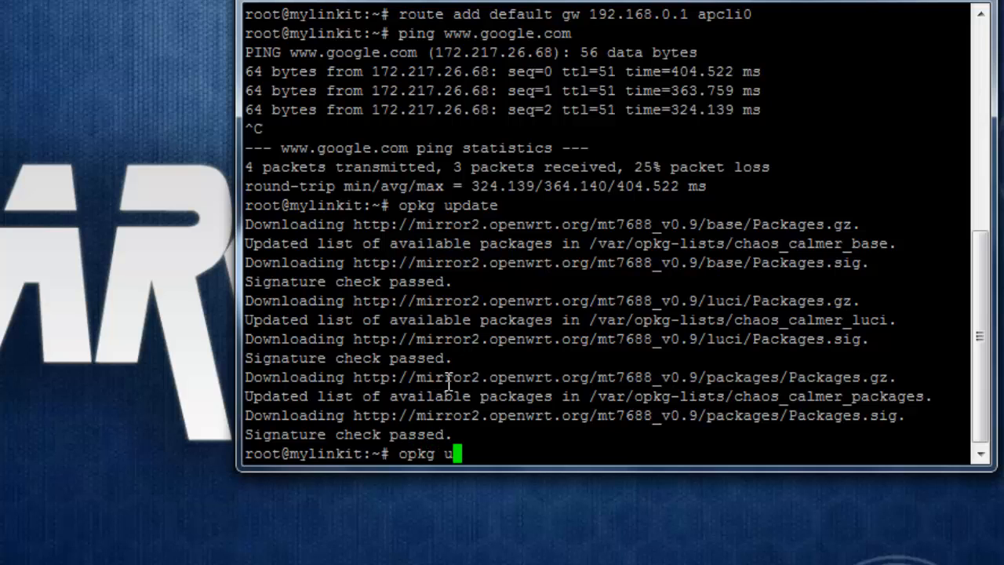
- Run opkg upgrade and scroll through the usage help it prints
text(pgrade)
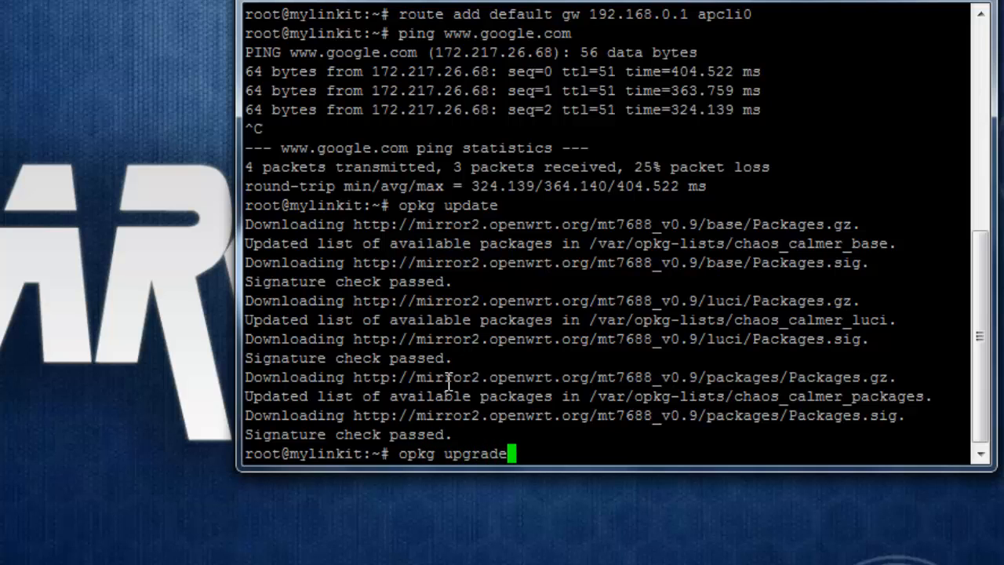
key(Return)
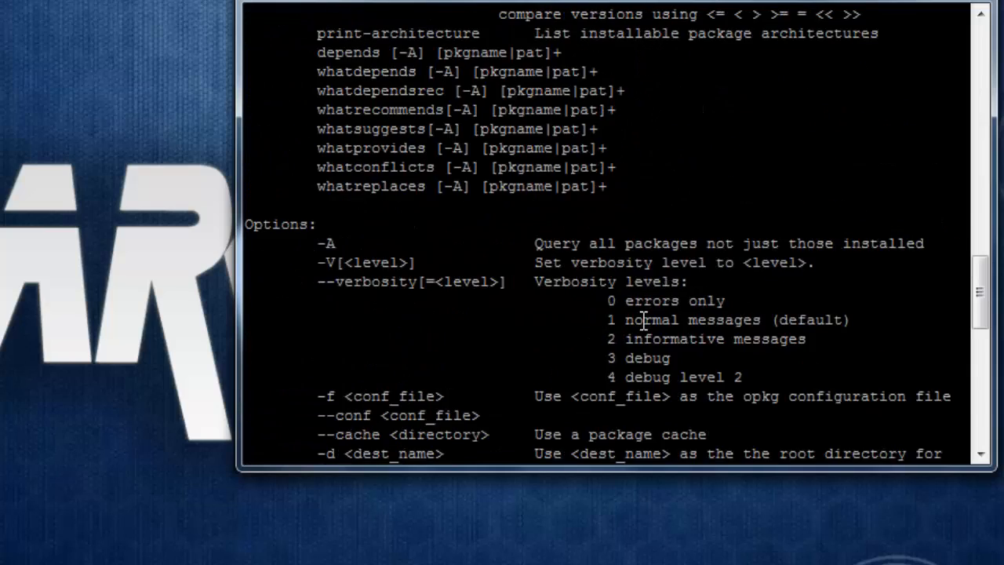
scroll(up, 3)
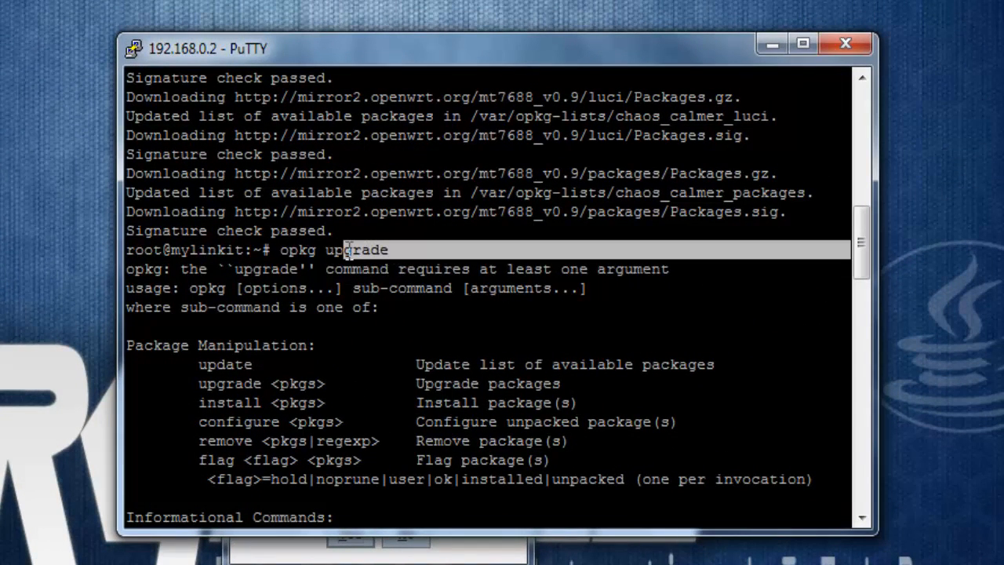
mouse_move(338, 230)
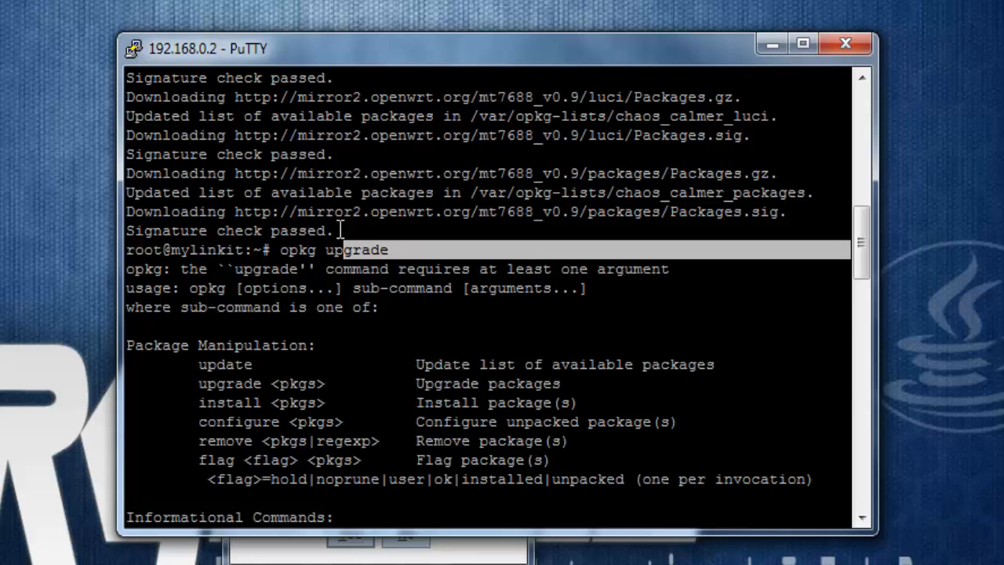
scroll(down, 3)
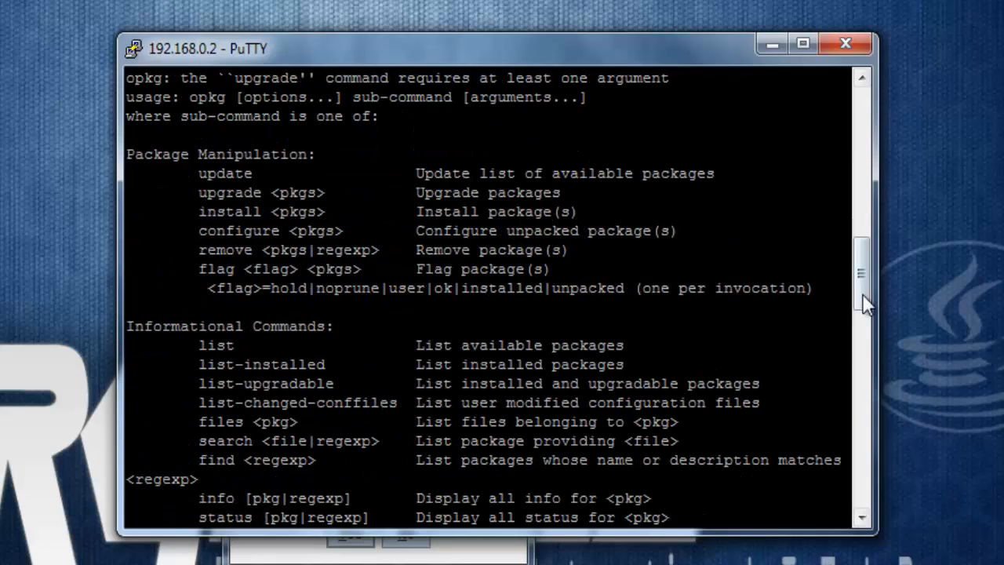
scroll(down, 3)
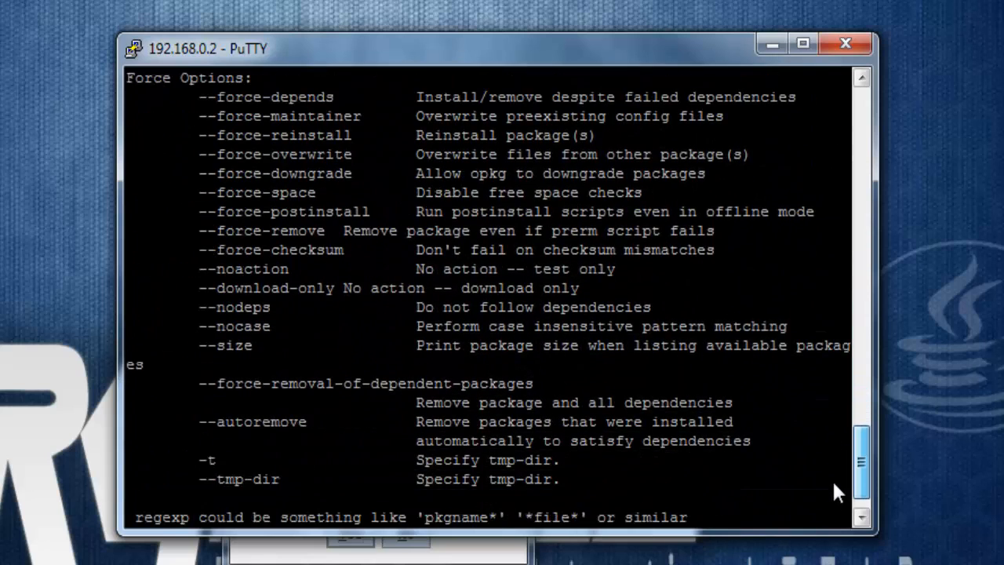
scroll(down, 3)
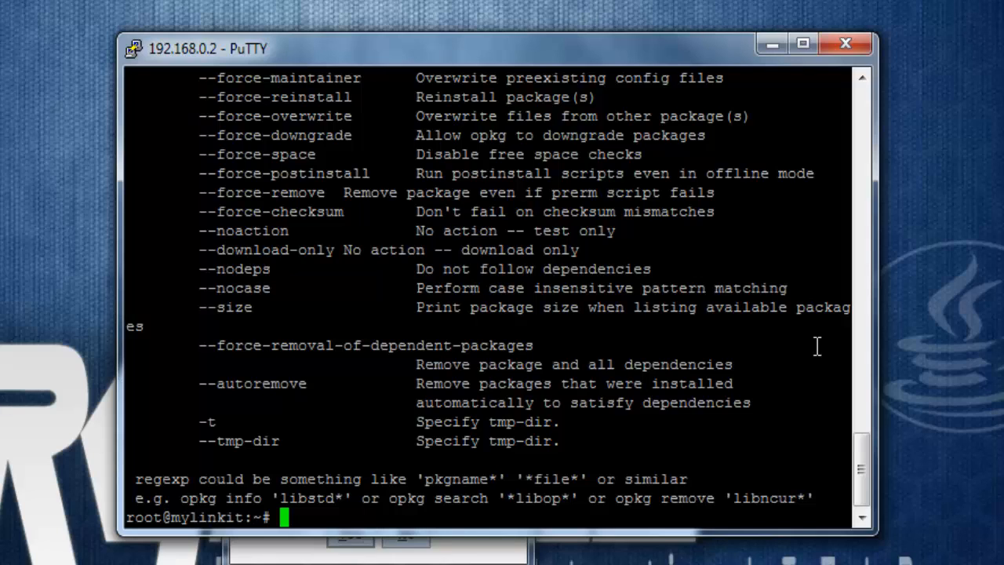
- Move into /IoT/examples/ and start the vi blink- command for the Python example
text(cd)
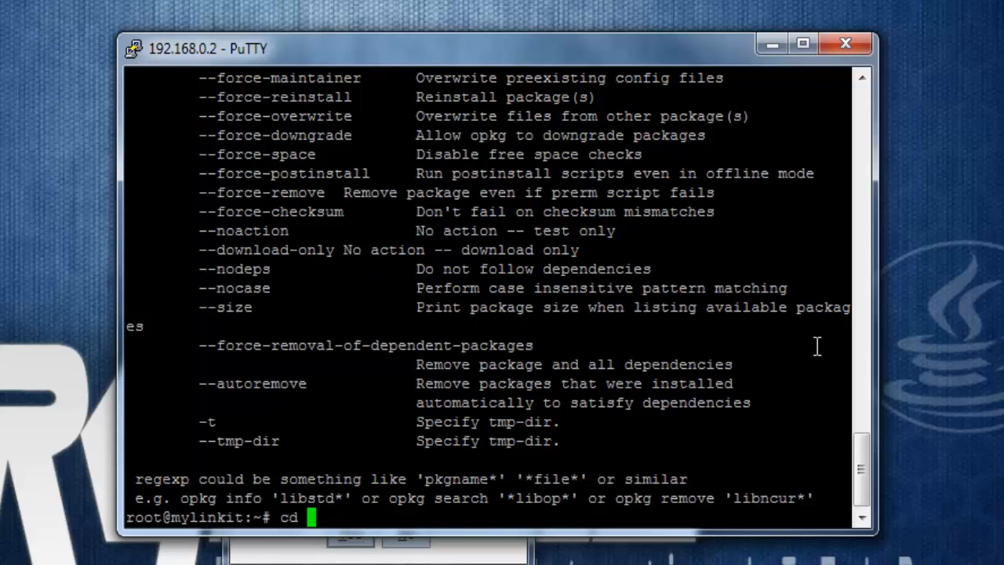
text(/IoT/examples/)
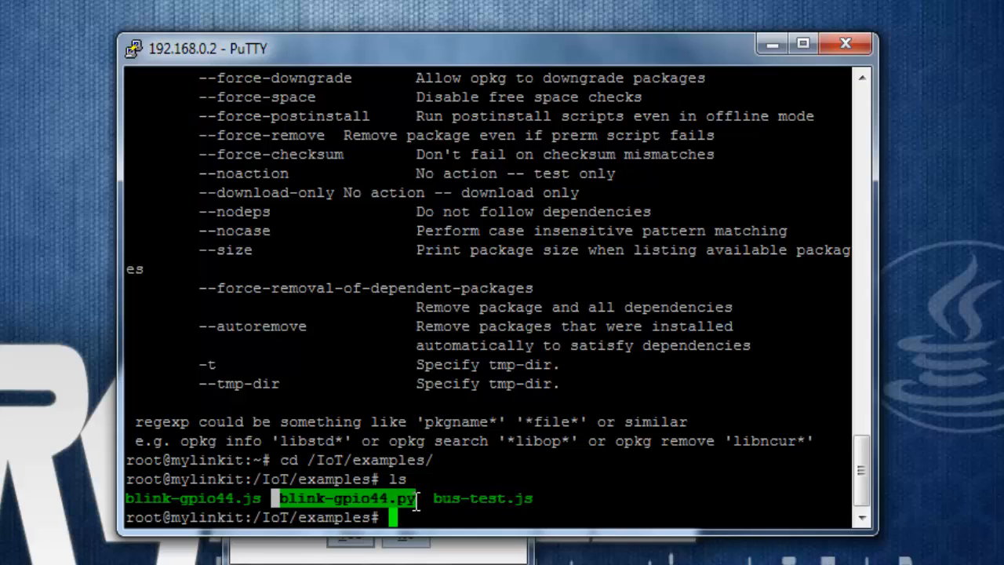
text(vi)
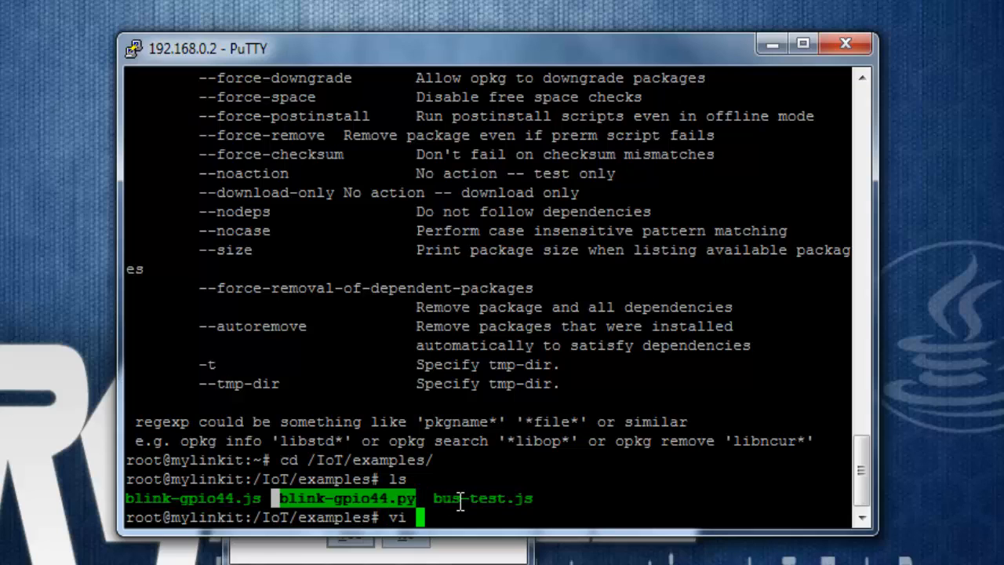
text(blink-)
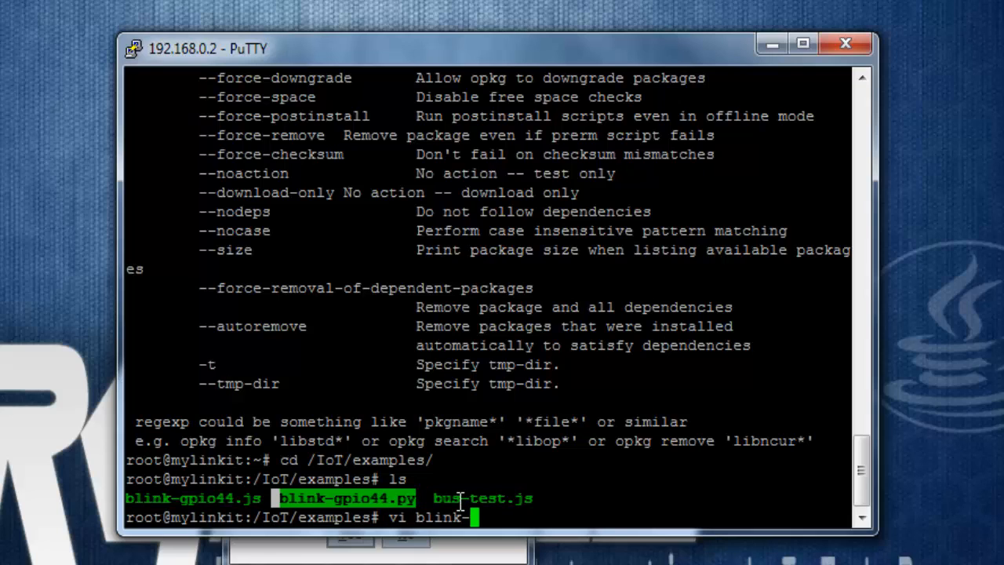
- Open blink-gpio44.py in vi and read through its mraa GPIO 44 on/off loop
key(Return)
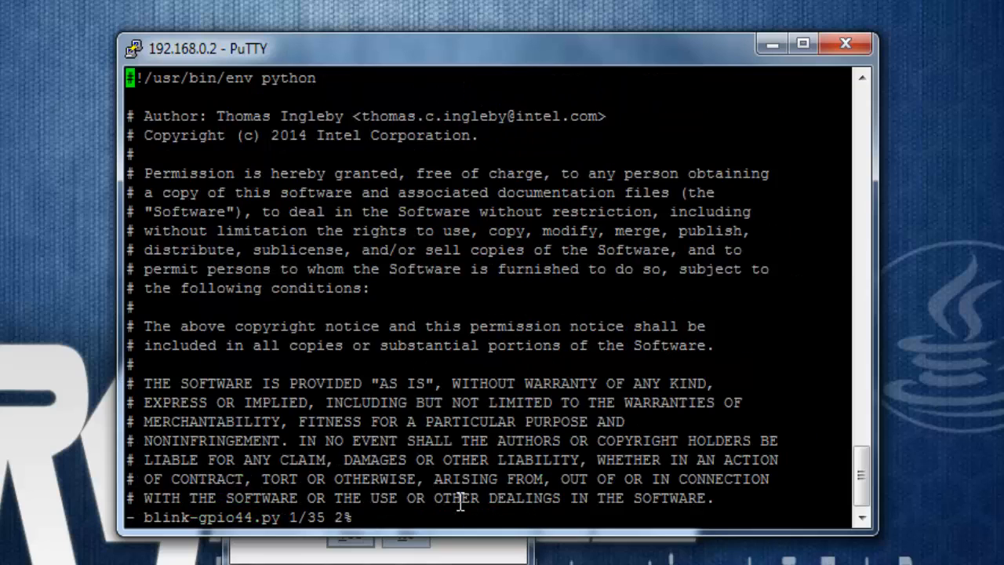
scroll(down, 3)
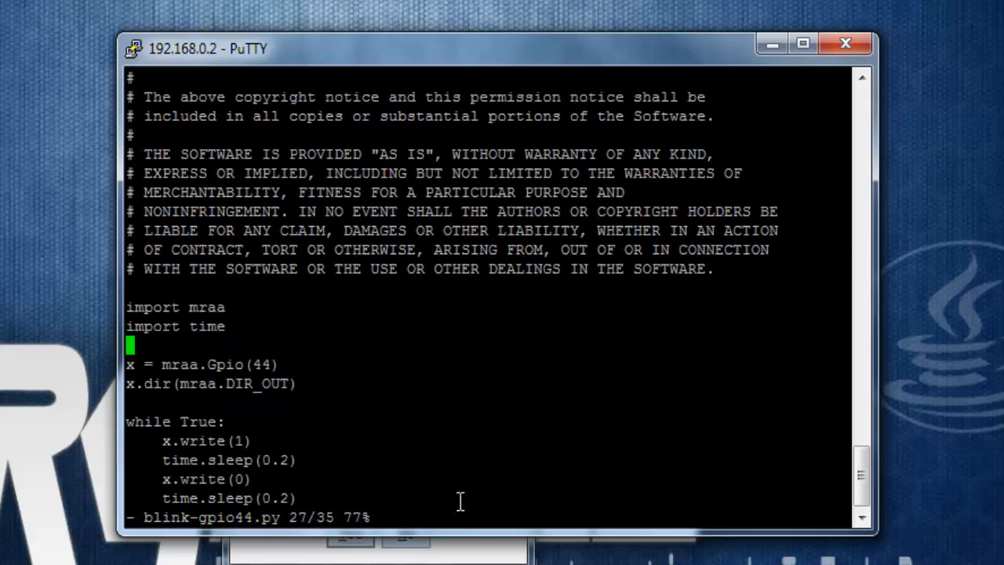
key(Up)
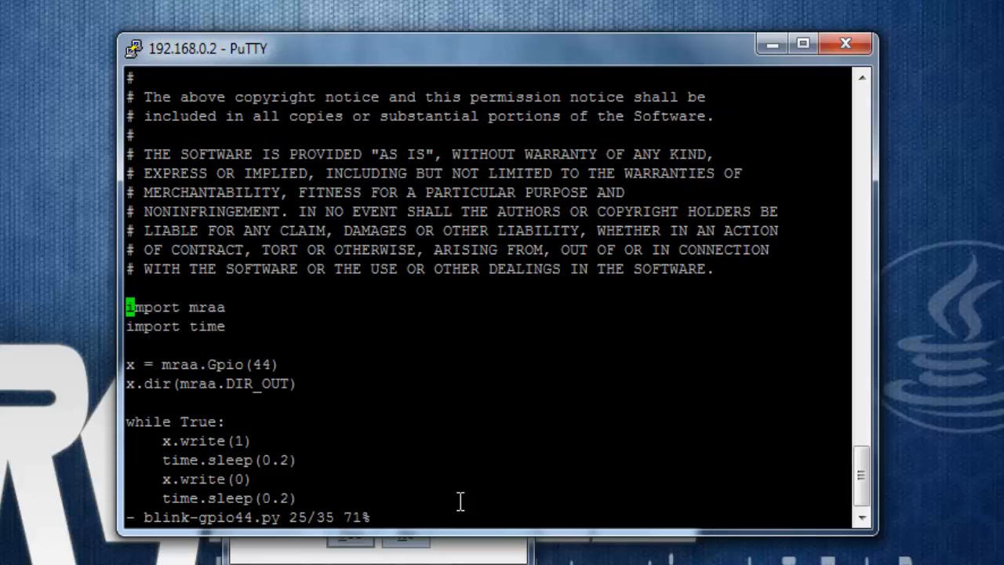
key(Down)
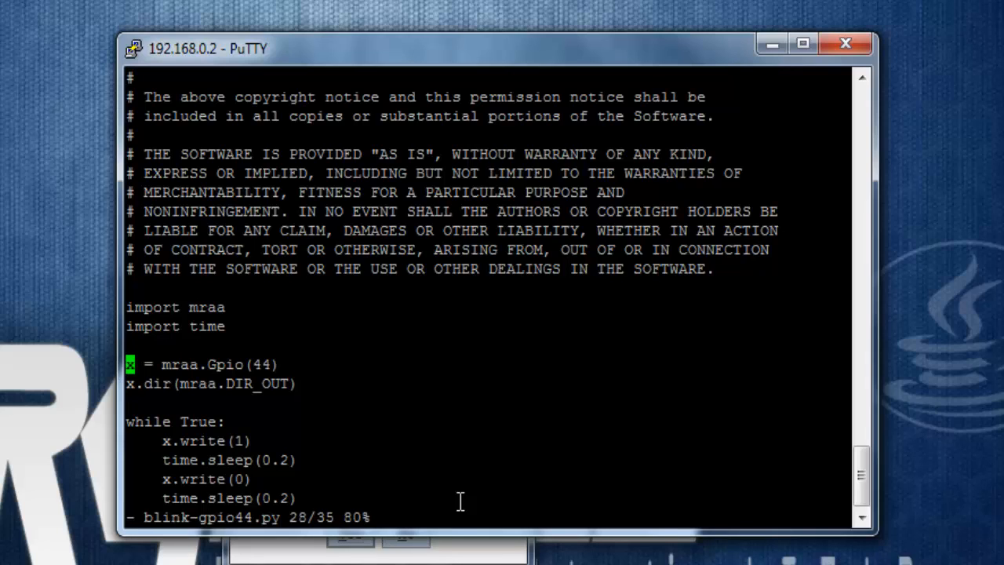
key(Down)
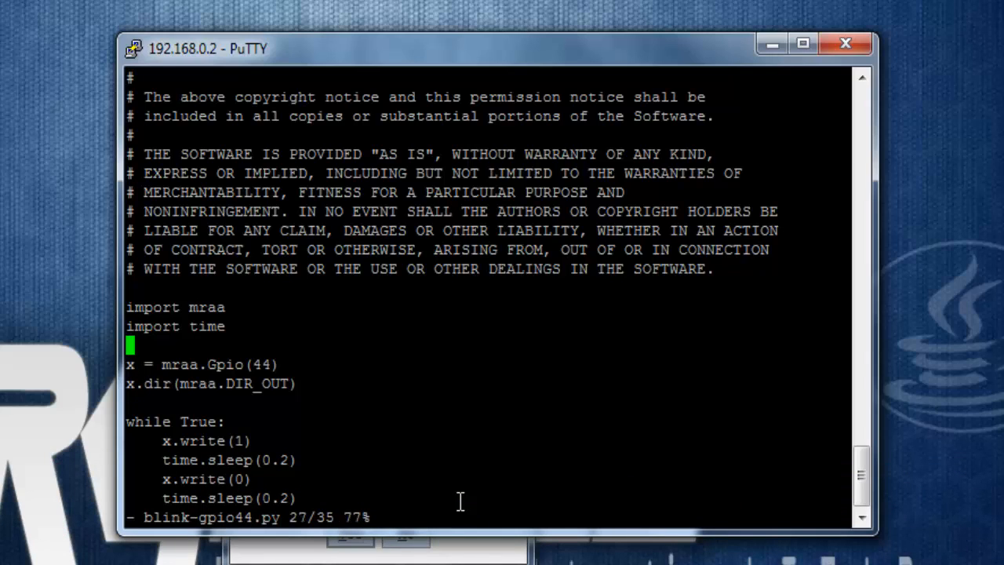
key(Down)
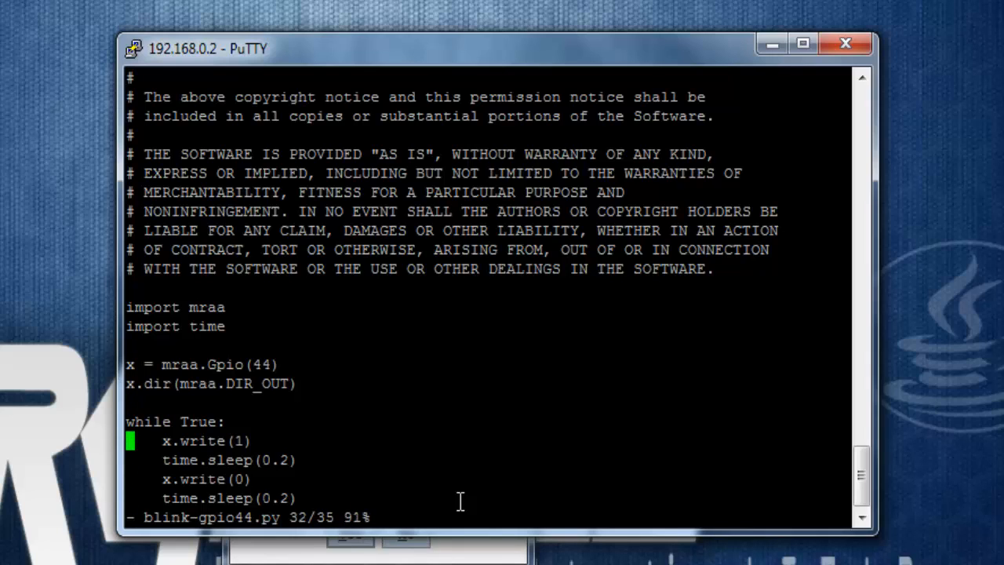
key(Down)
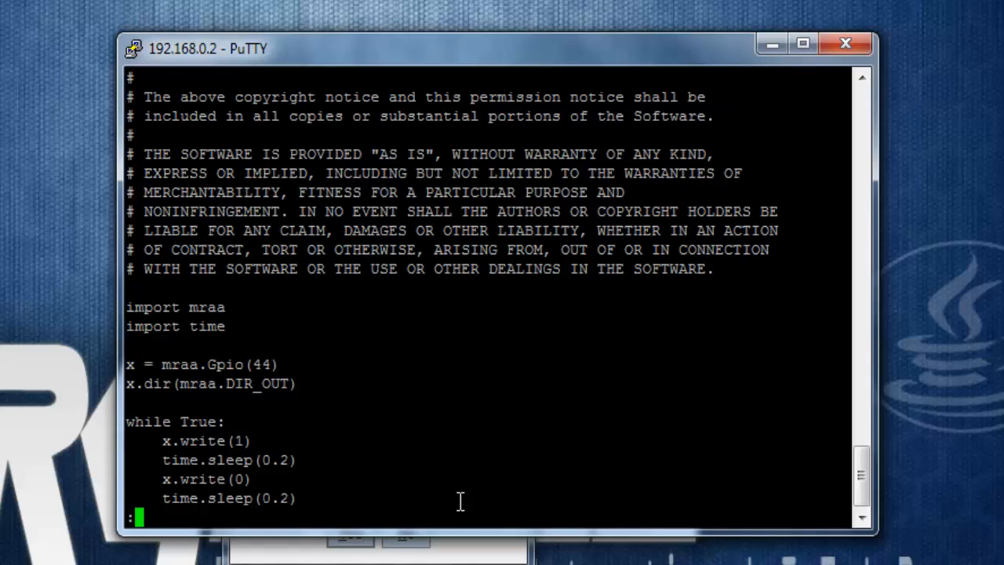
- Quit vi with :q! without saving, returning to the /IoT/examples prompt
text(w)
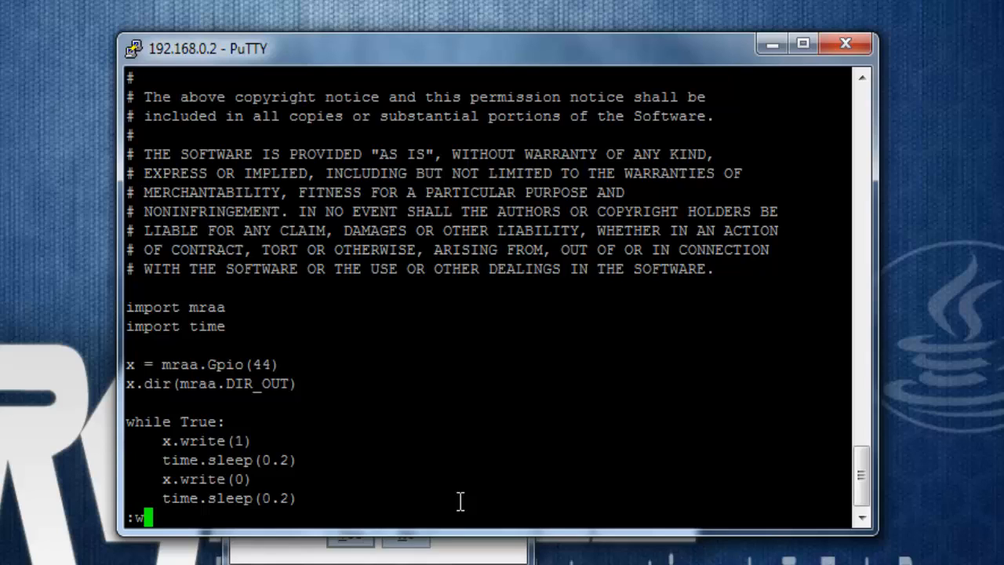
text(q)
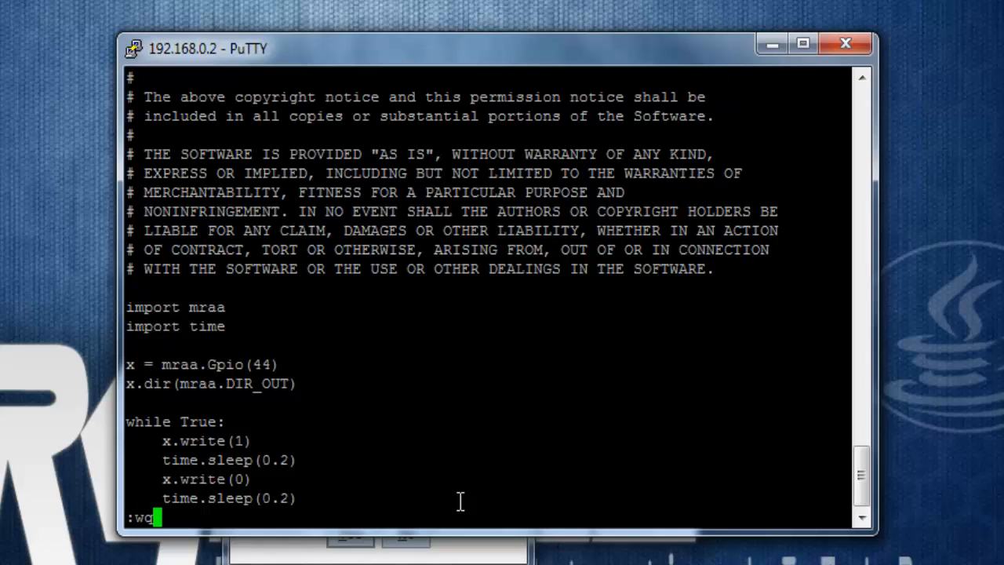
key(BackSpace)
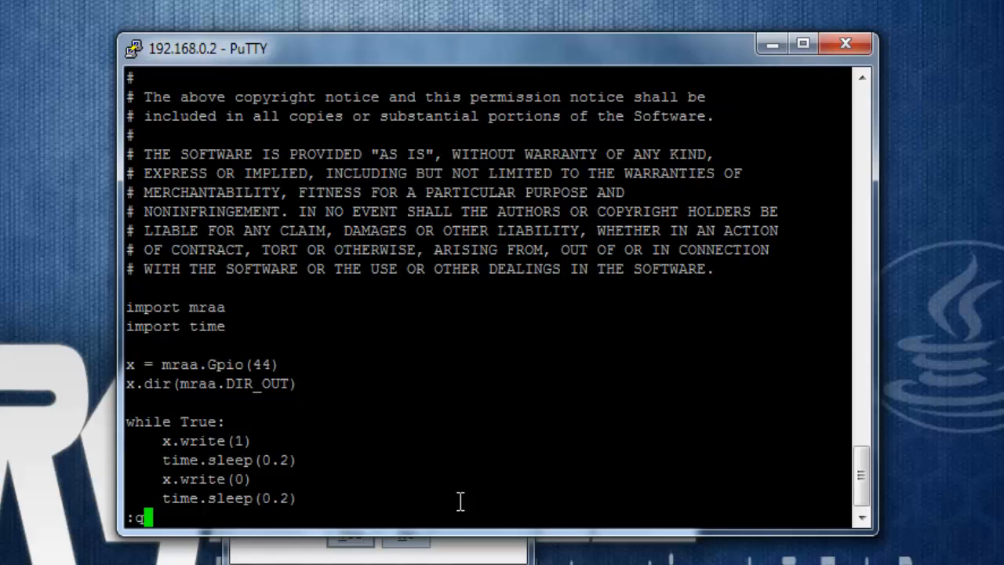
text(!)
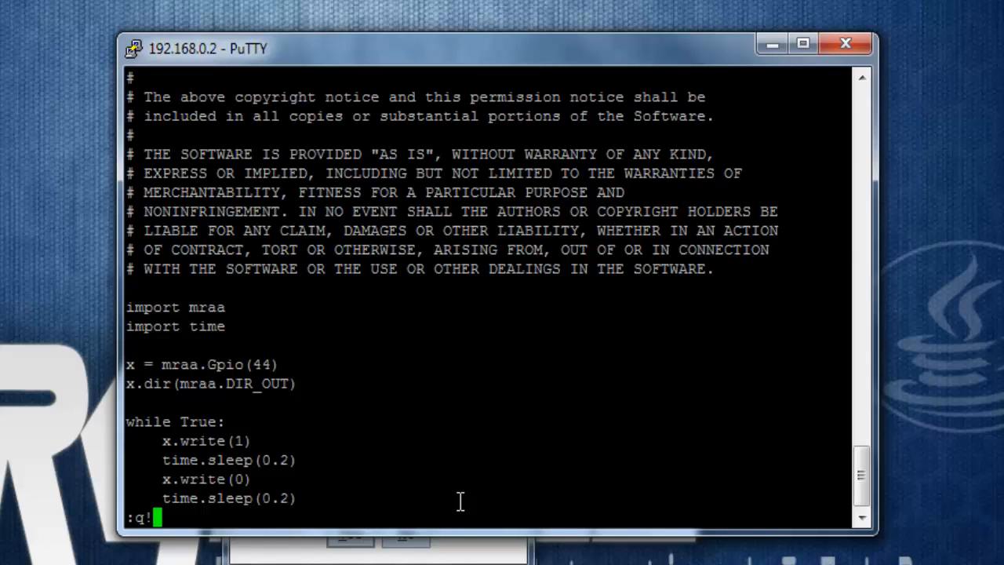
key(Return)
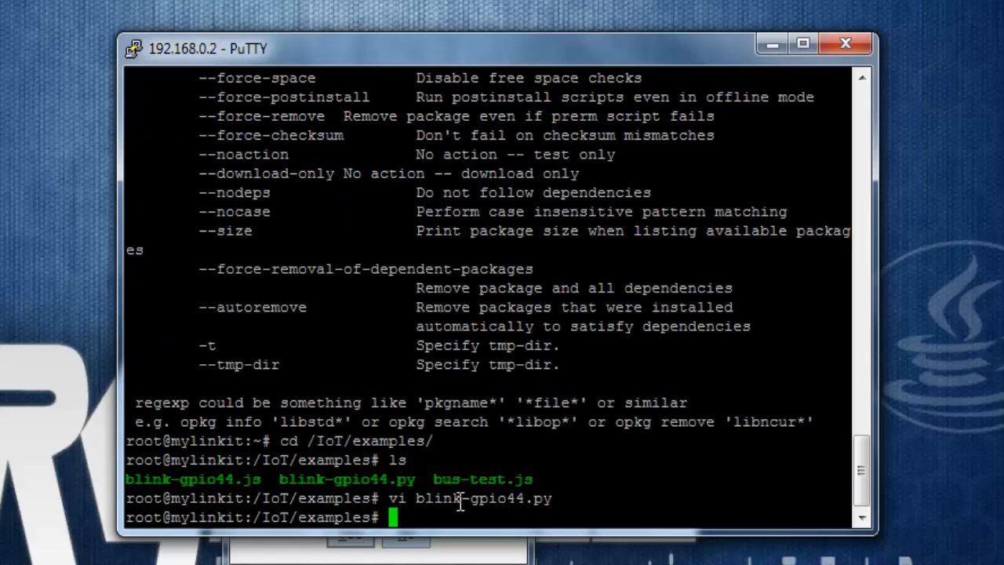
- Launch the GPIO 44 blink example with python blink-gpio44.py
text(python)
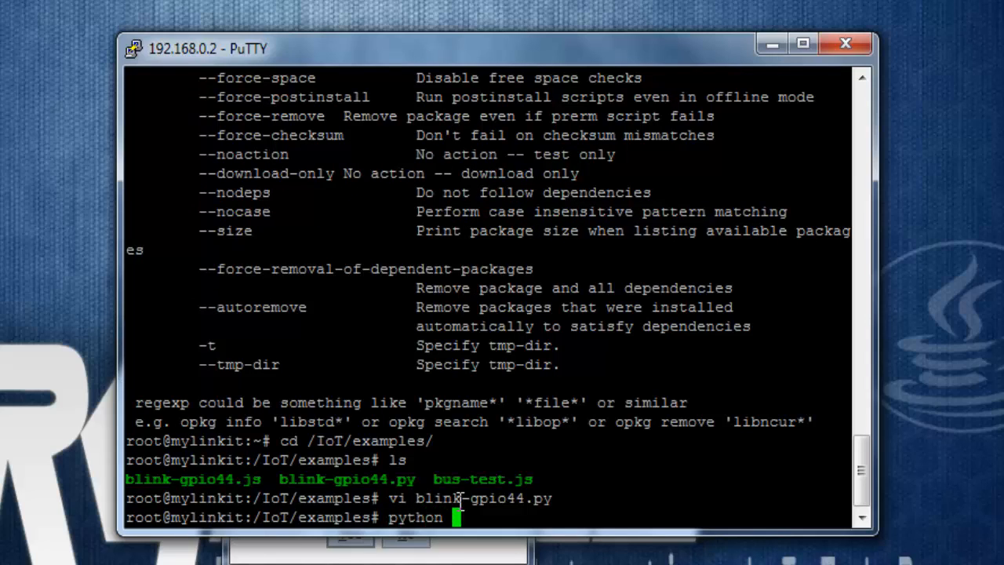
text(blink-gpio44.)
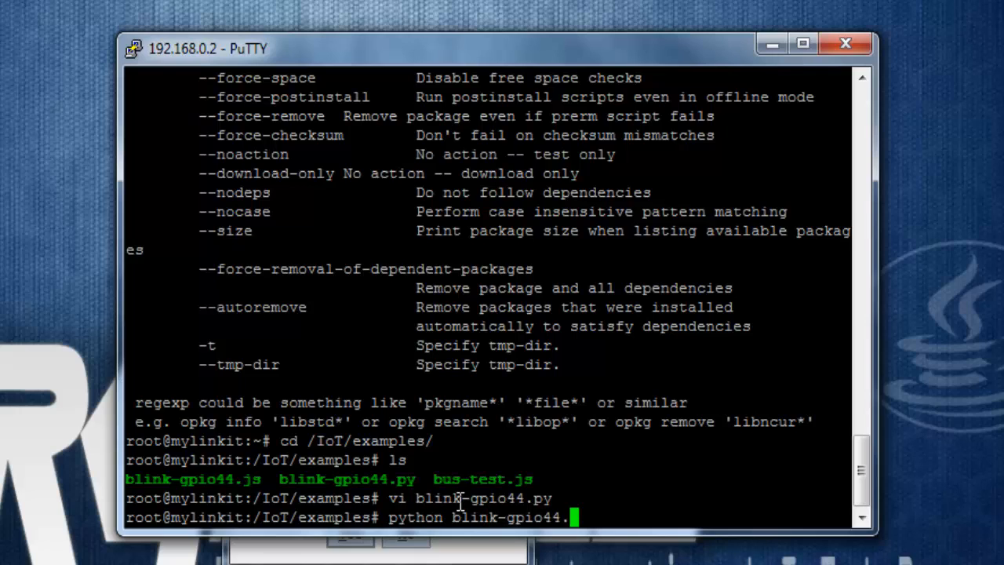
key(Return)
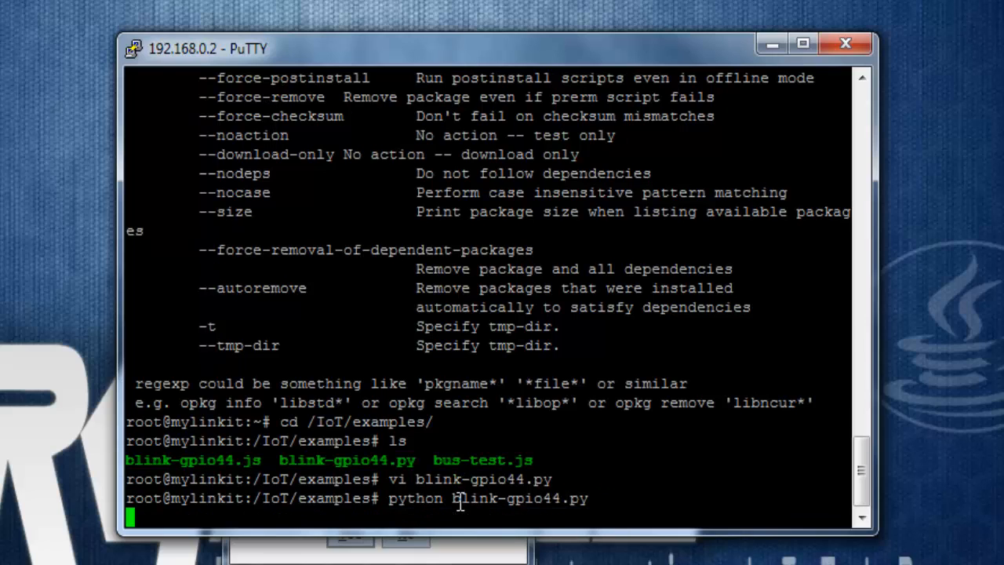